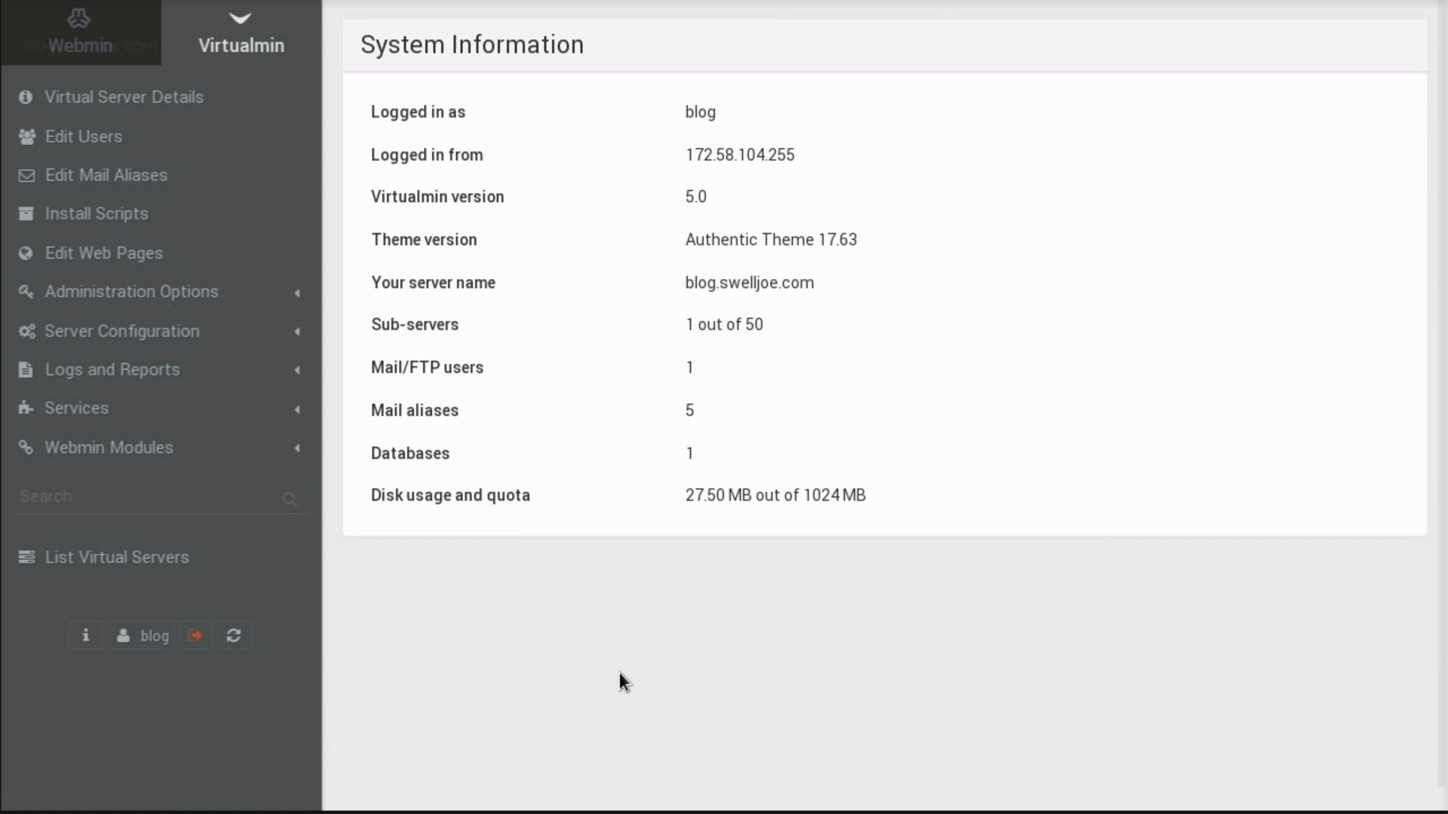
pyautogui.moveTo(521, 585)
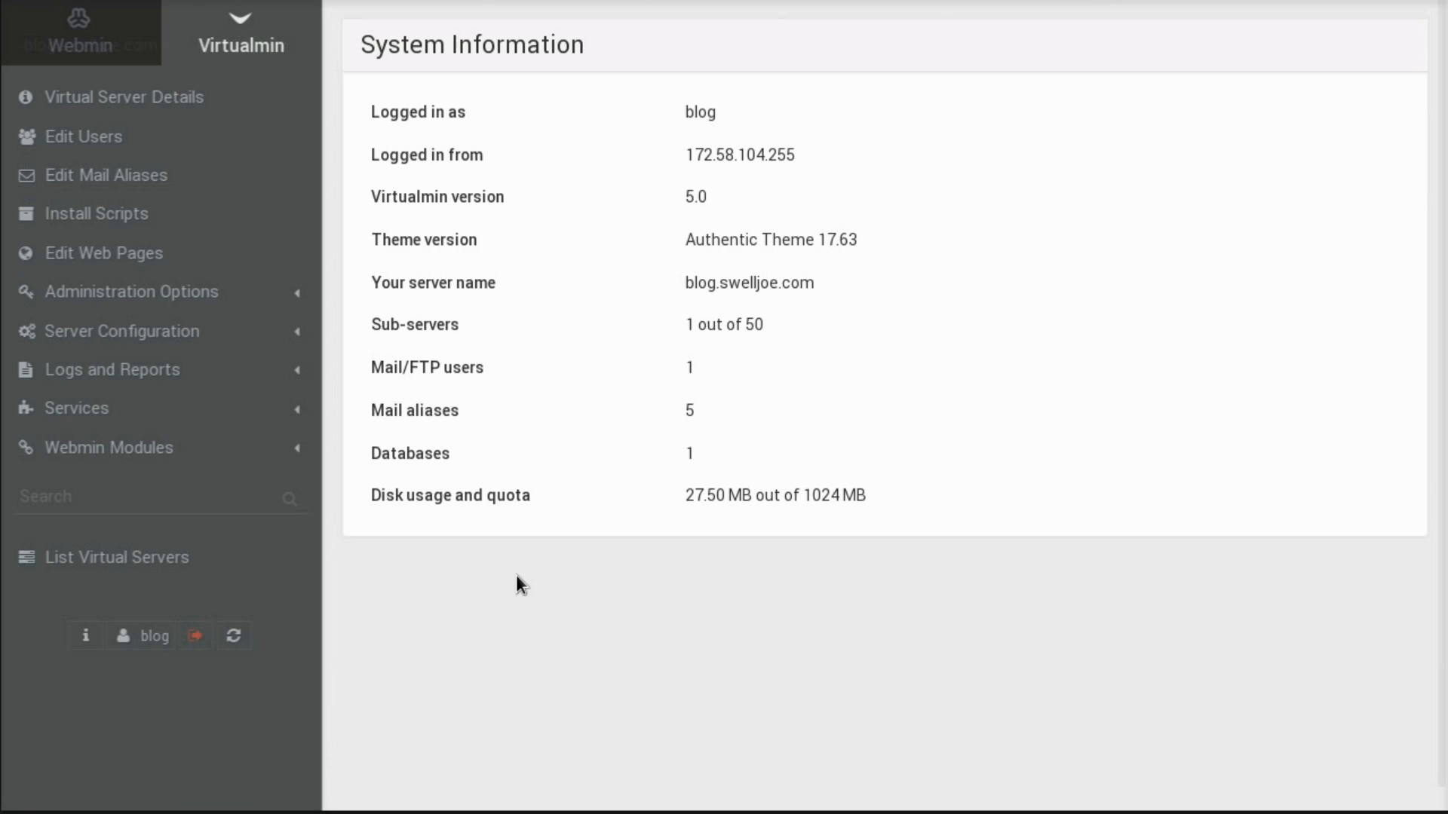
pyautogui.moveTo(252, 175)
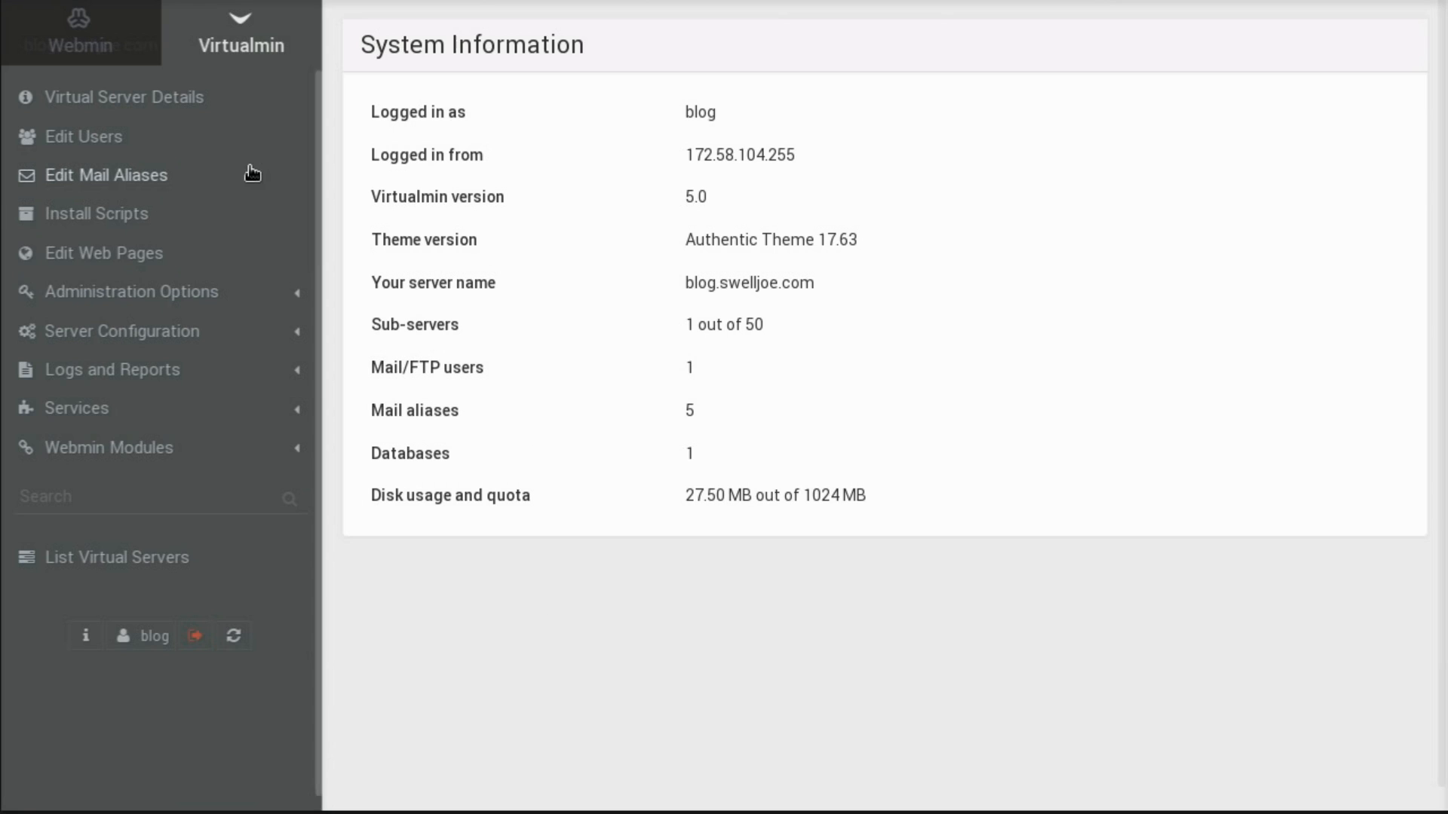
pyautogui.moveTo(591, 282)
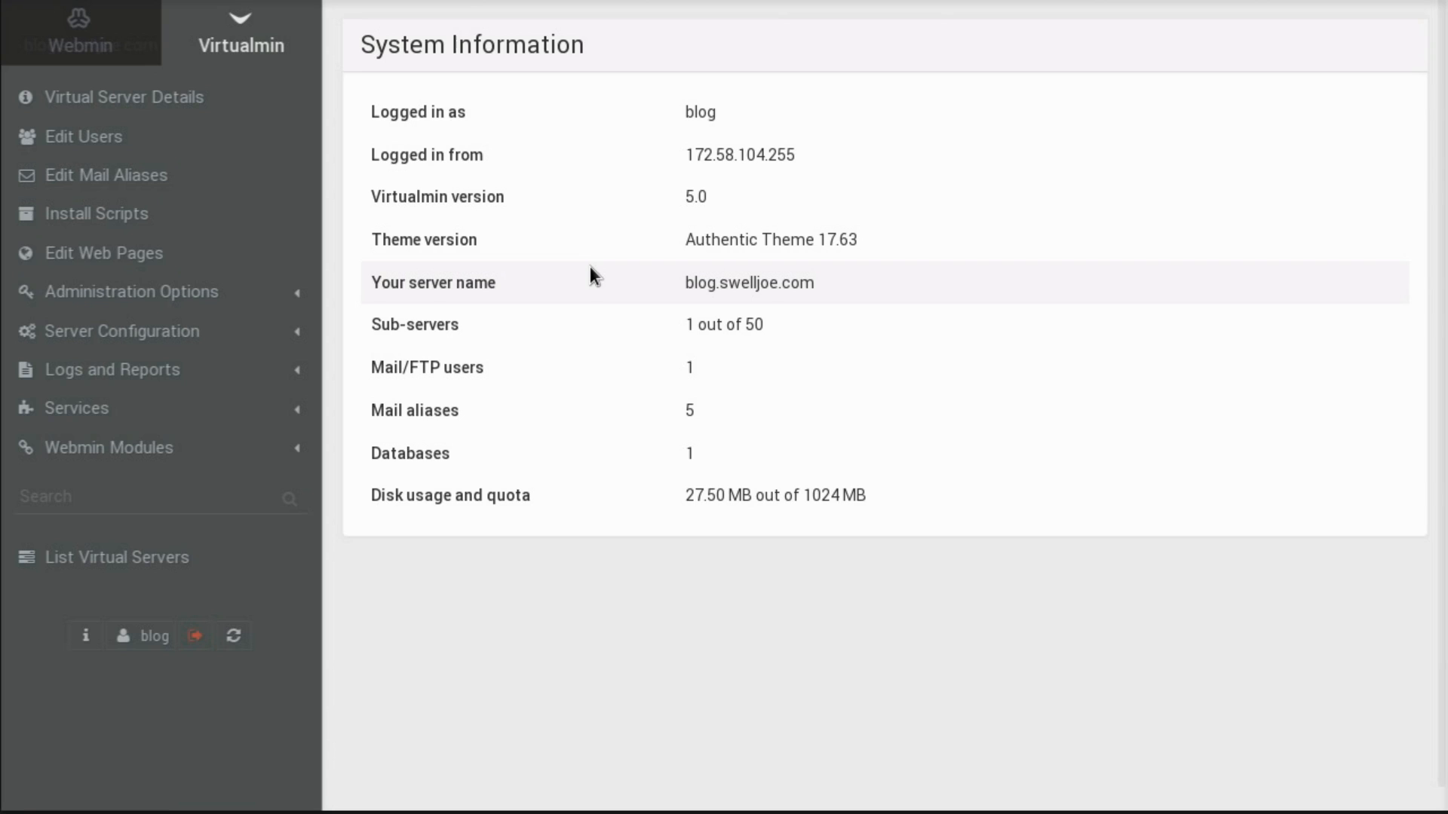
pyautogui.moveTo(575, 269)
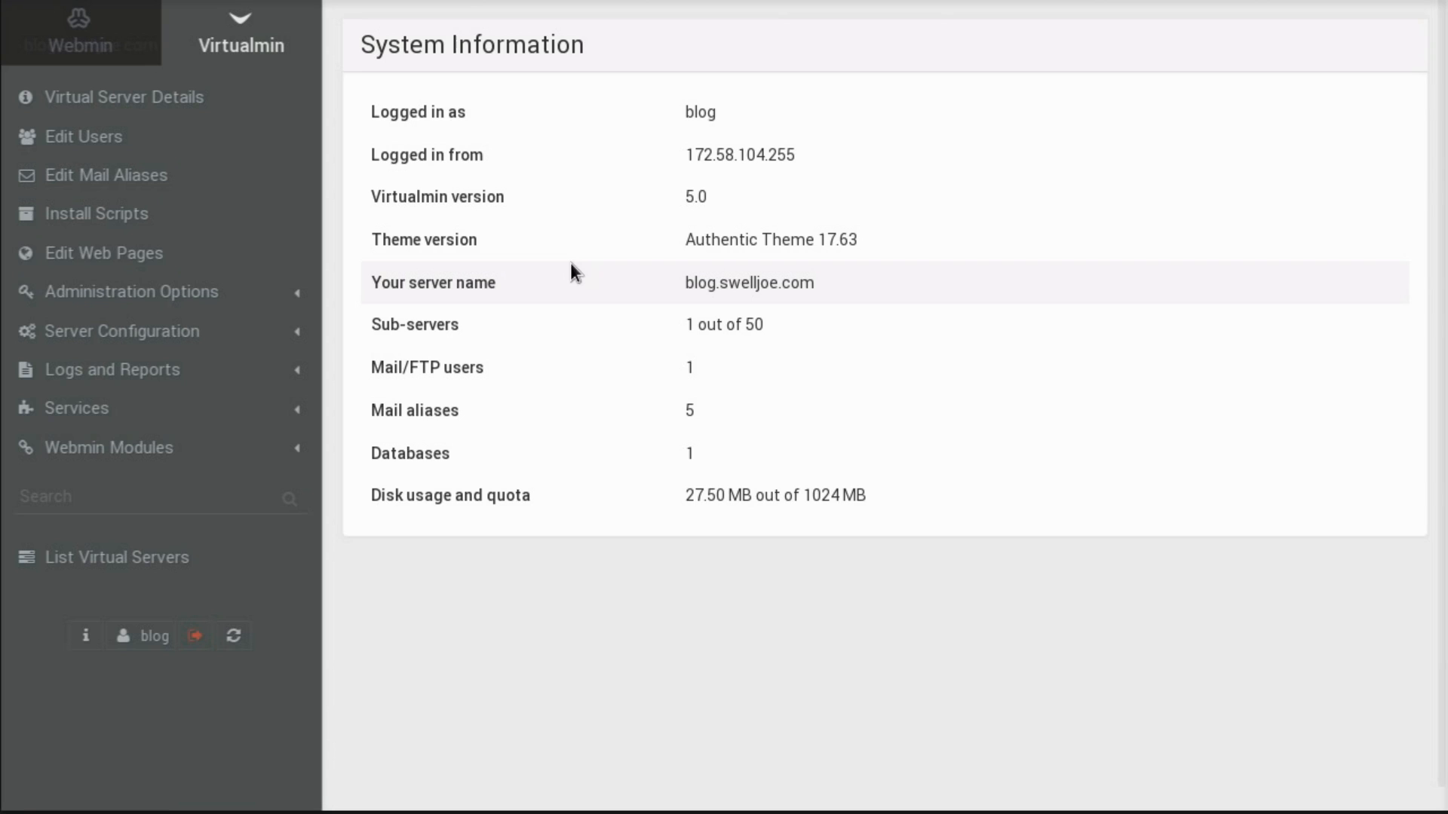
# - Launch Filemin from Webmin Modules, listing the home directory's 11 folders and 5 files
pyautogui.click(107, 446)
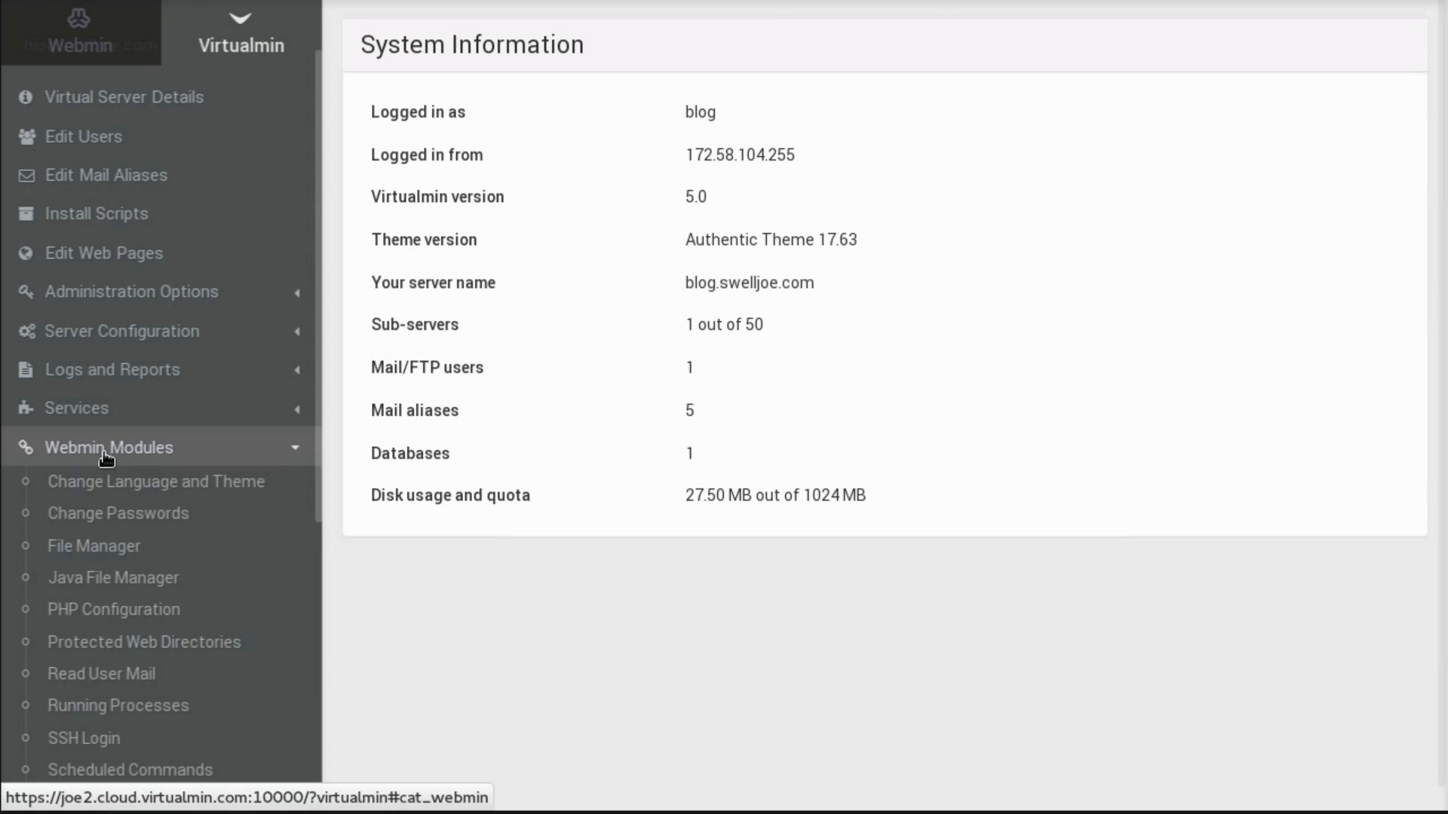
pyautogui.click(94, 546)
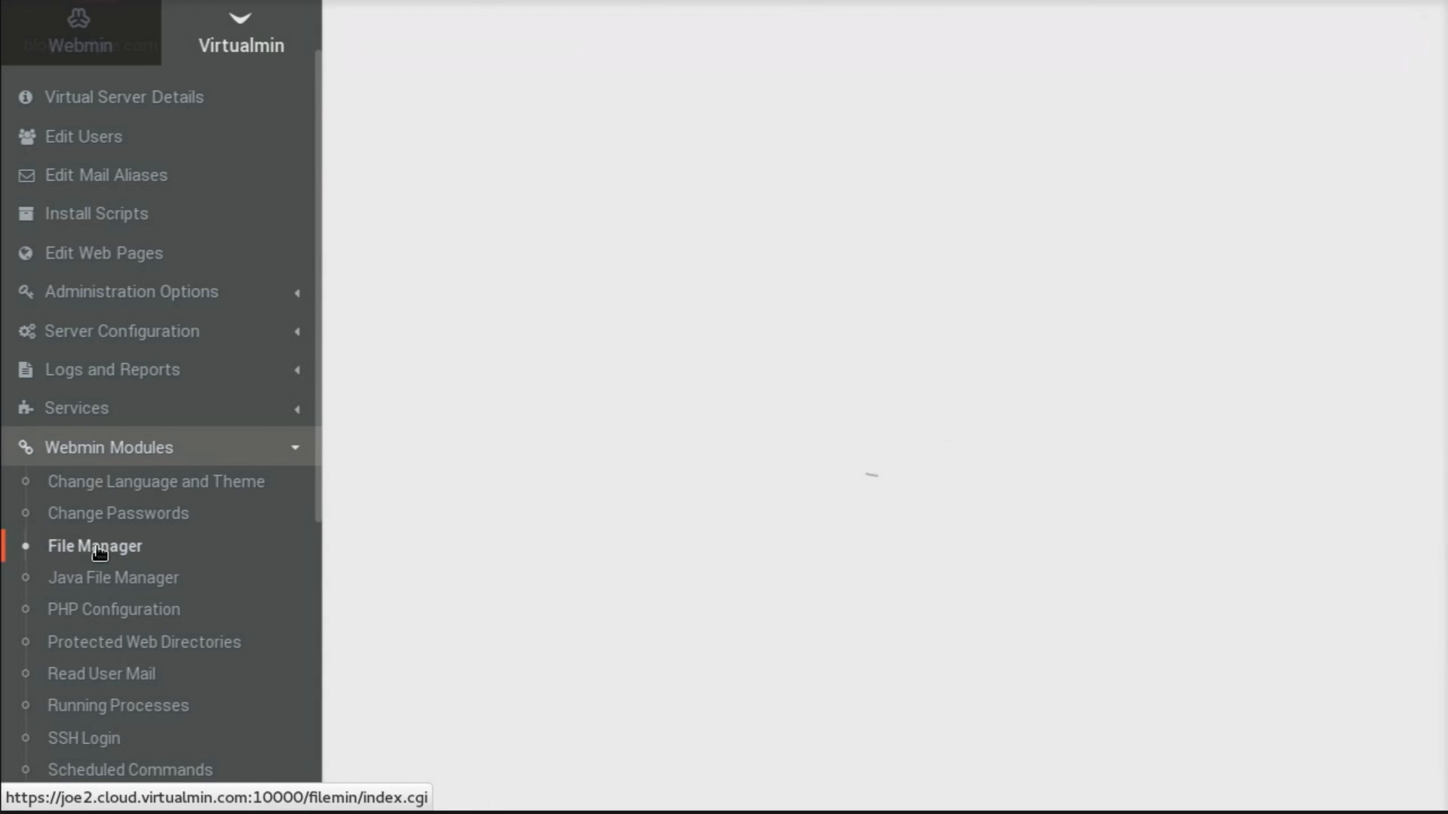
pyautogui.click(94, 546)
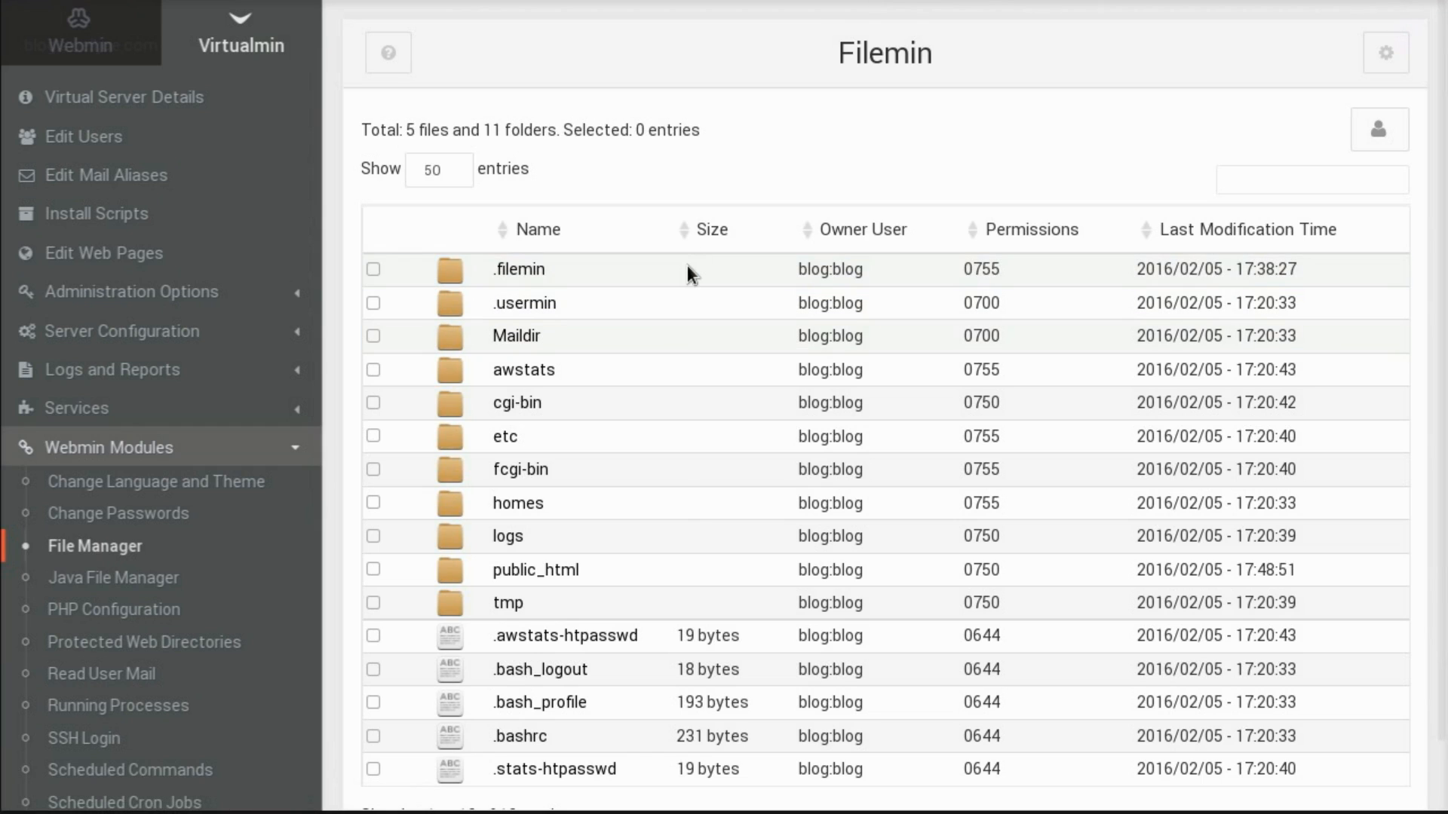
pyautogui.click(687, 269)
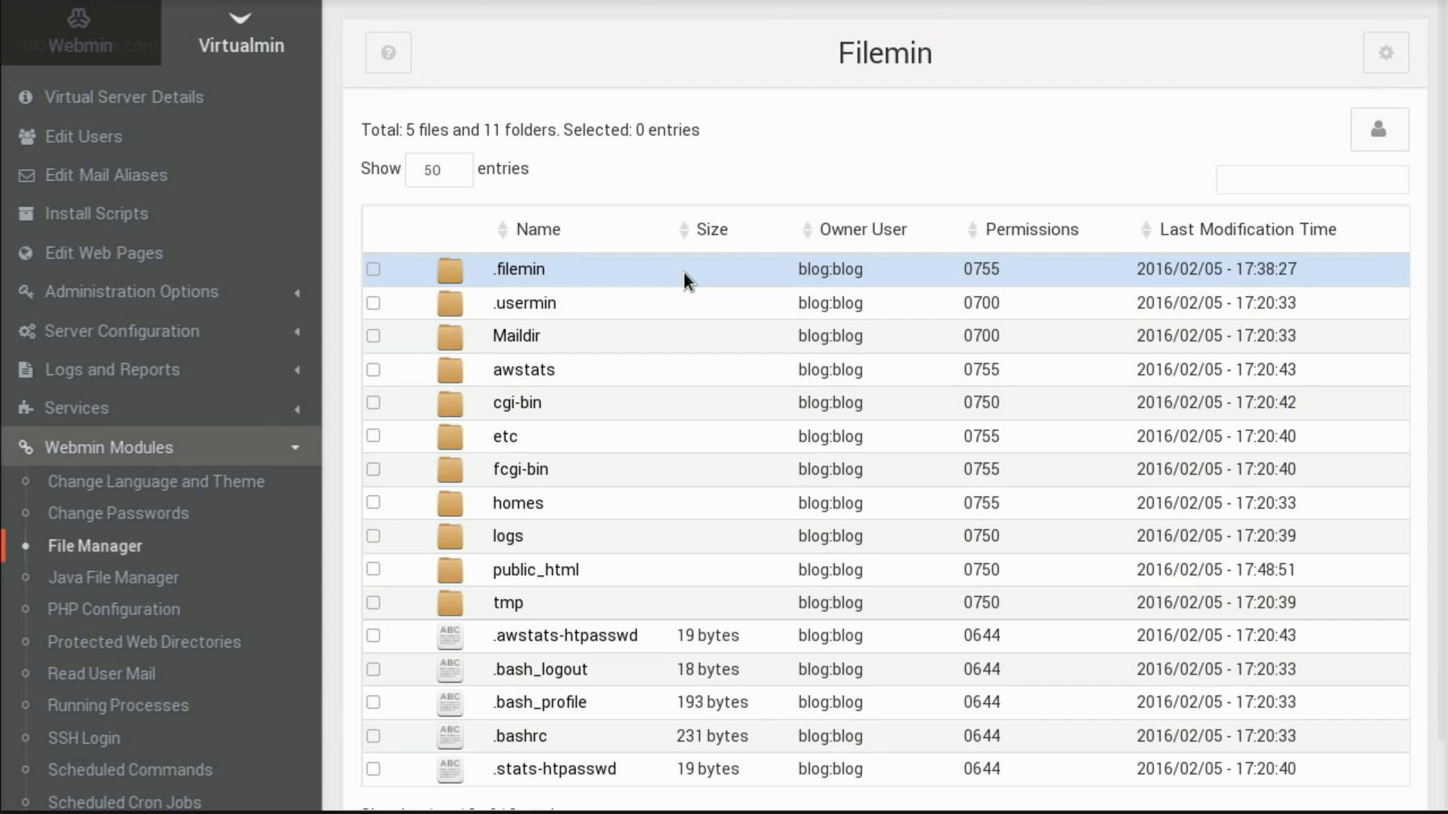
pyautogui.moveTo(680, 282)
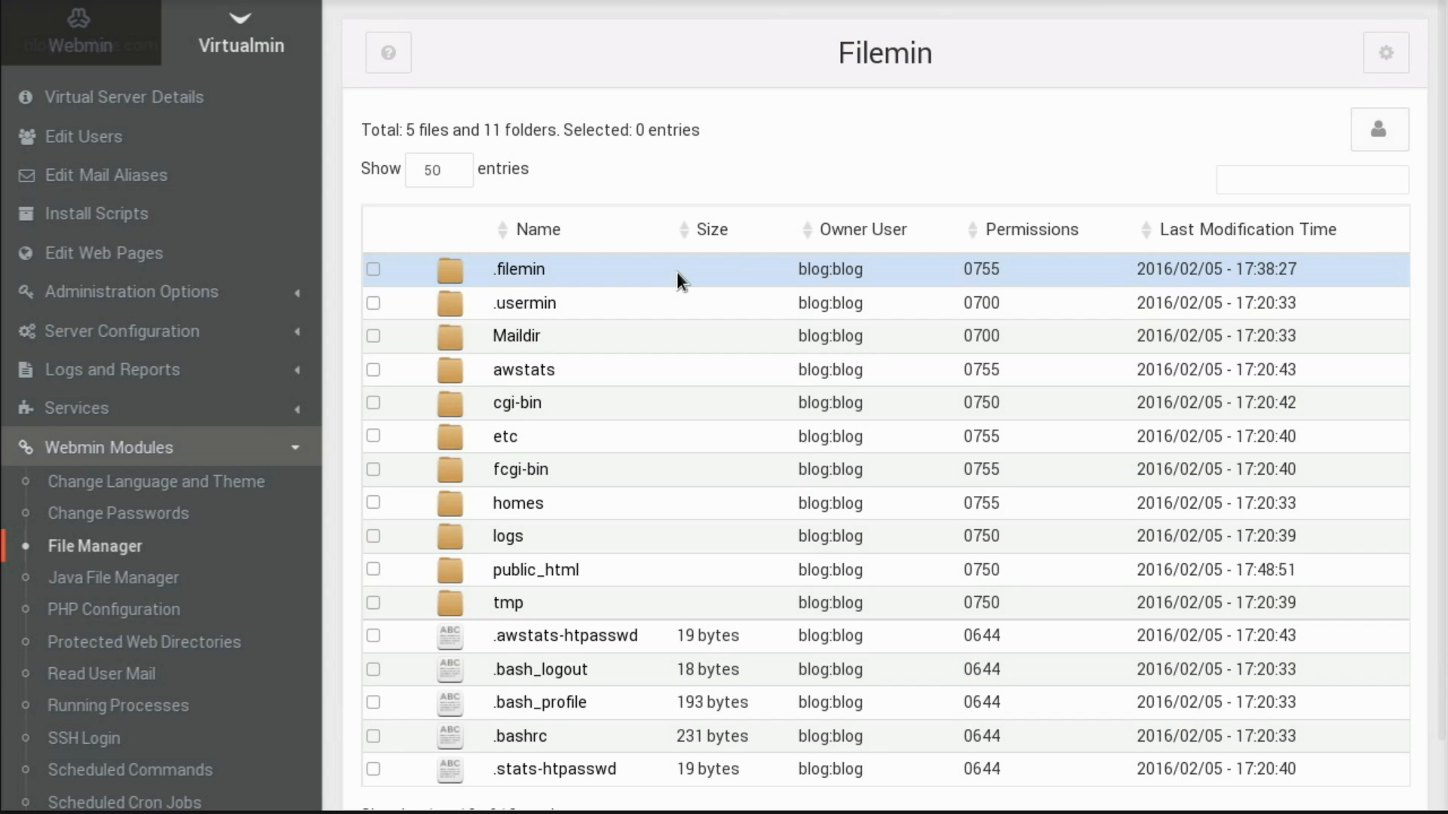
pyautogui.moveTo(454, 268)
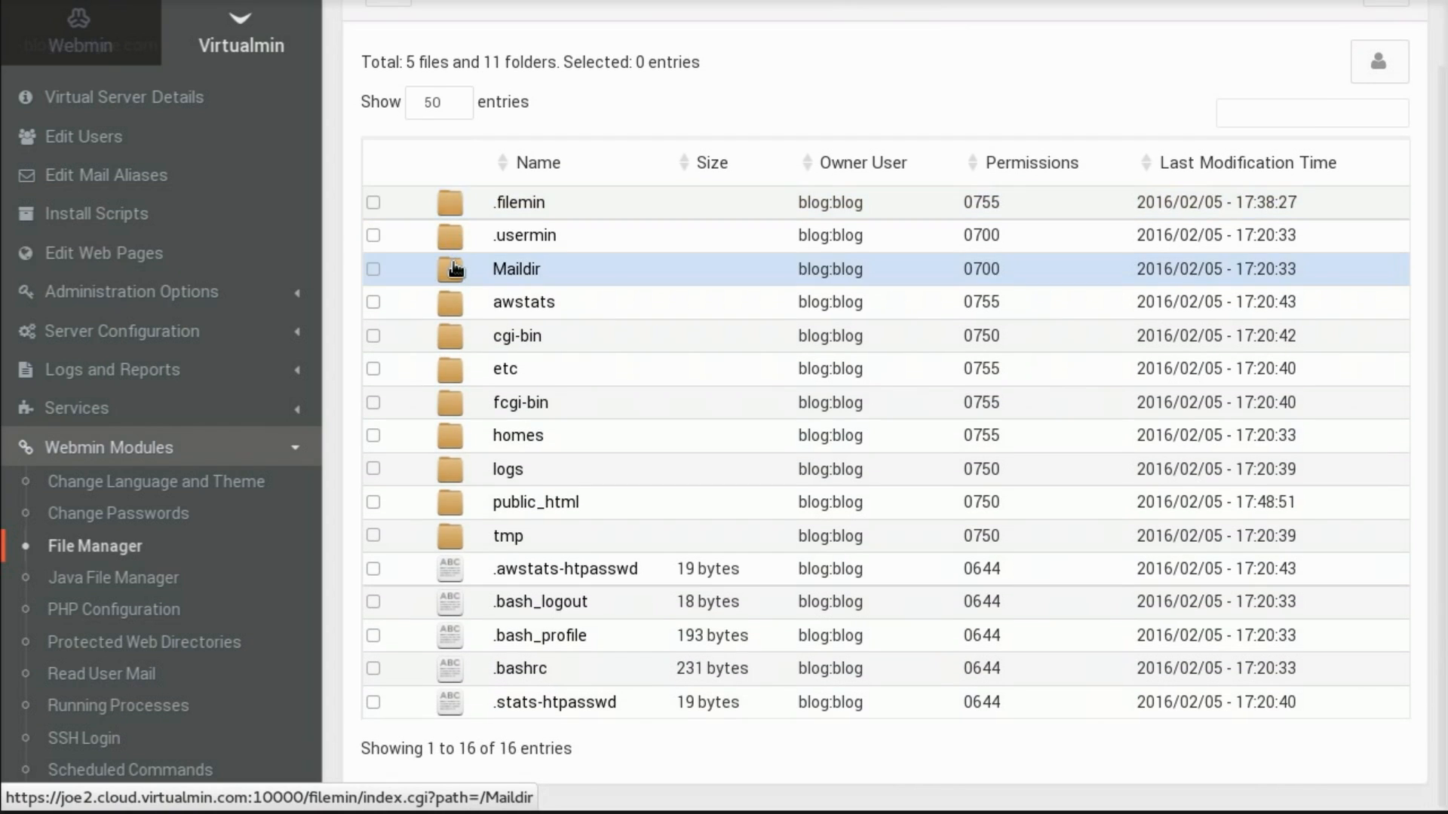
pyautogui.moveTo(451, 202)
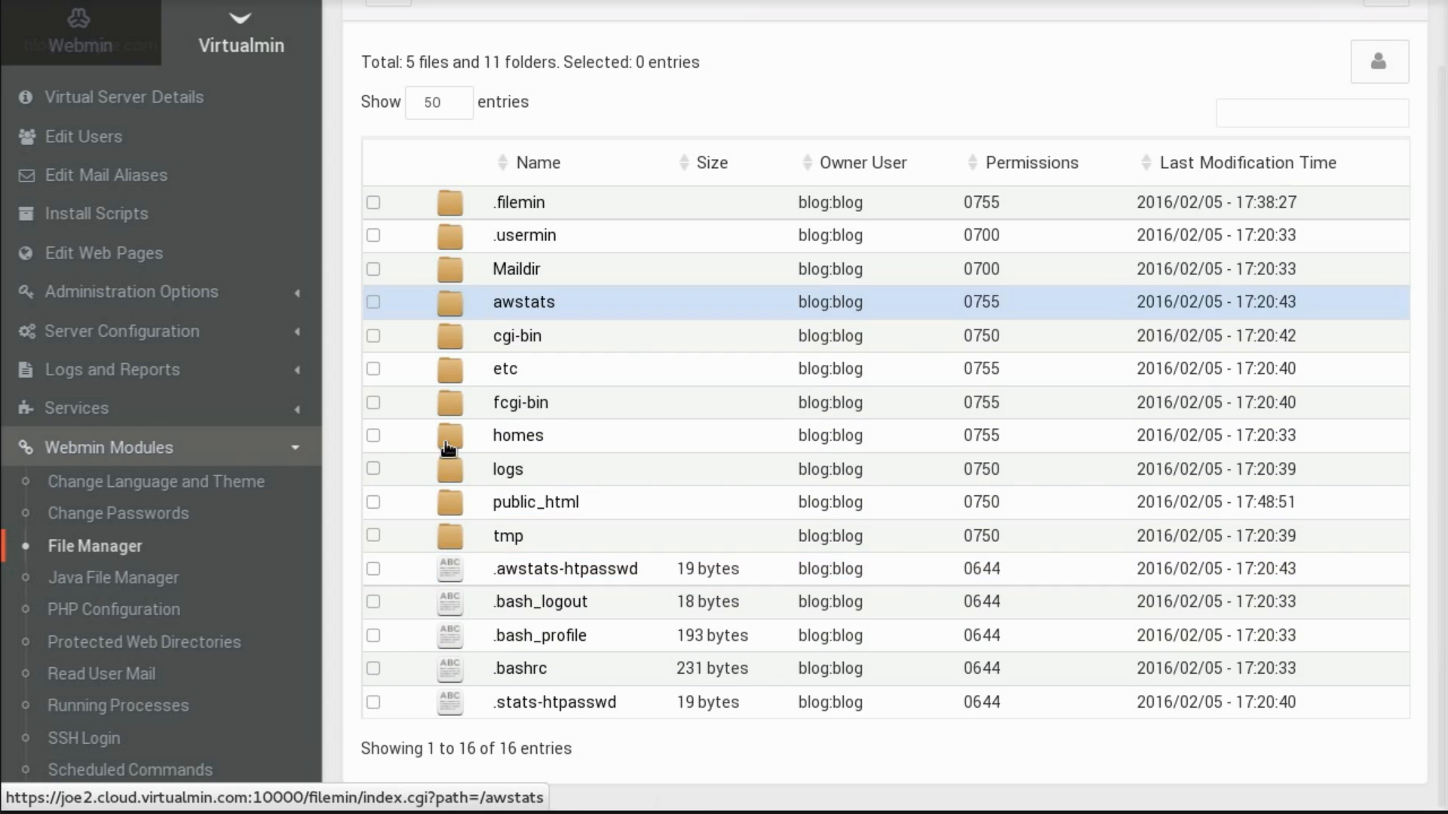
# - Enter public_html and look through the WordPress site's 18 files and 7 folders
pyautogui.click(523, 301)
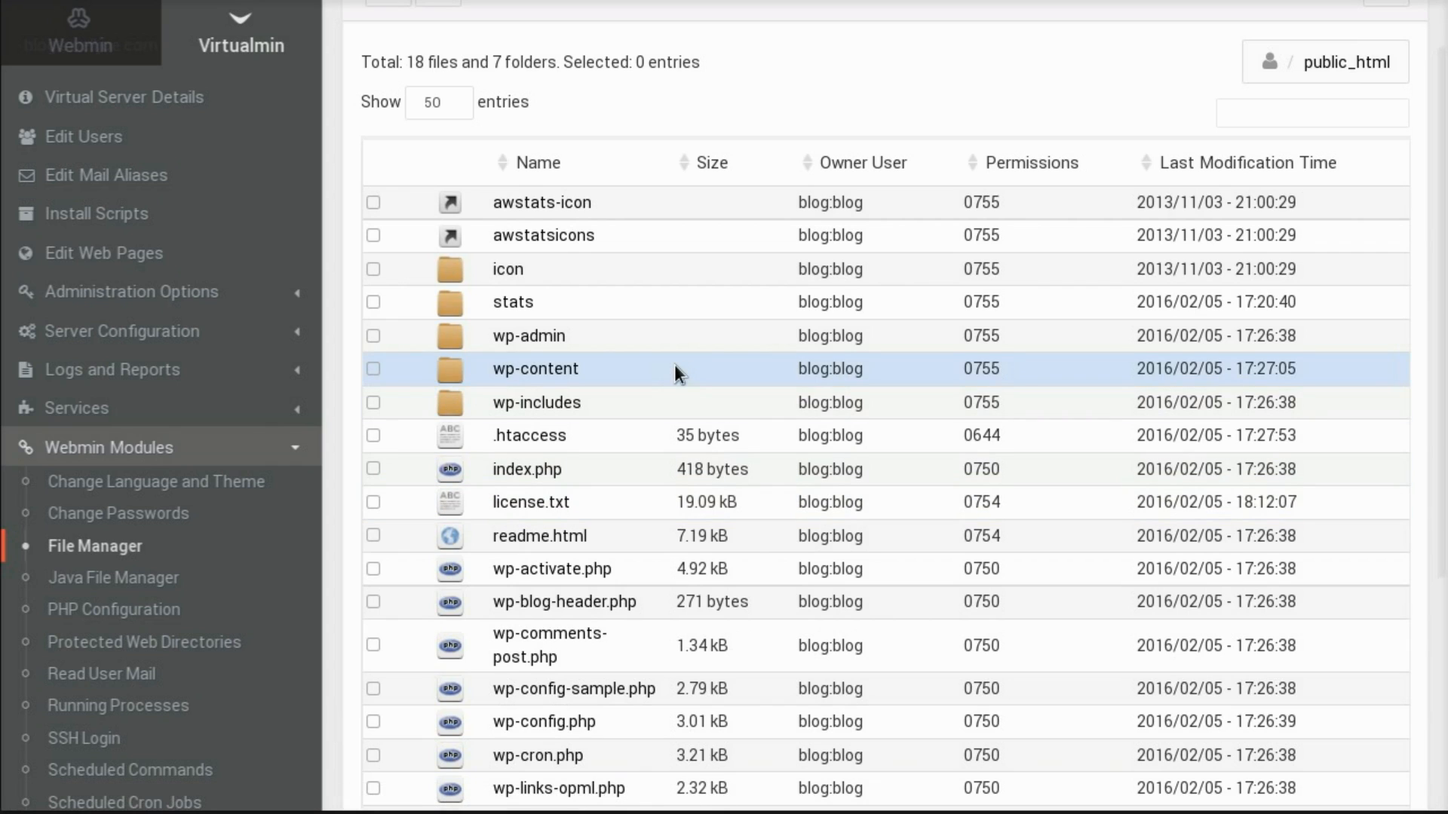
pyautogui.moveTo(450, 202)
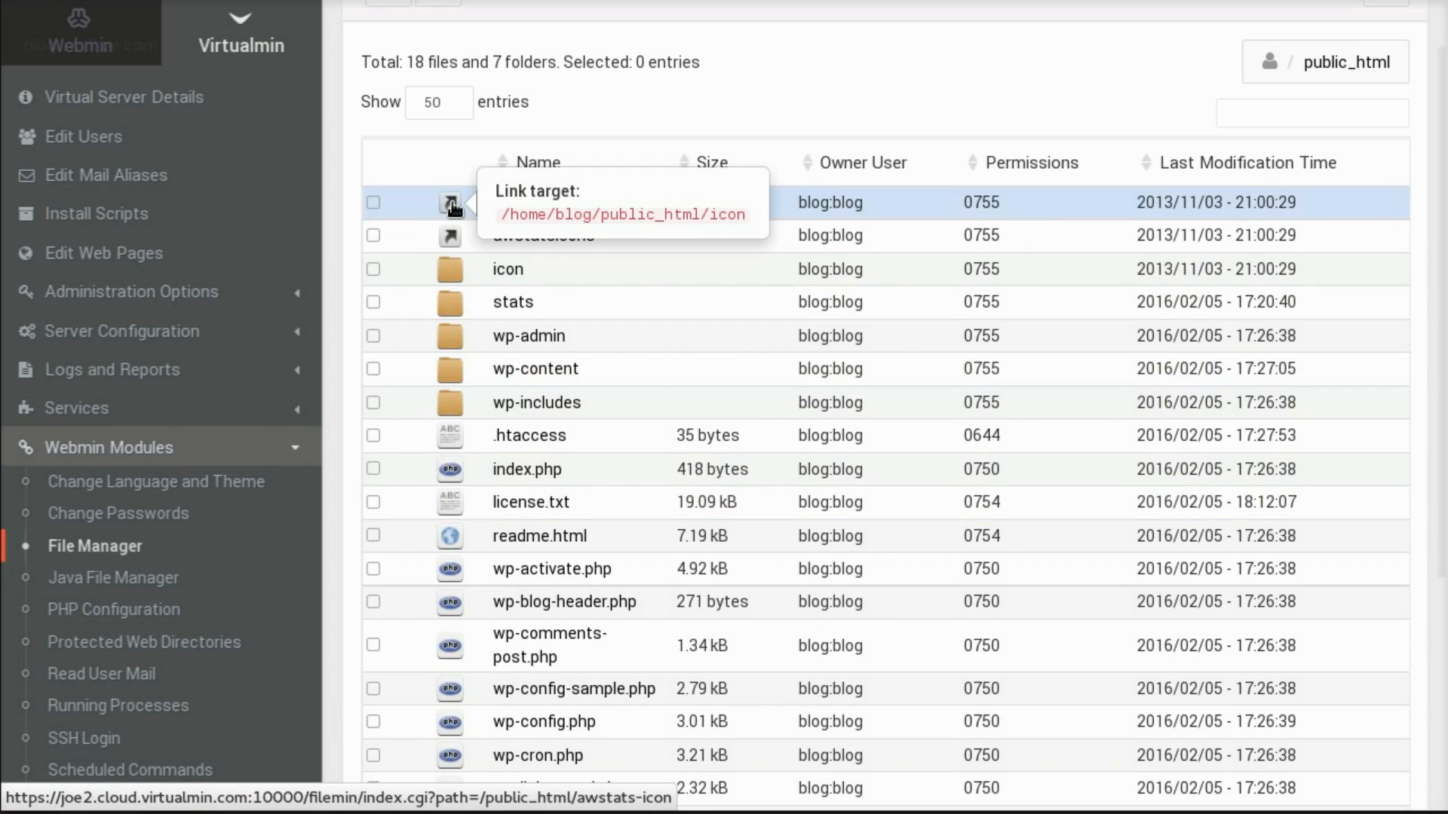
pyautogui.moveTo(453, 218)
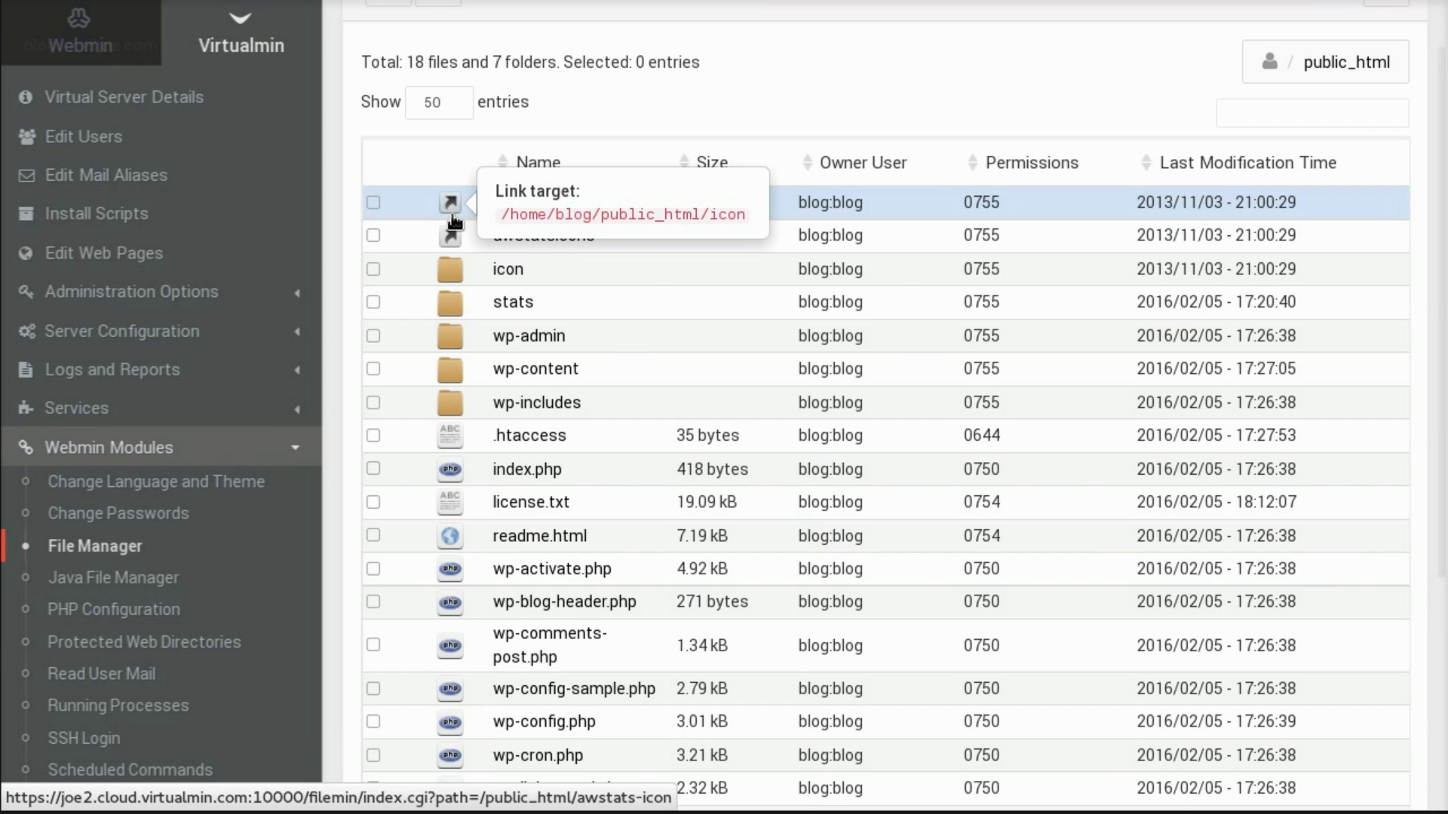
pyautogui.moveTo(451, 238)
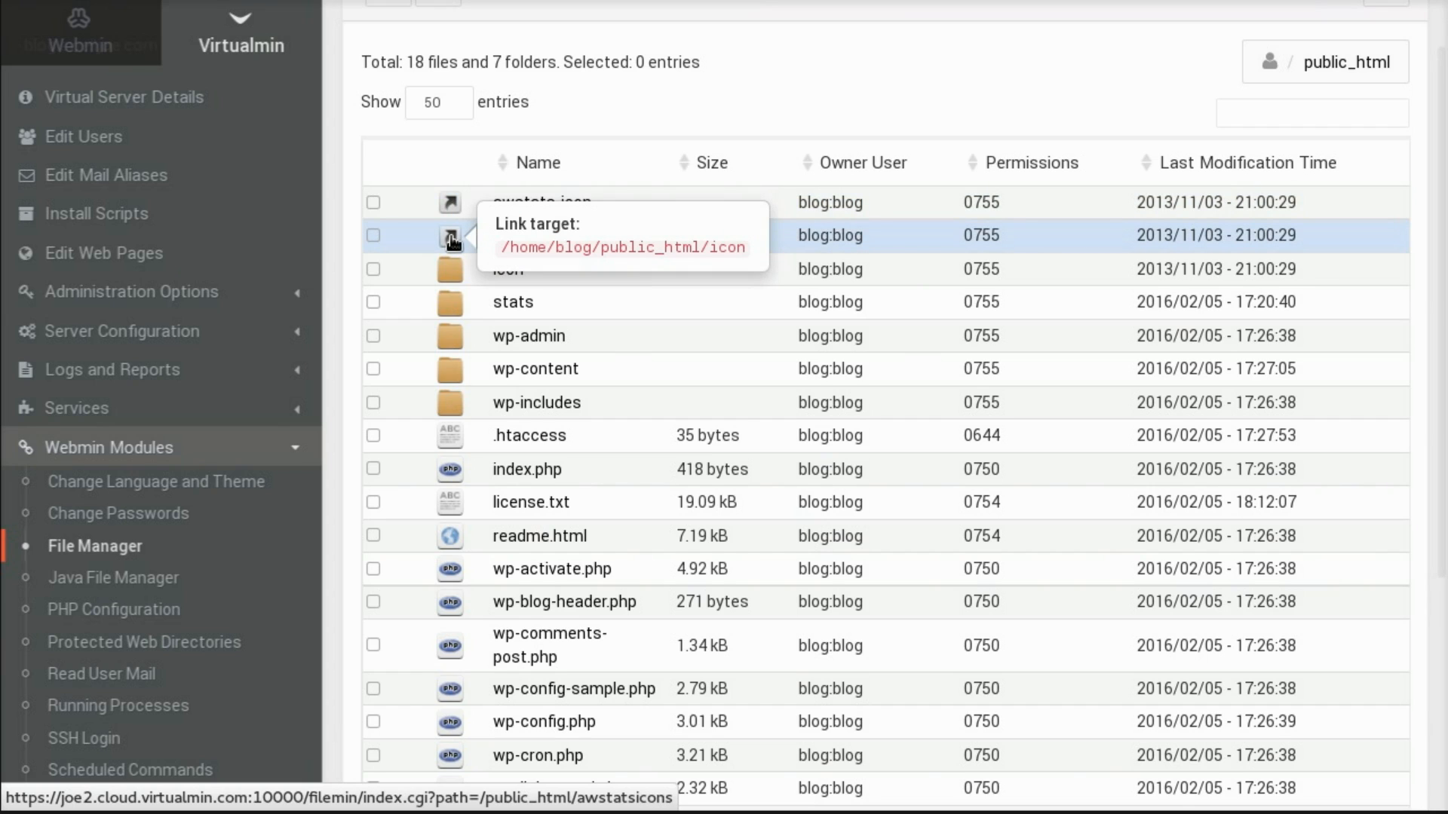
pyautogui.moveTo(448, 483)
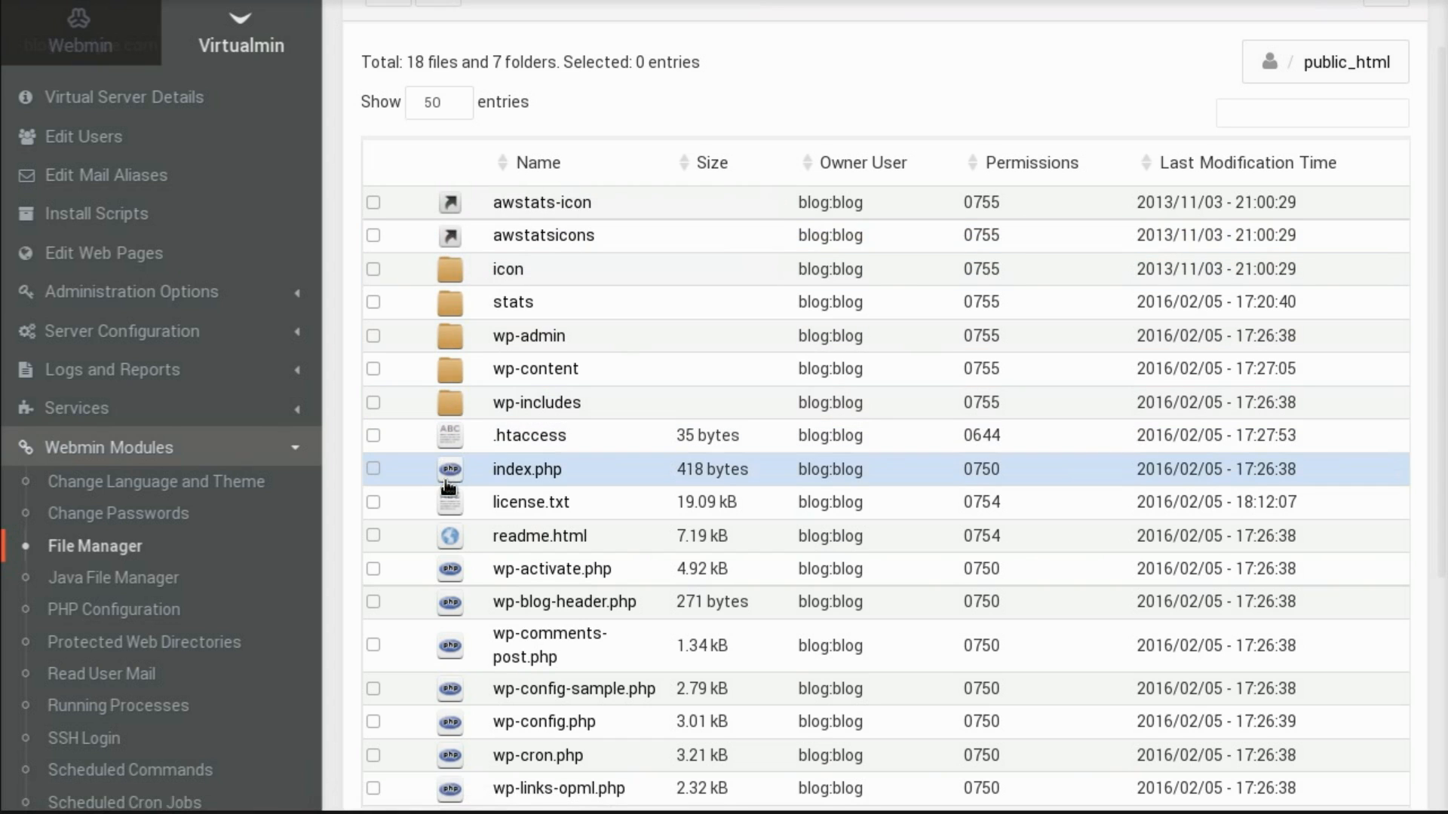
pyautogui.scroll(-3)
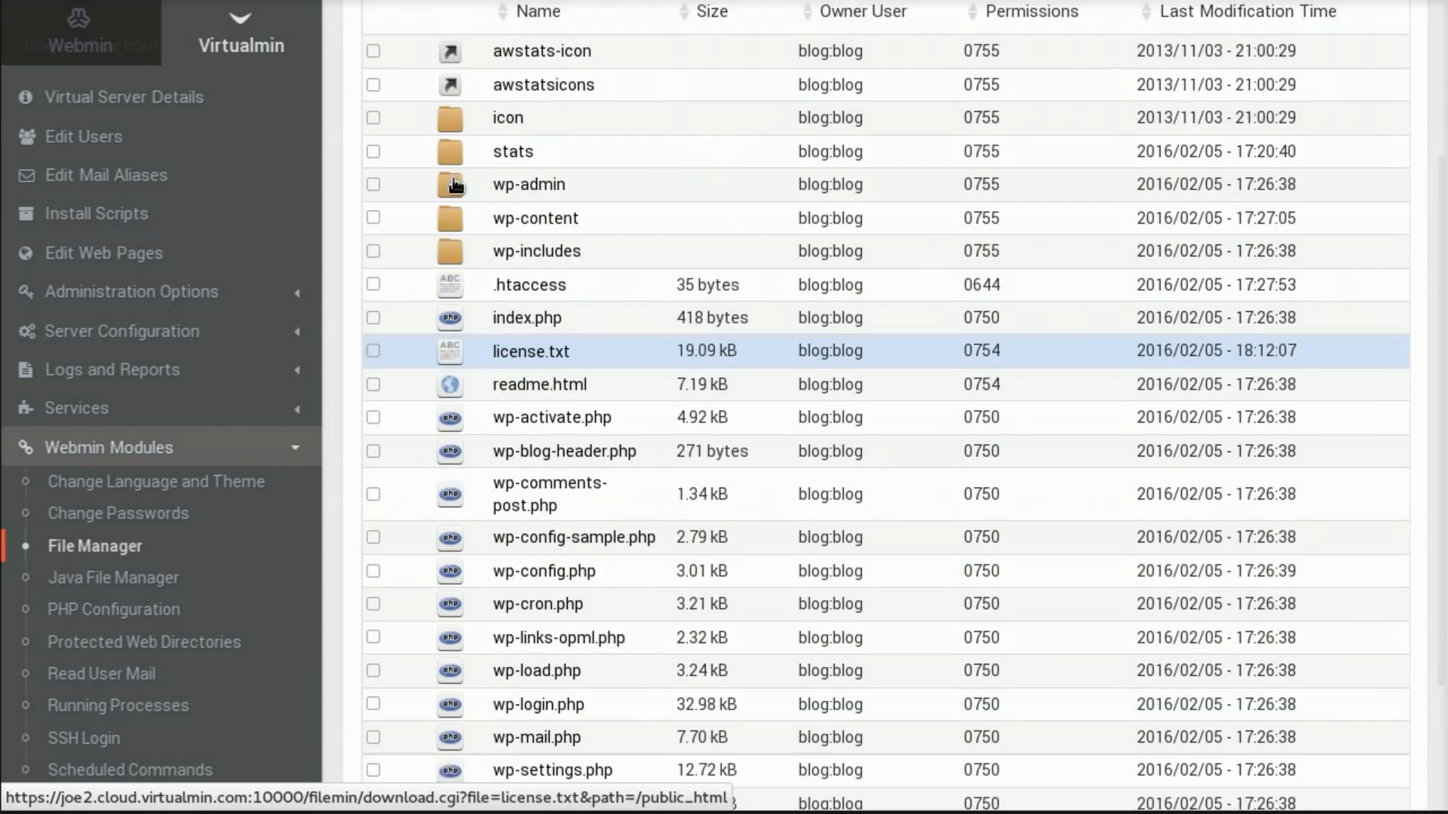
pyautogui.scroll(3)
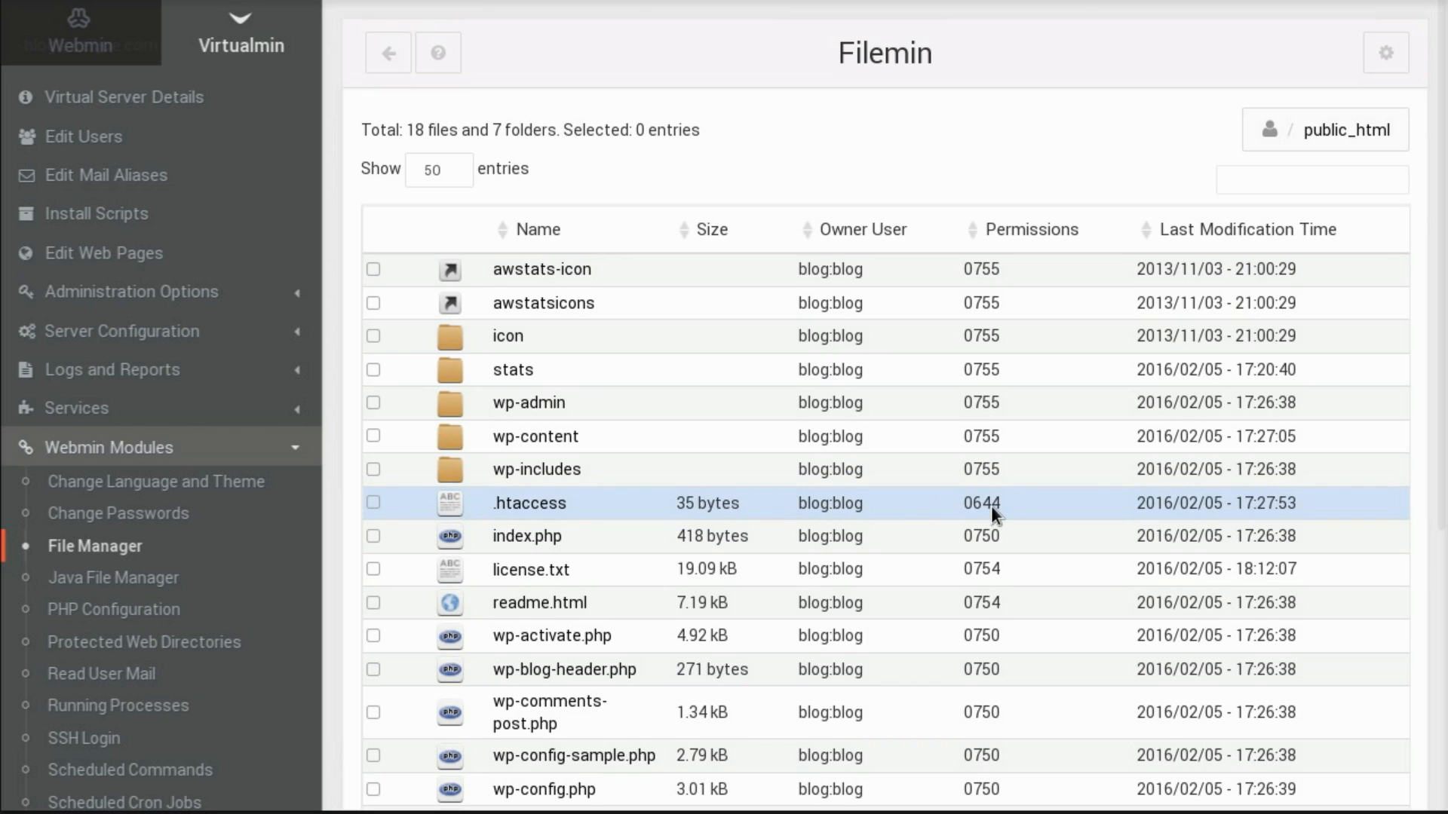
pyautogui.moveTo(1267, 505)
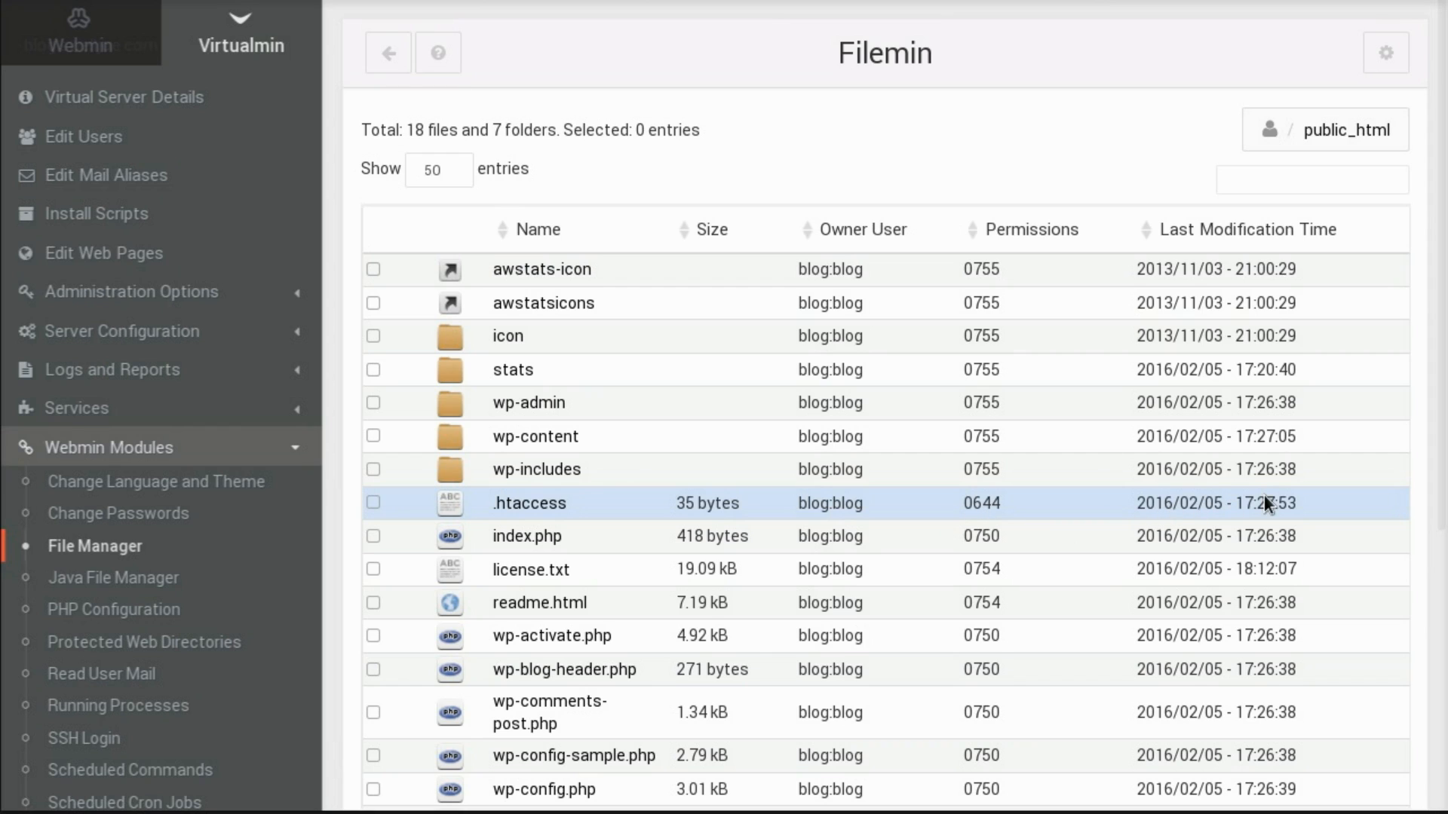
pyautogui.moveTo(1260, 506)
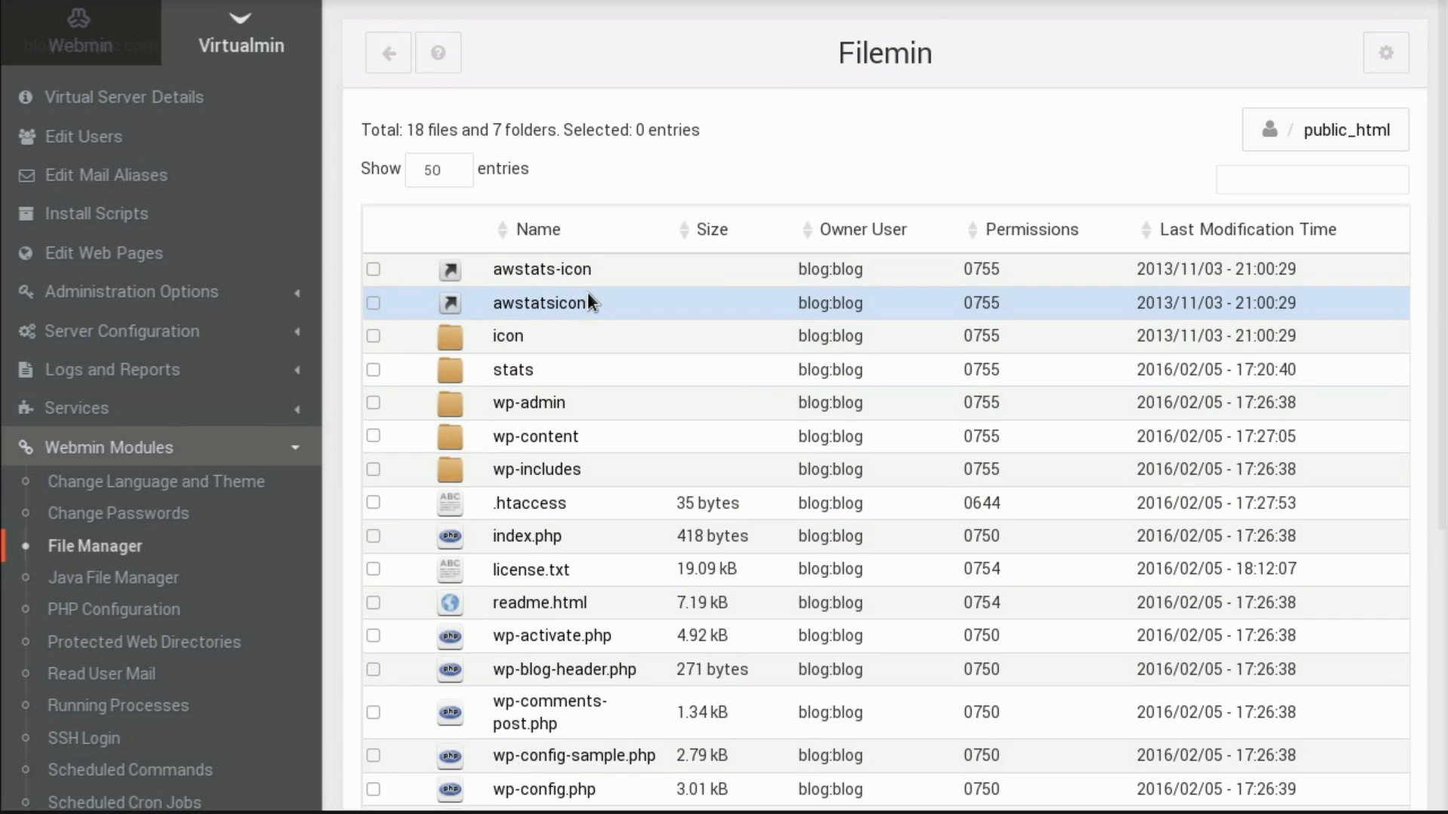
pyautogui.moveTo(579, 321)
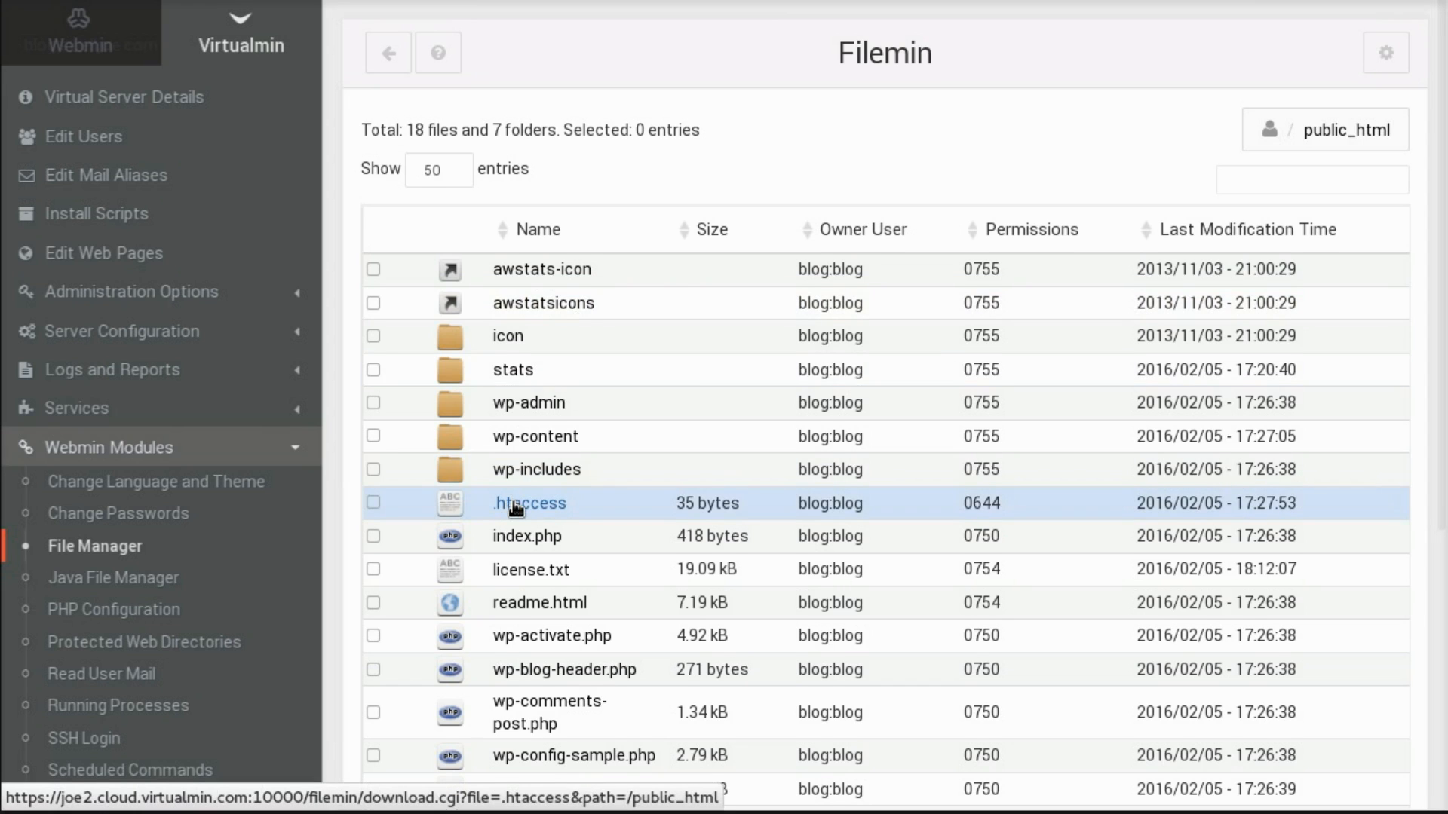
pyautogui.scroll(-3)
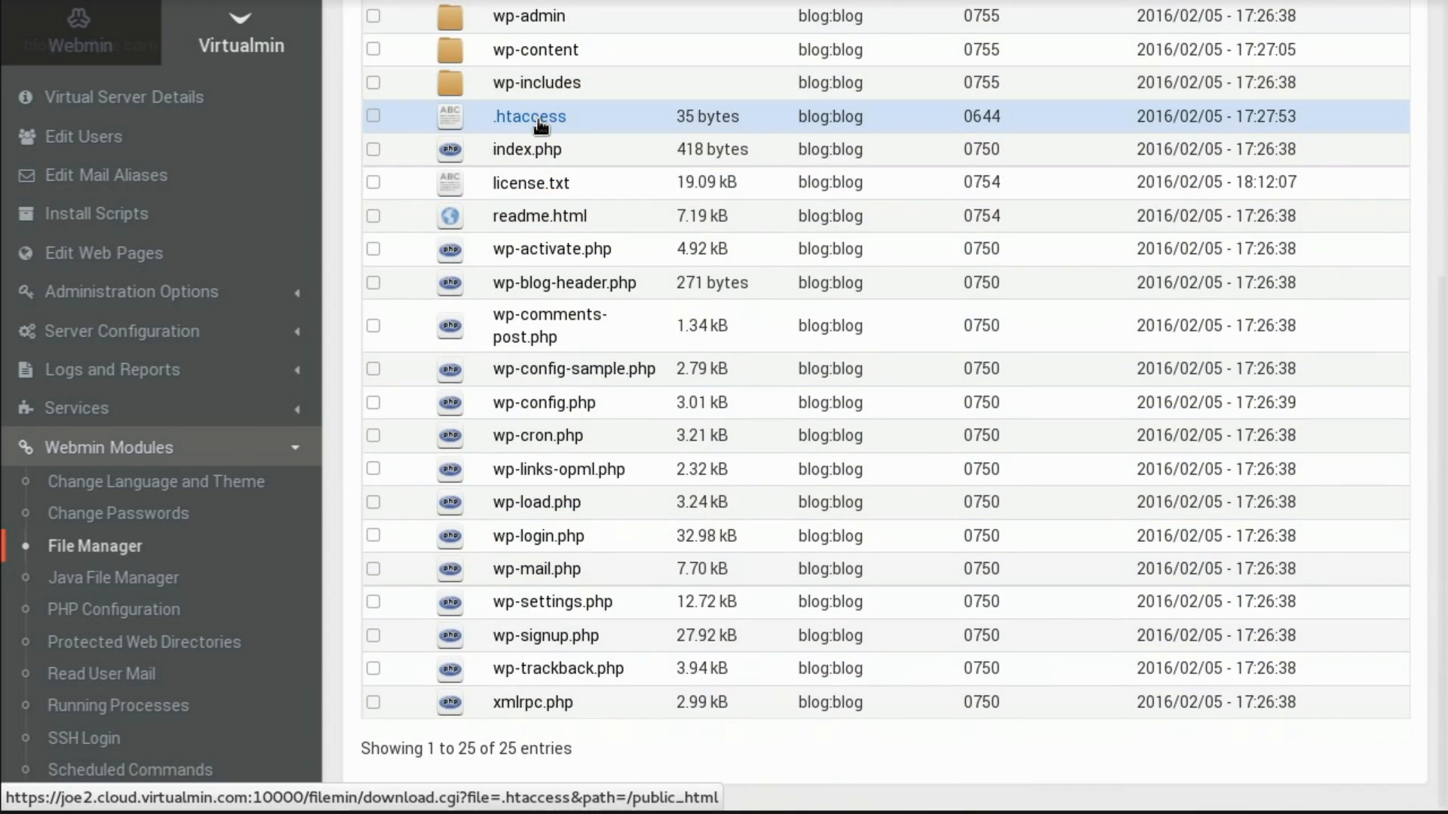
# - Clear the selection, refresh the listing, and bring up the context actions for .htaccess
pyautogui.rightClick(530, 116)
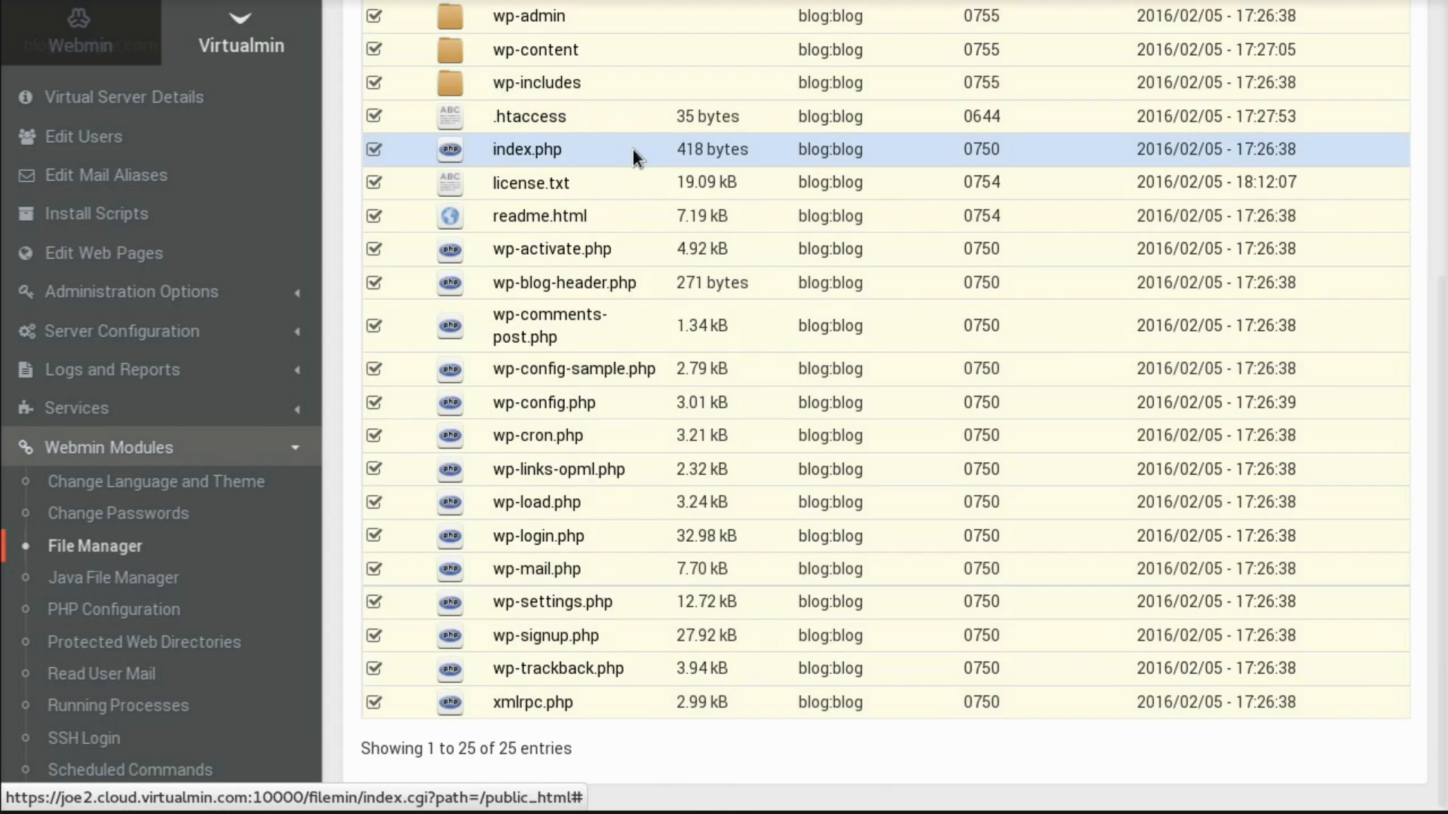
pyautogui.rightClick(635, 156)
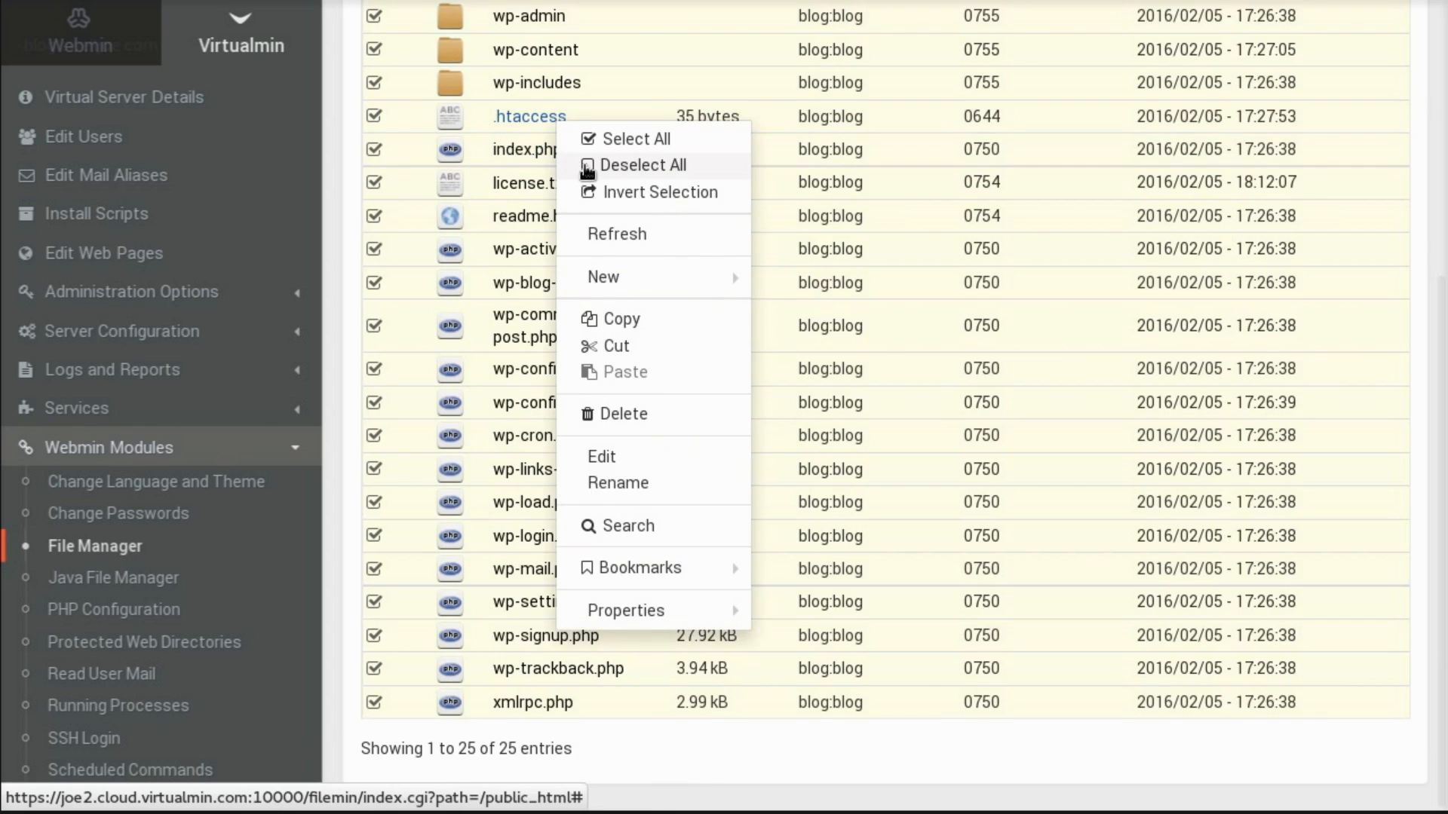
pyautogui.click(644, 166)
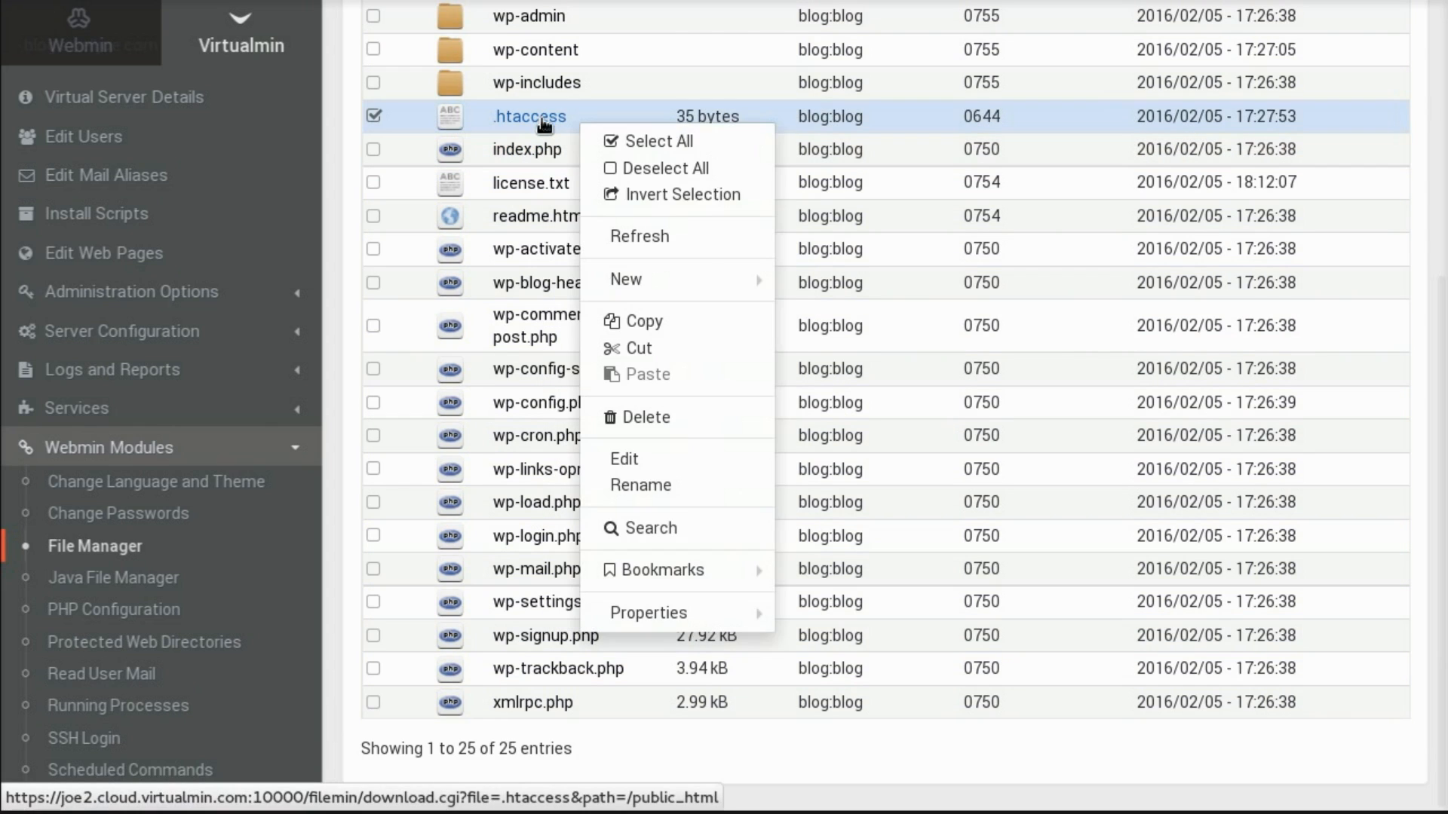
pyautogui.moveTo(640, 237)
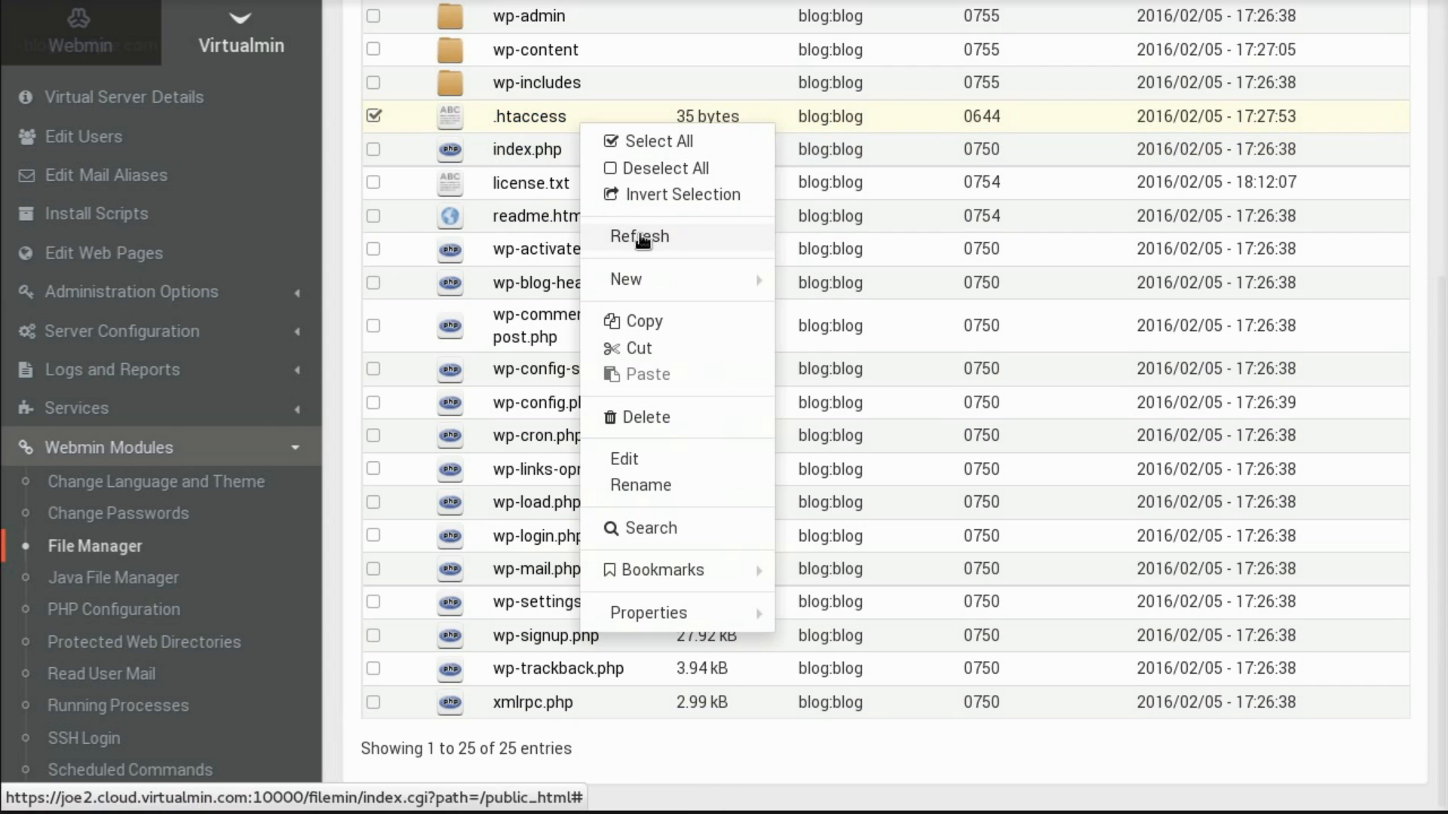
pyautogui.click(638, 237)
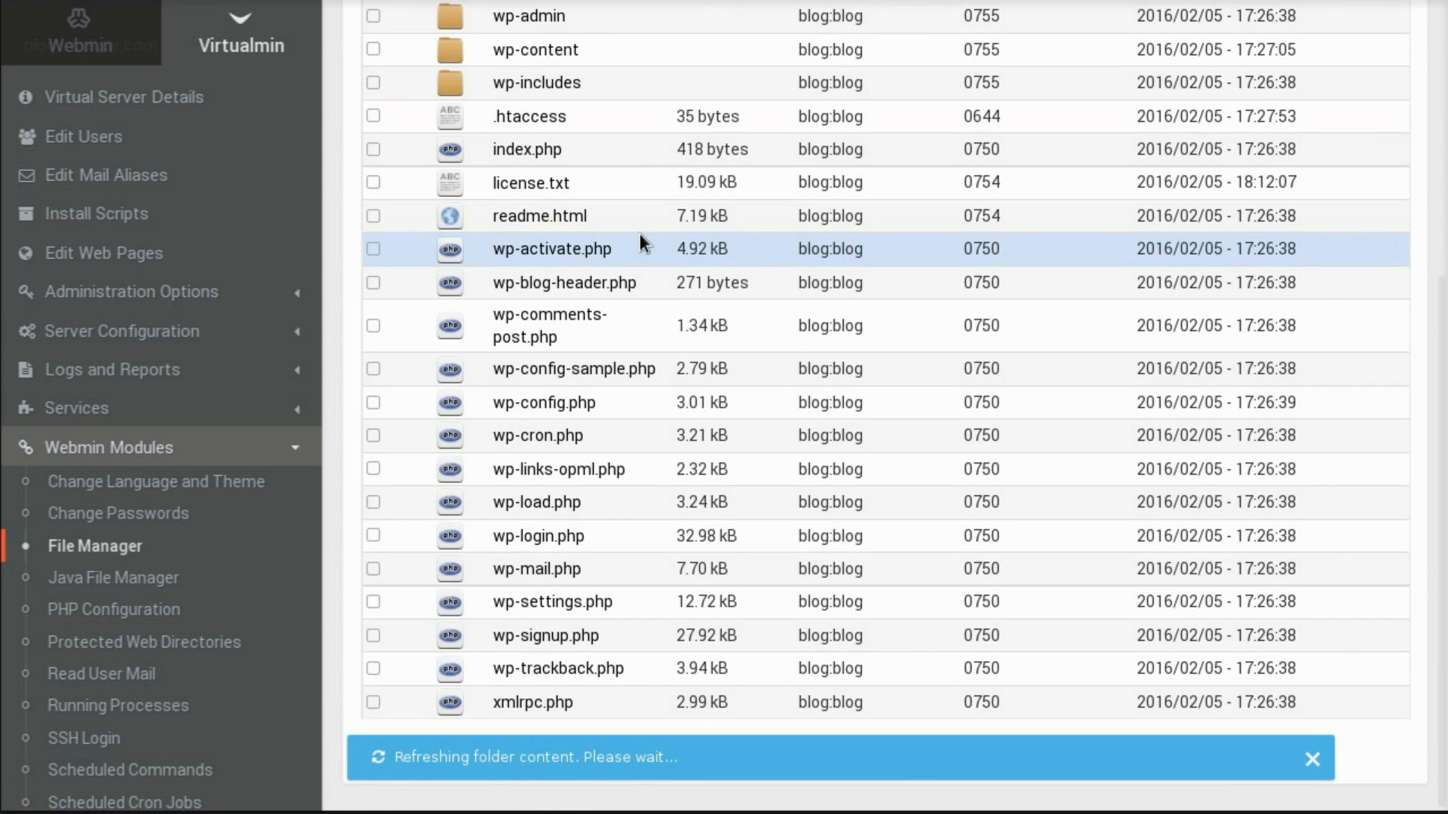
pyautogui.rightClick(530, 116)
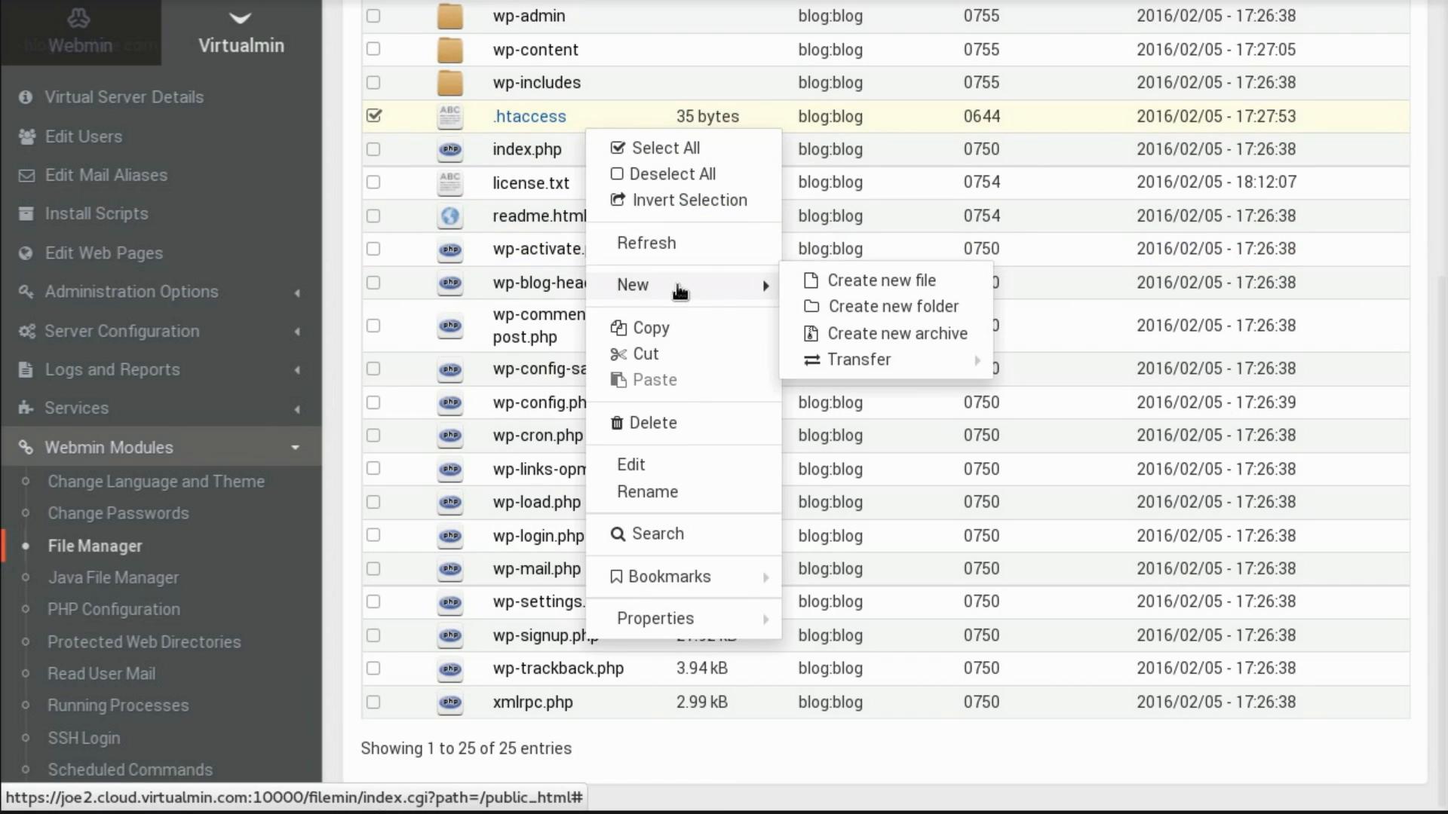
pyautogui.moveTo(893, 334)
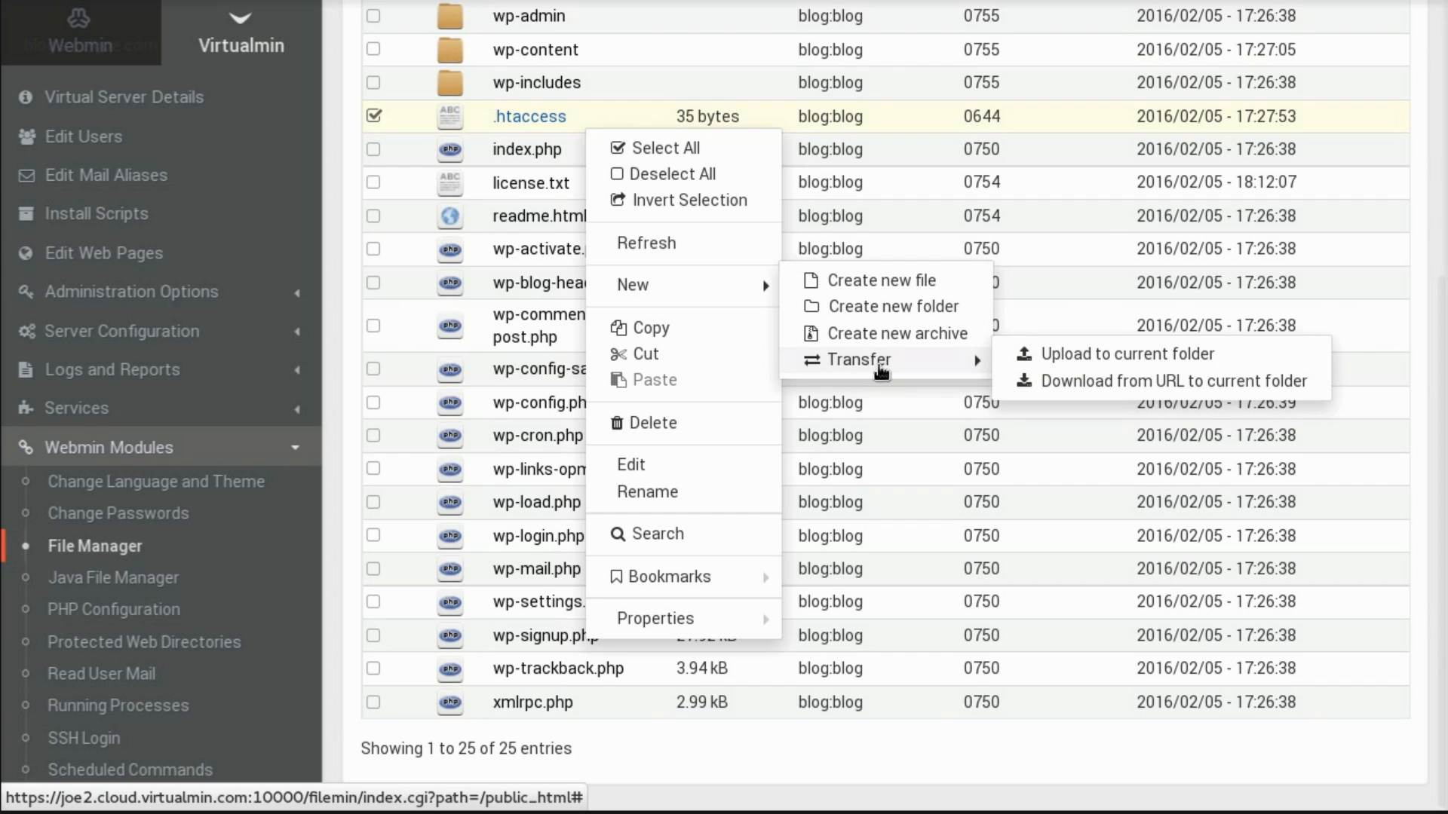
pyautogui.moveTo(849, 362)
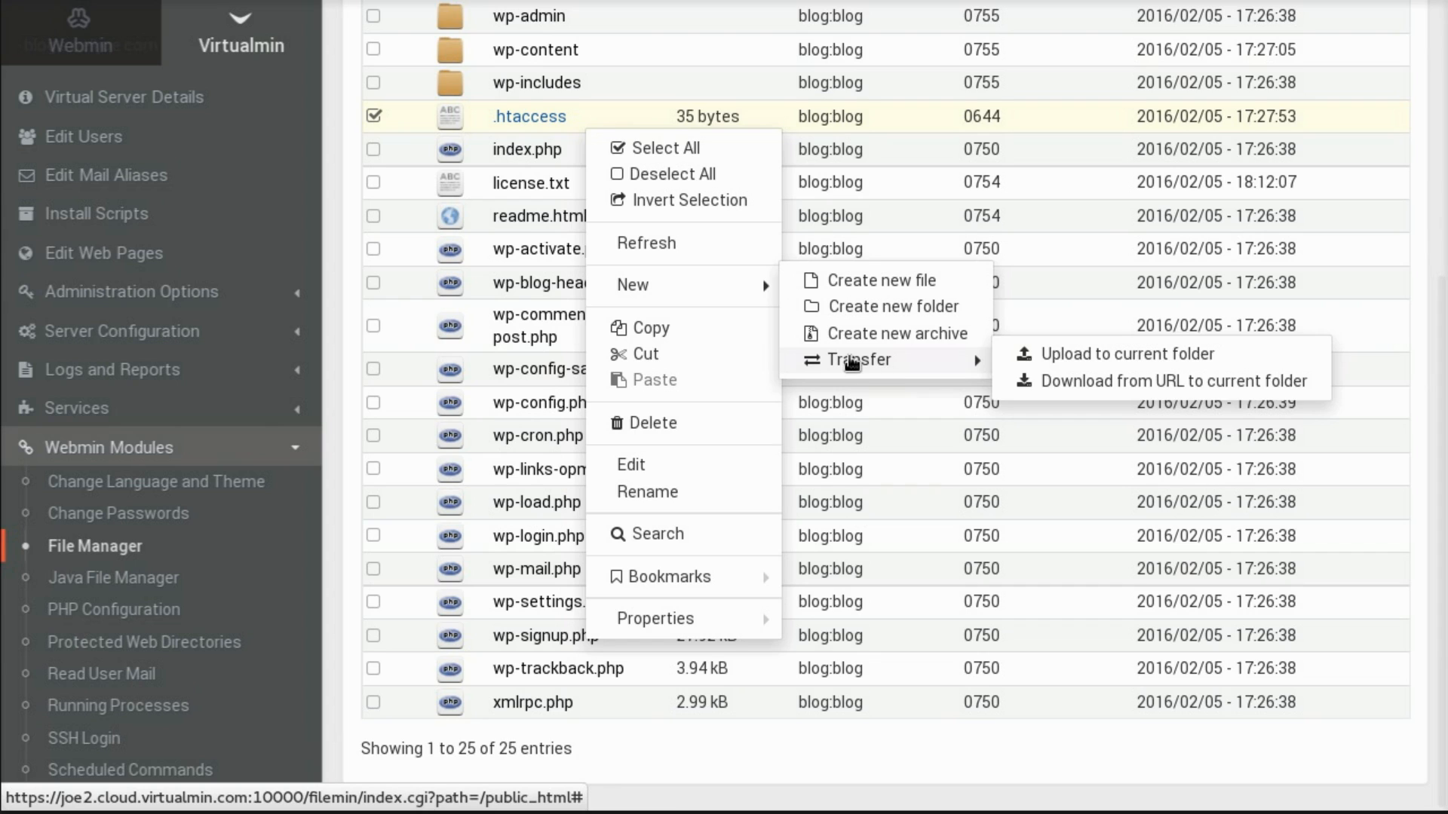
pyautogui.moveTo(758, 335)
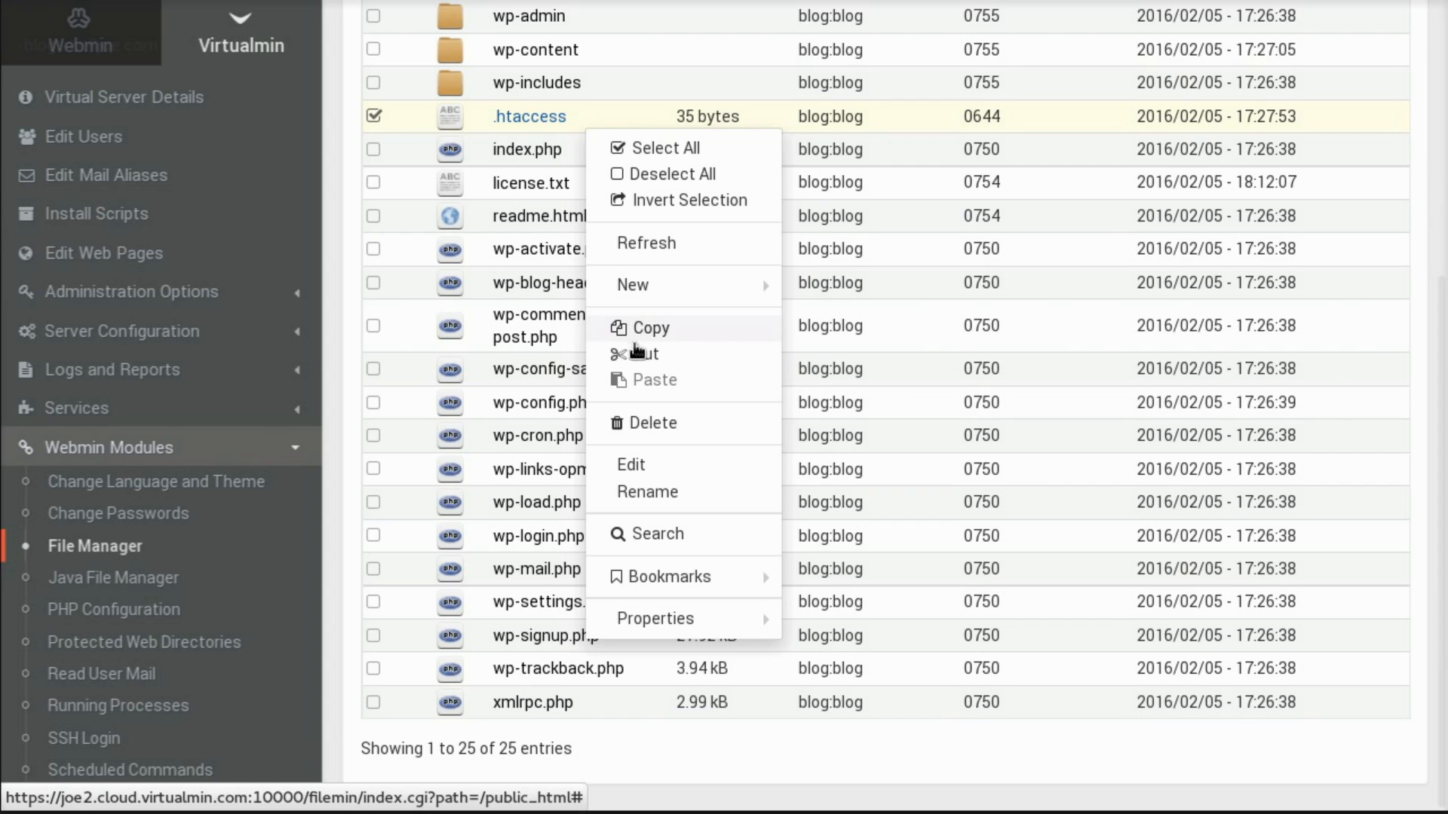
pyautogui.moveTo(647, 434)
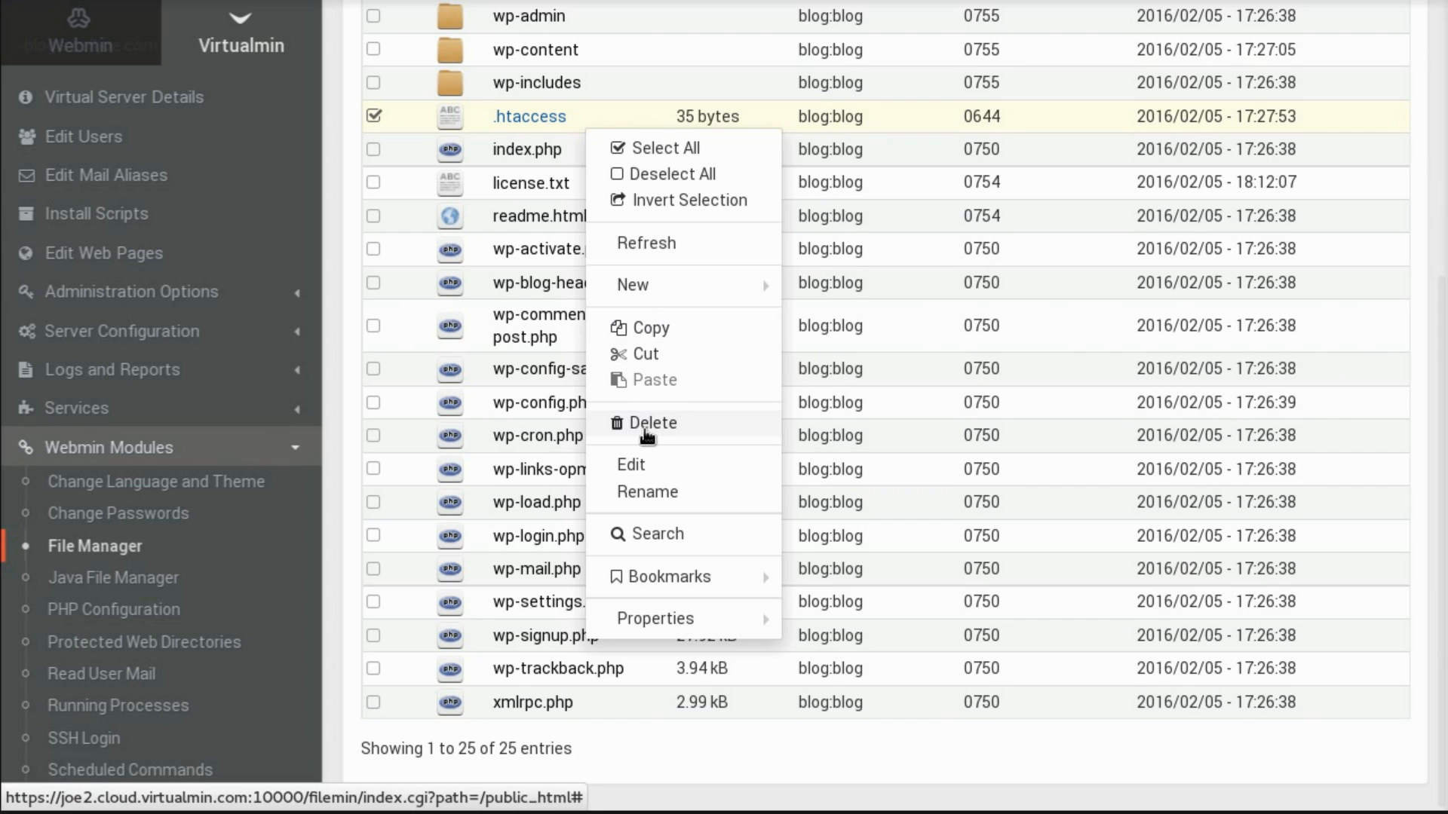
pyautogui.moveTo(632, 471)
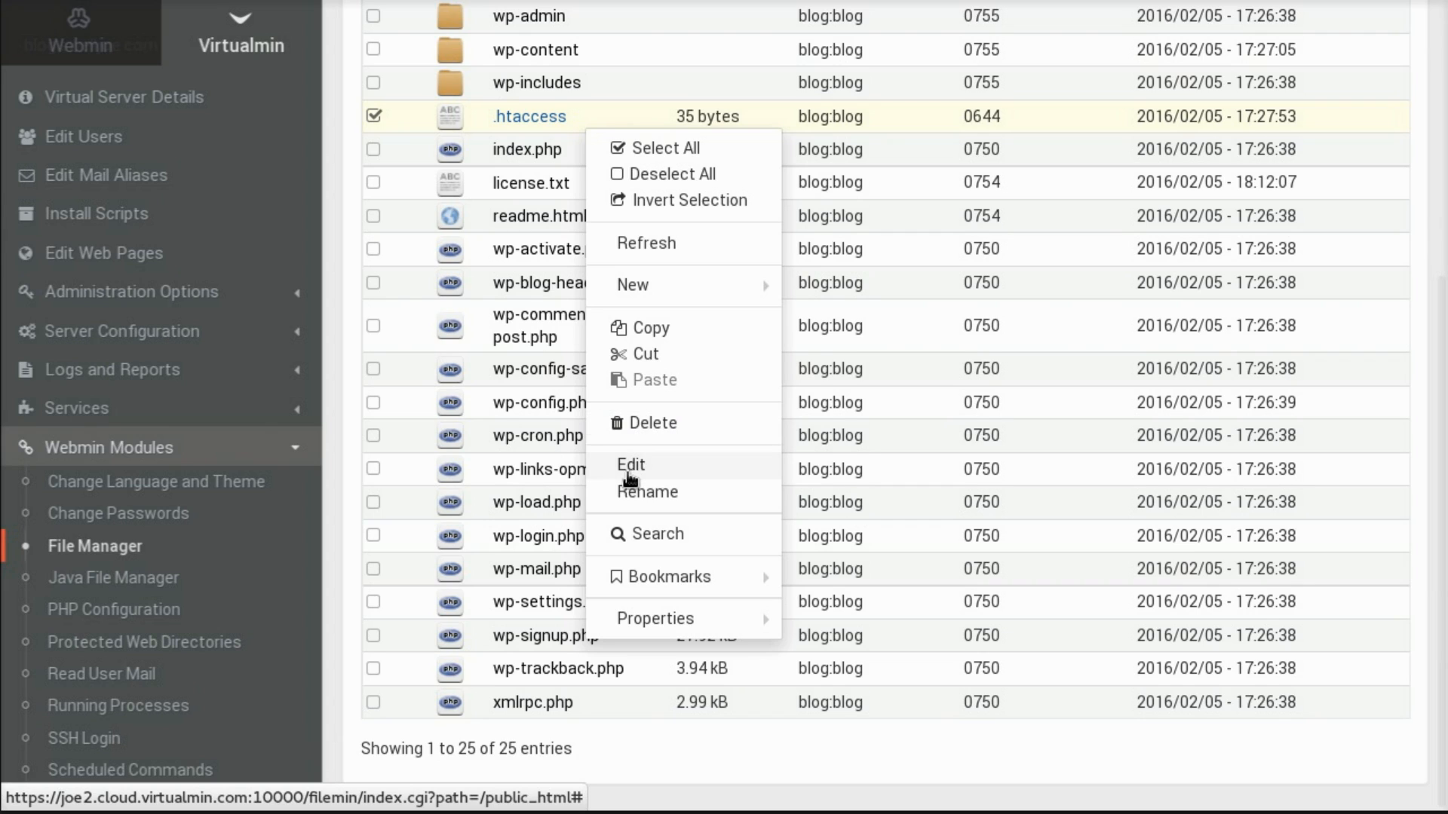
pyautogui.moveTo(640, 484)
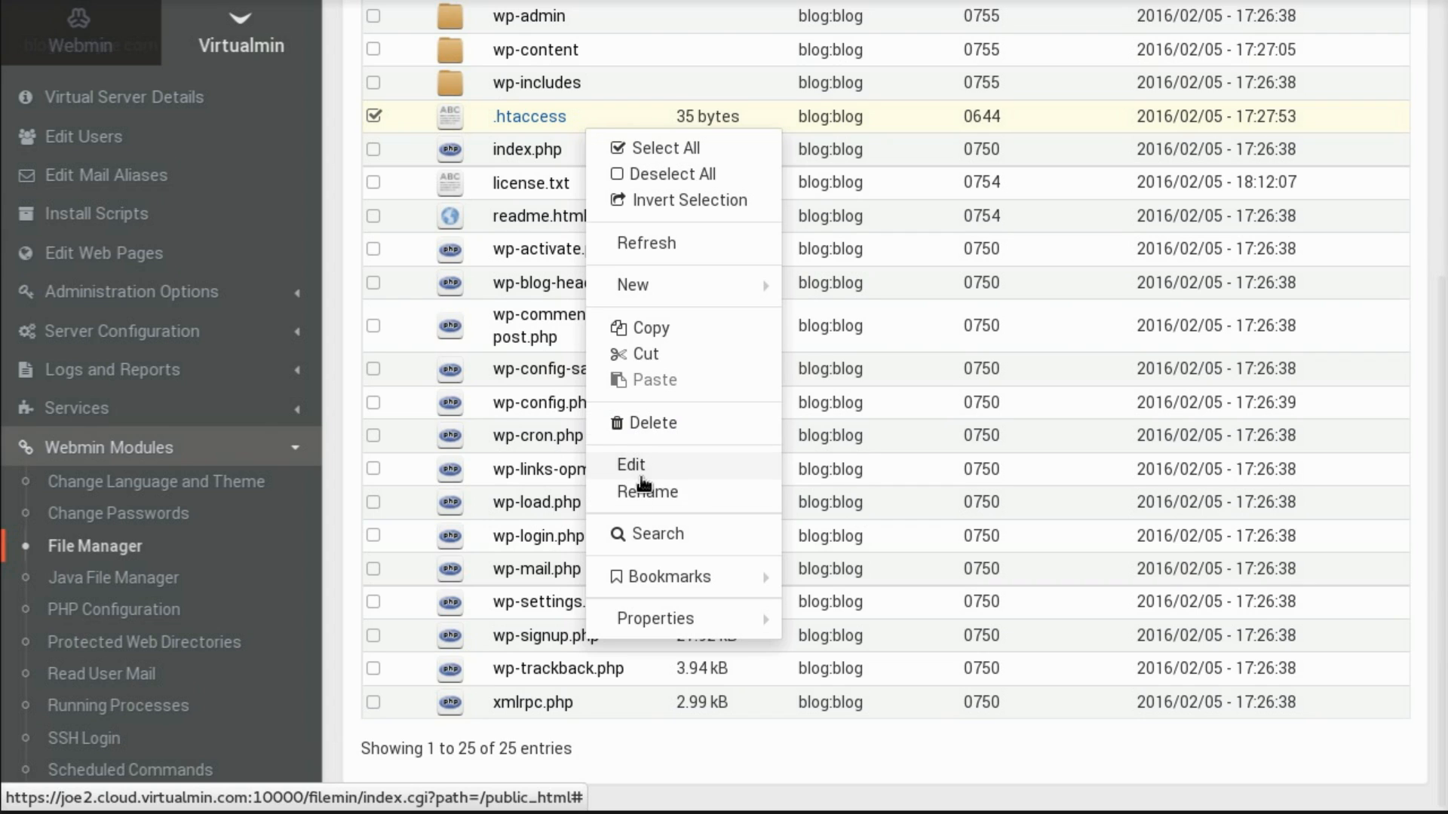
pyautogui.moveTo(647, 491)
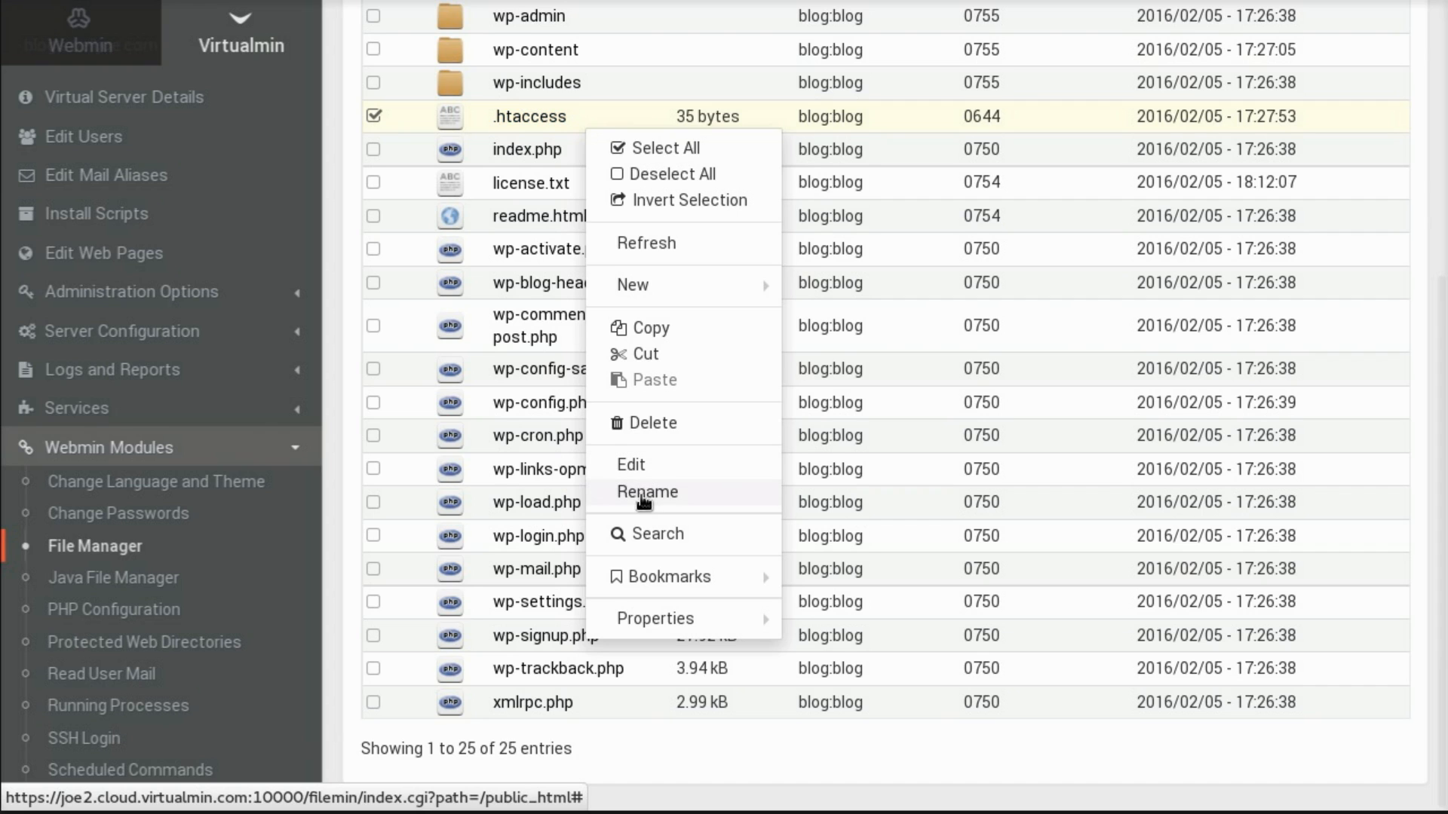
# - Rename .htaccess to .htaccess.new, then rename it back to .htaccess
pyautogui.click(647, 491)
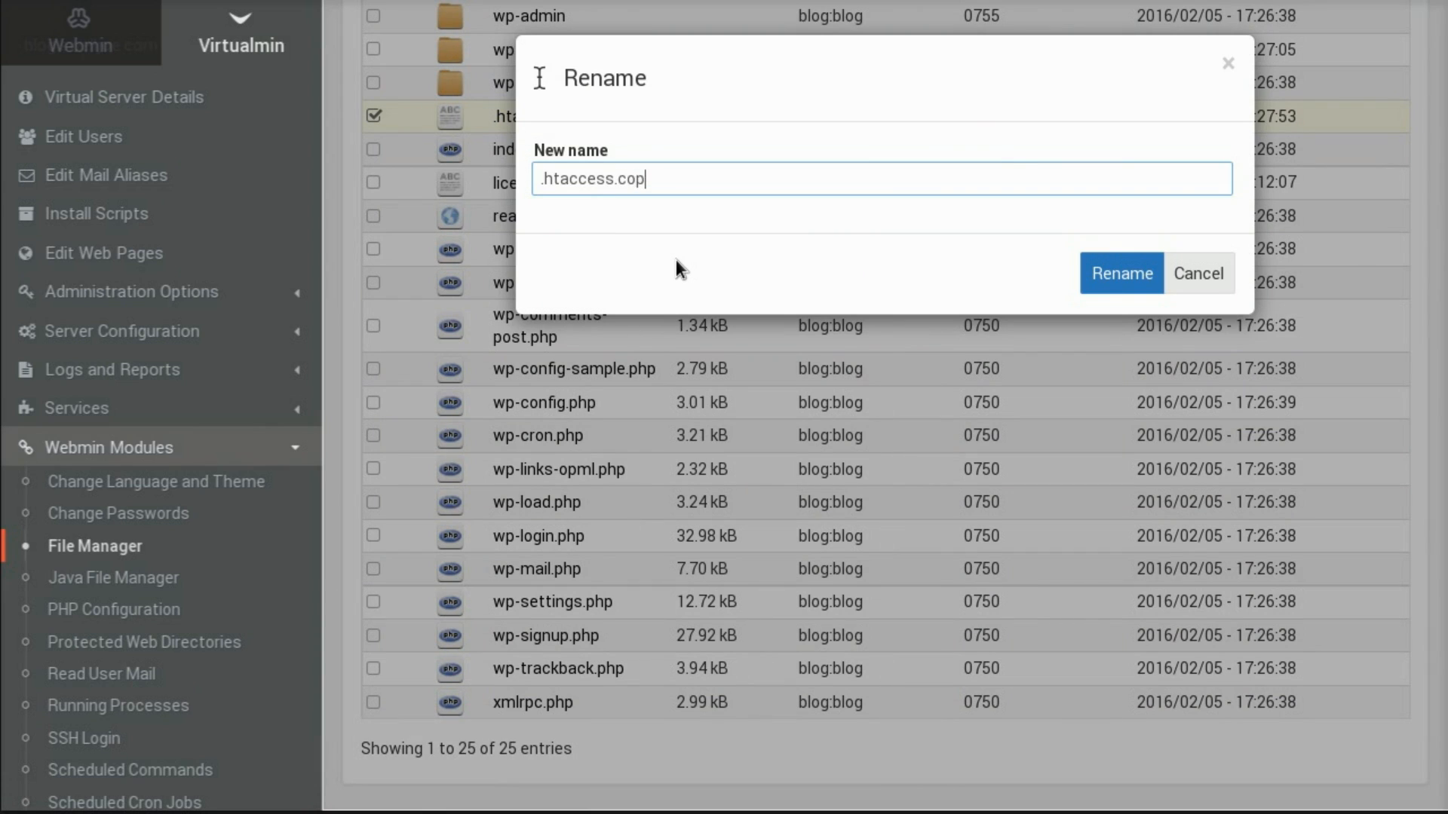
pyautogui.click(1120, 273)
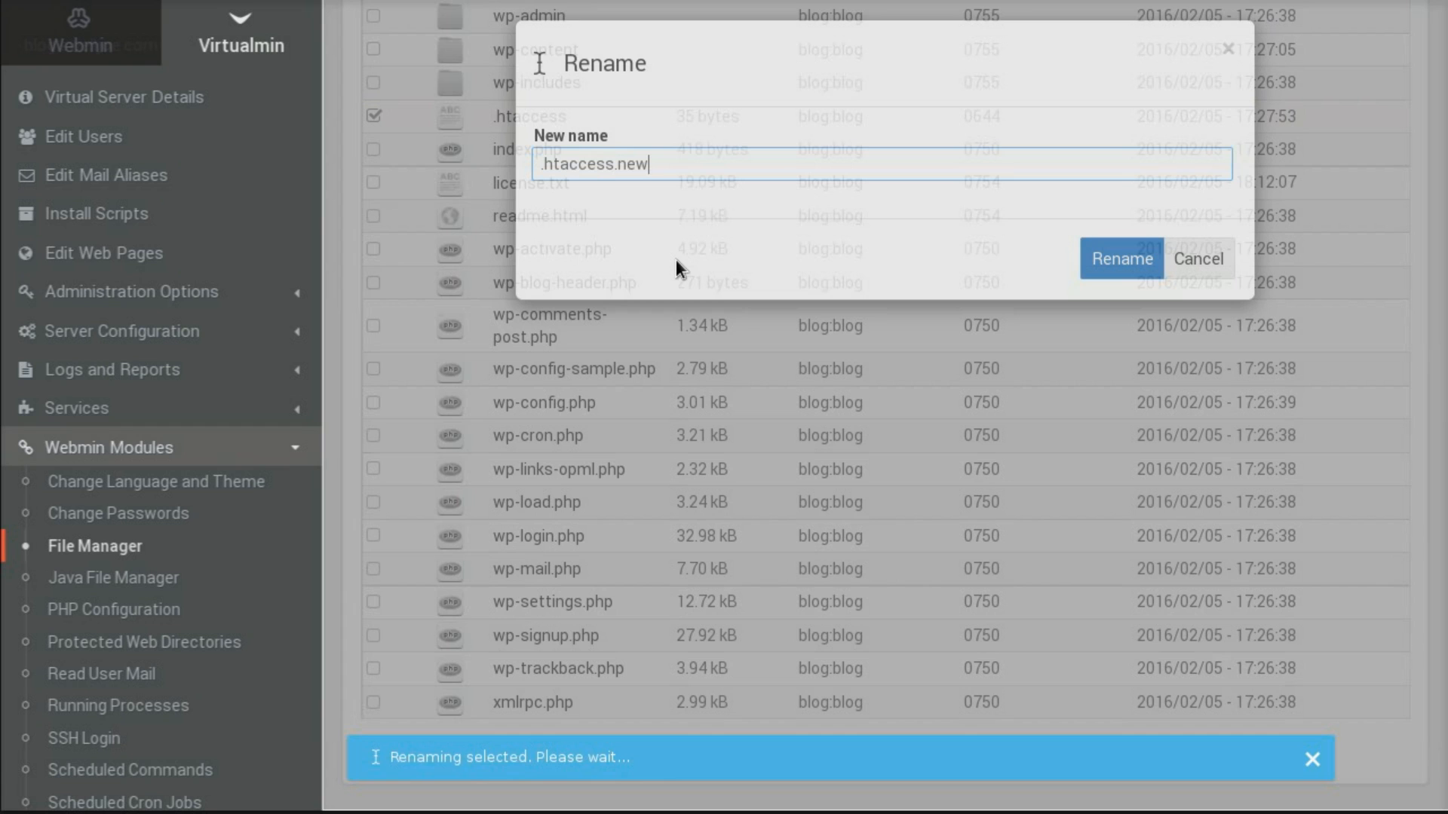
pyautogui.click(1120, 258)
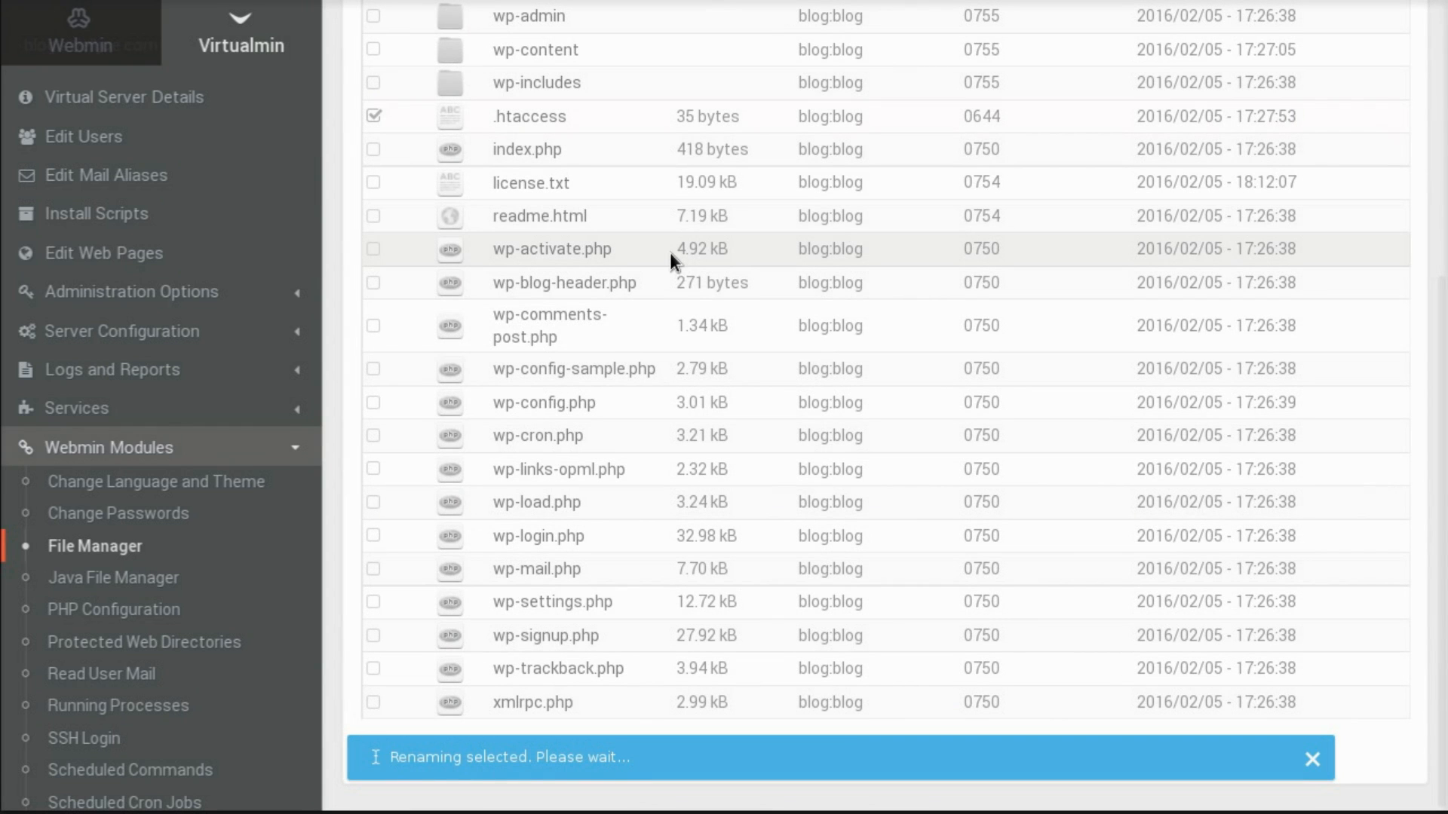
pyautogui.rightClick(546, 116)
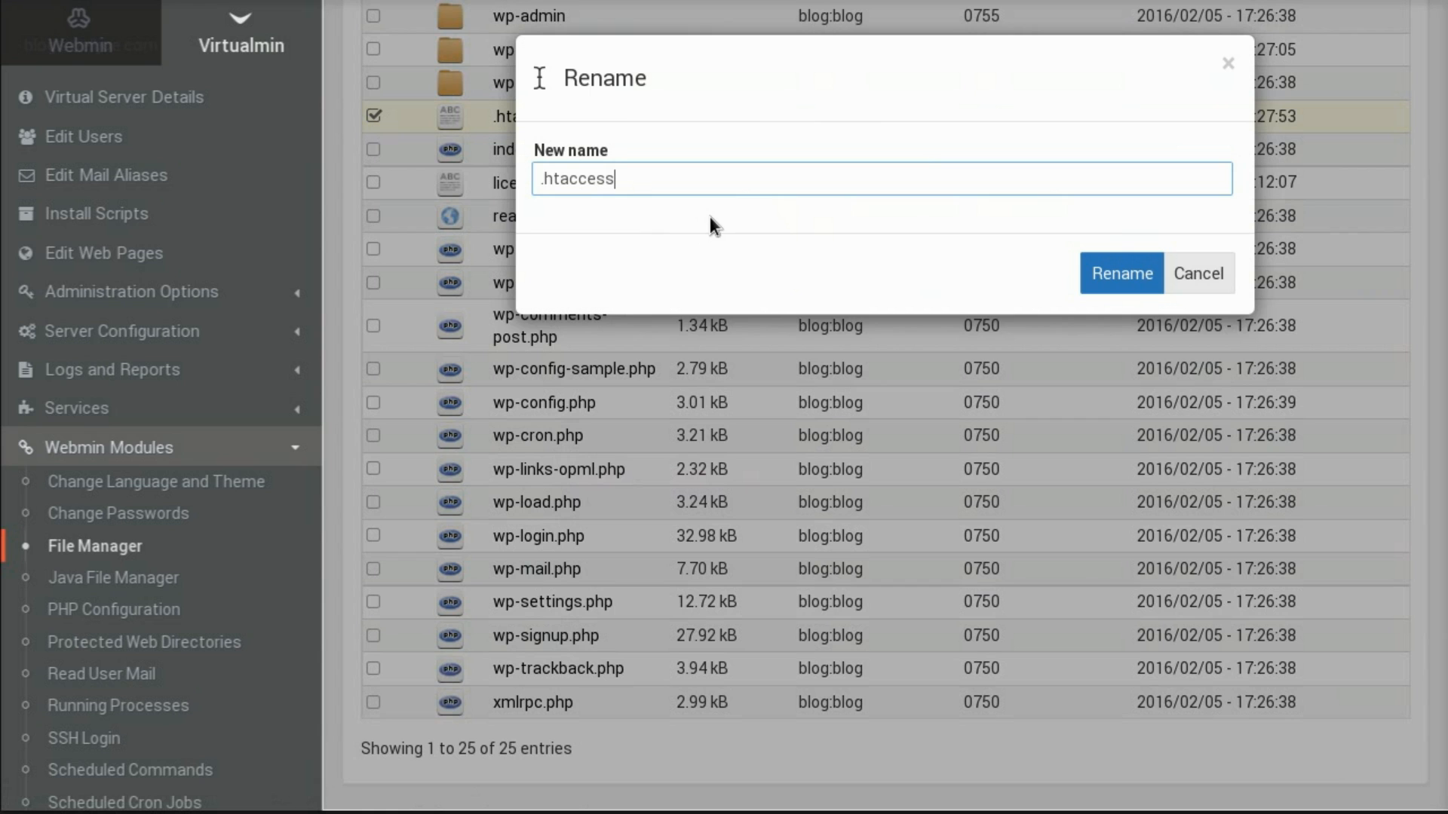
pyautogui.click(1120, 273)
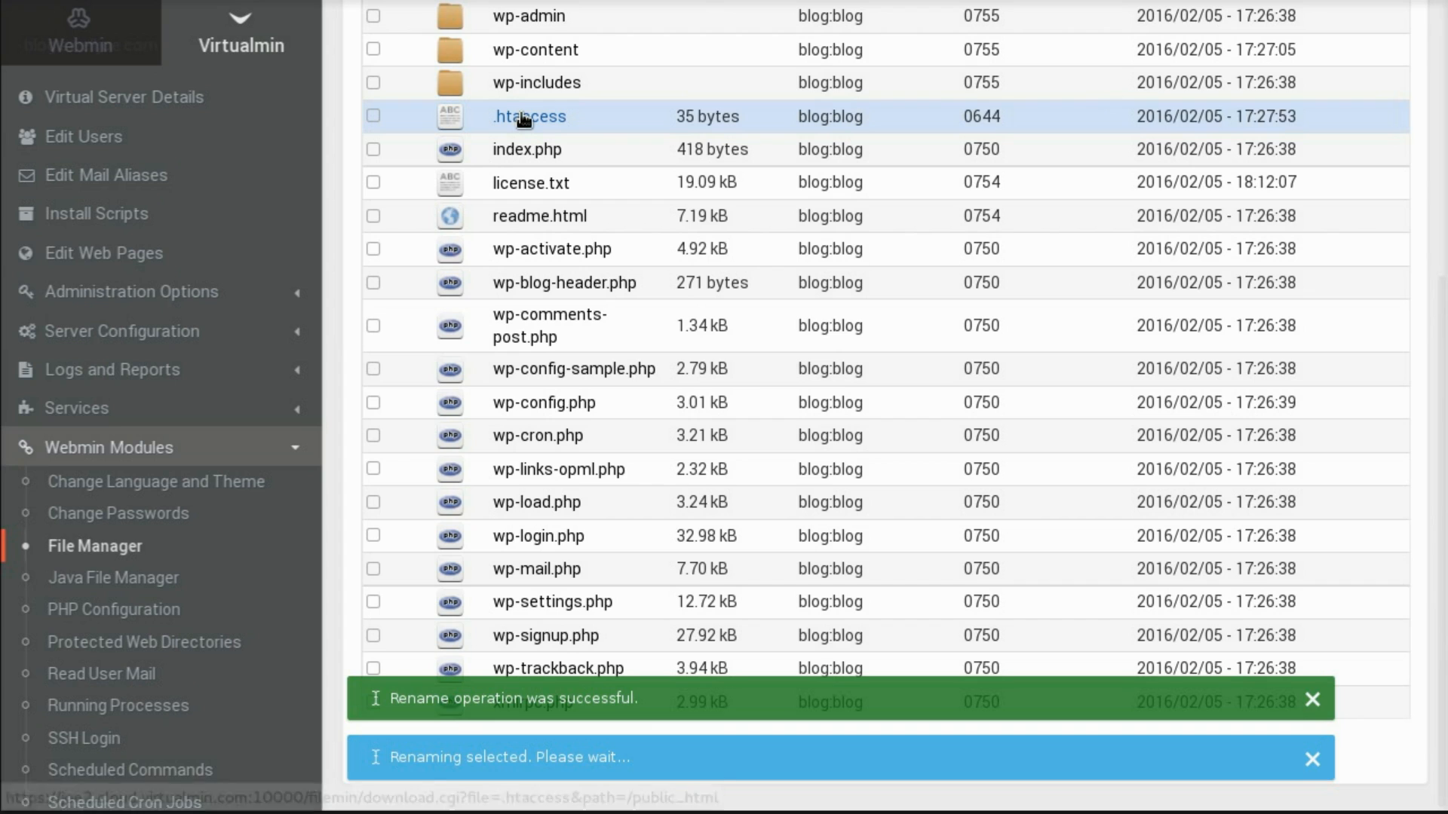
# - Select the wp-content folder and bring up its context actions
pyautogui.rightClick(529, 116)
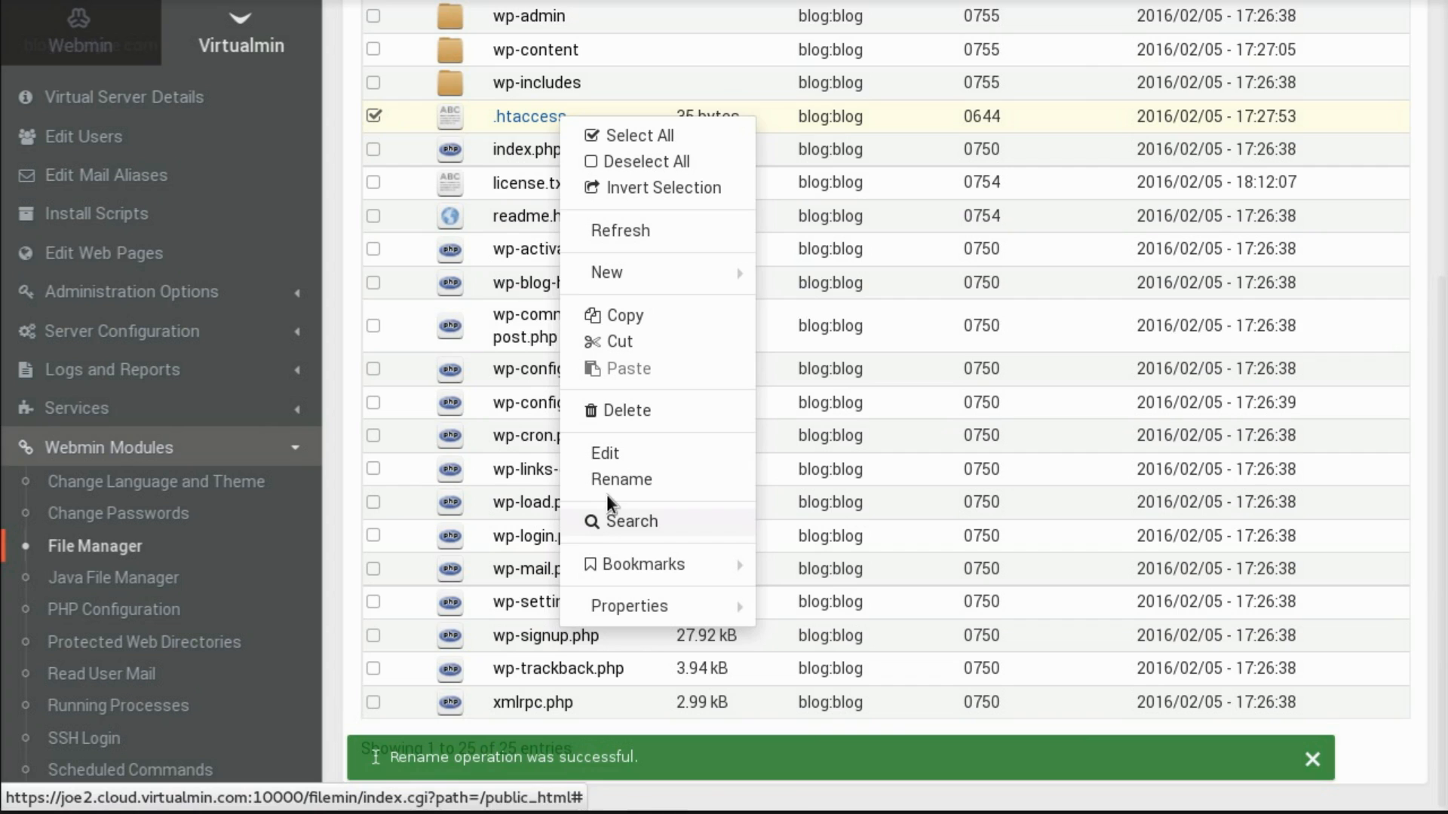
pyautogui.scroll(3)
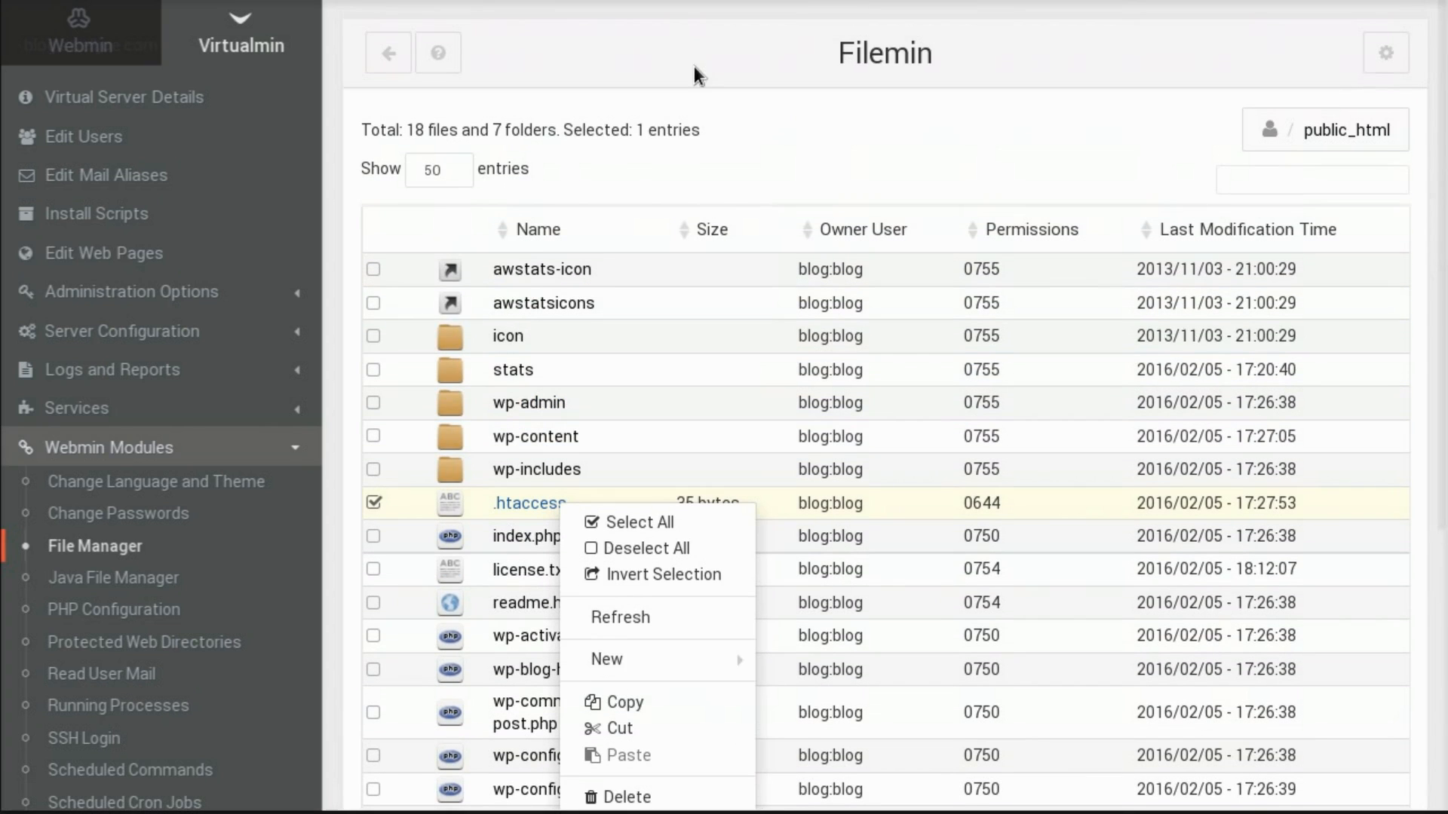
pyautogui.click(619, 617)
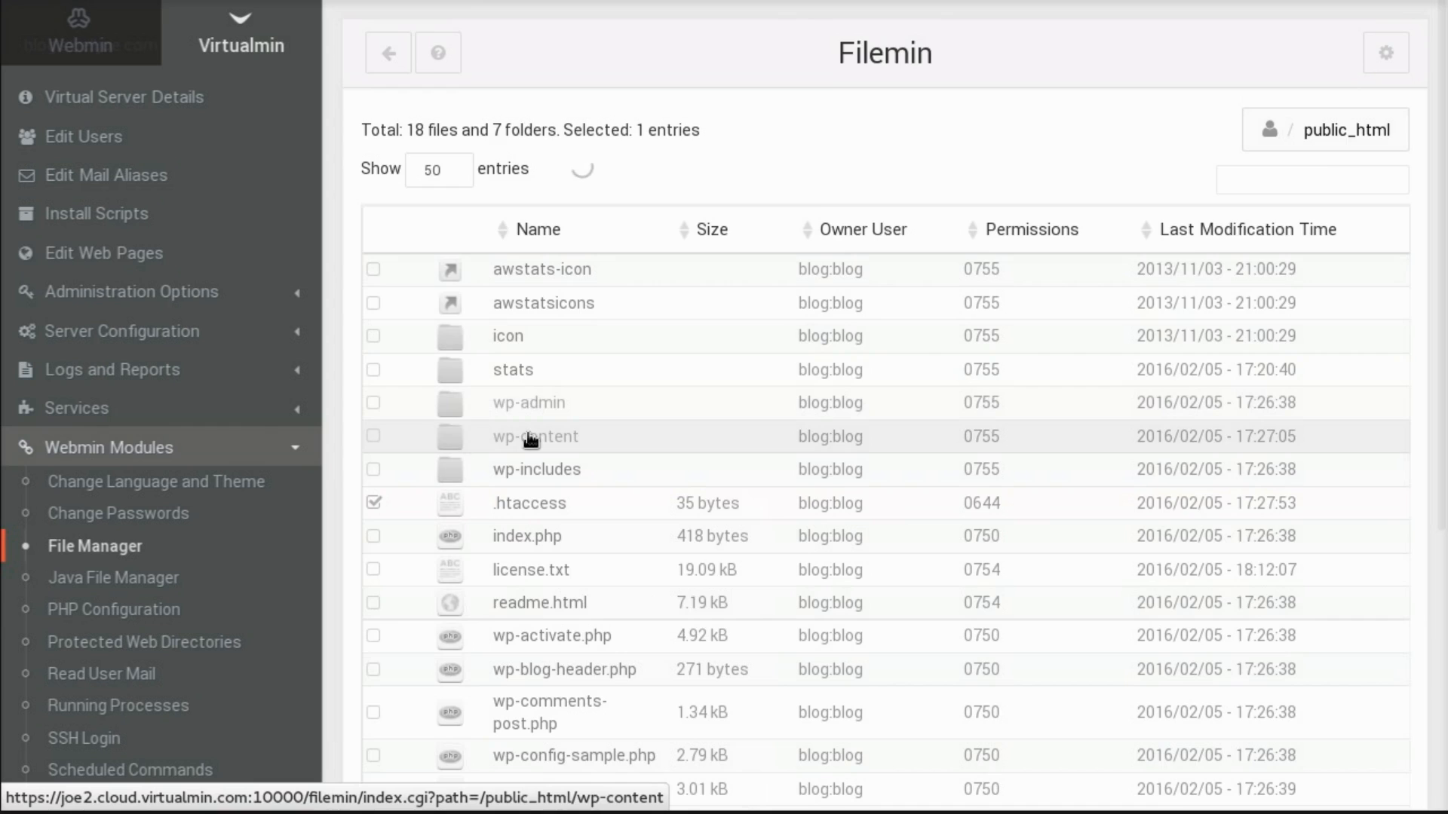
pyautogui.rightClick(534, 436)
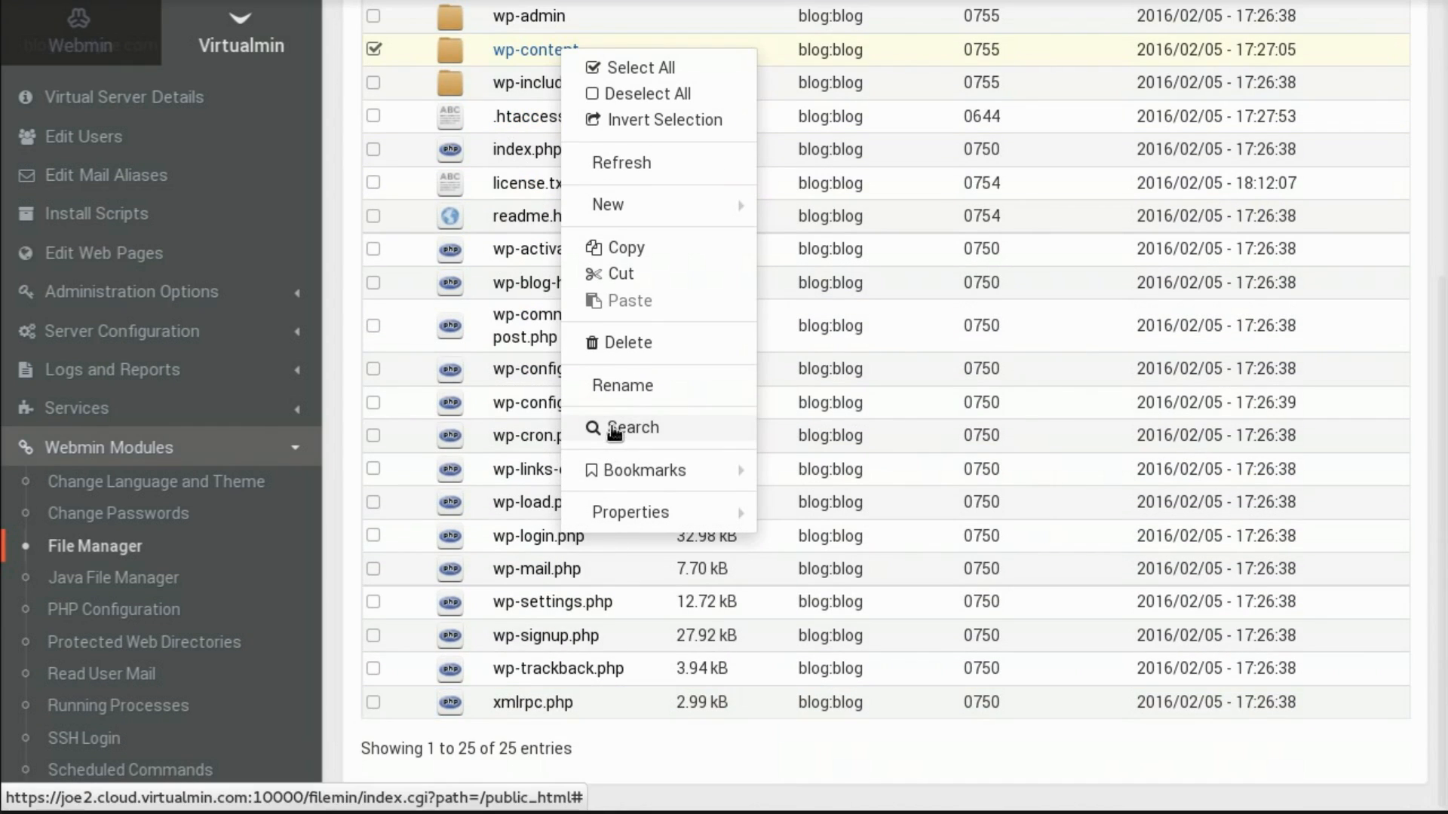
# - Search public_html for 'WordPress' case-insensitively, finding 5 matches, then return to the listing
pyautogui.click(632, 427)
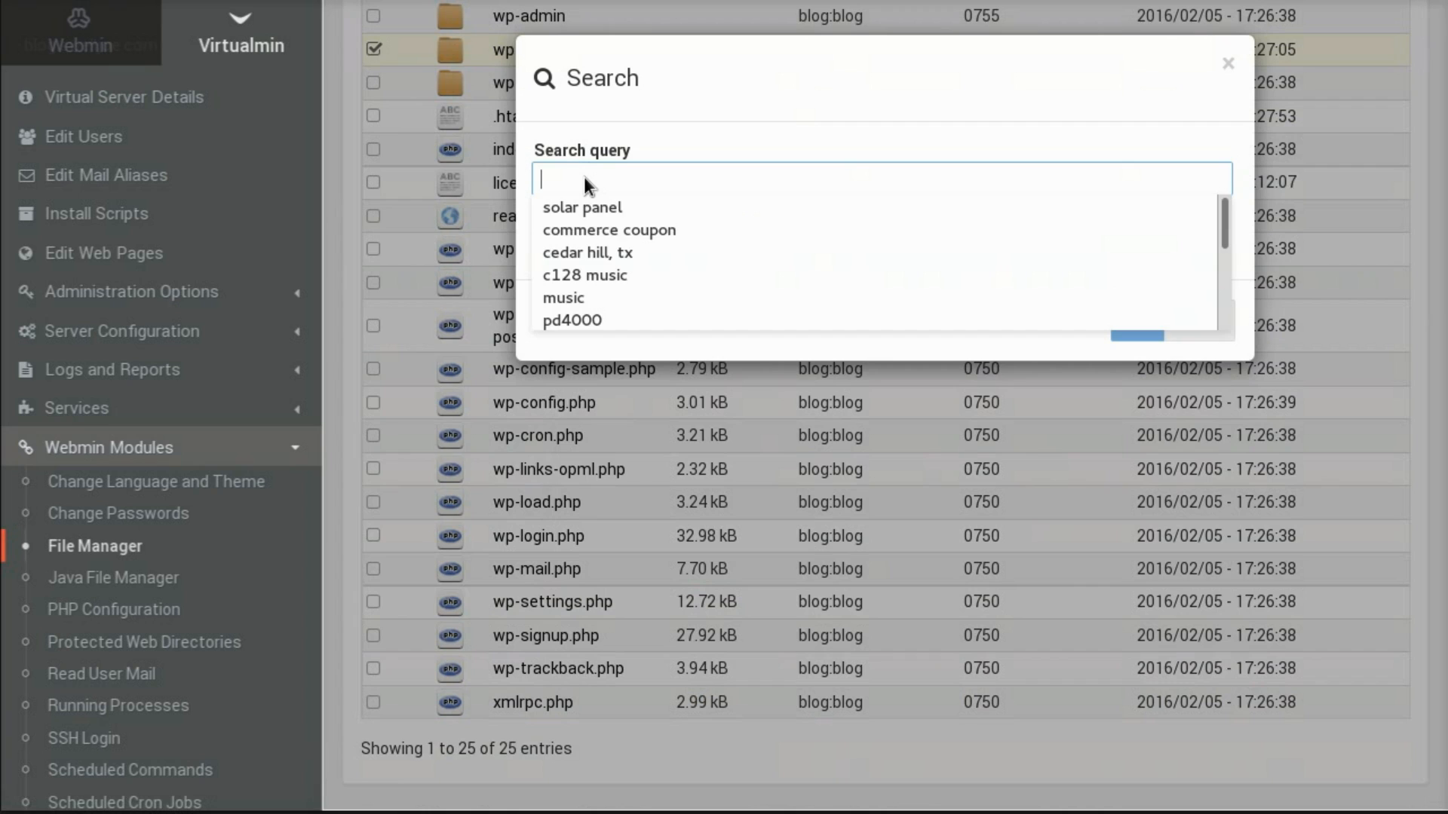
pyautogui.write('WordPress')
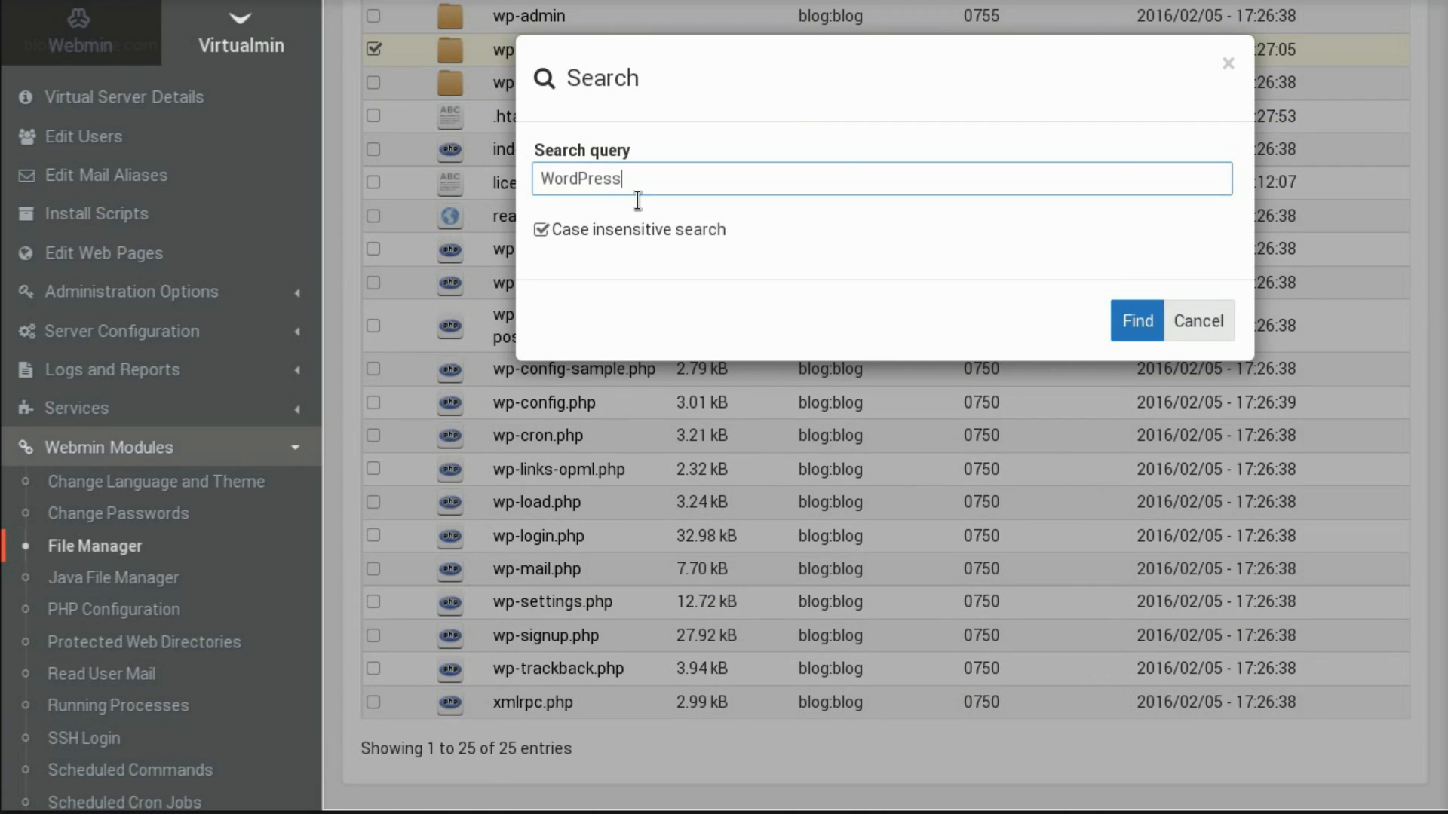
pyautogui.click(1136, 320)
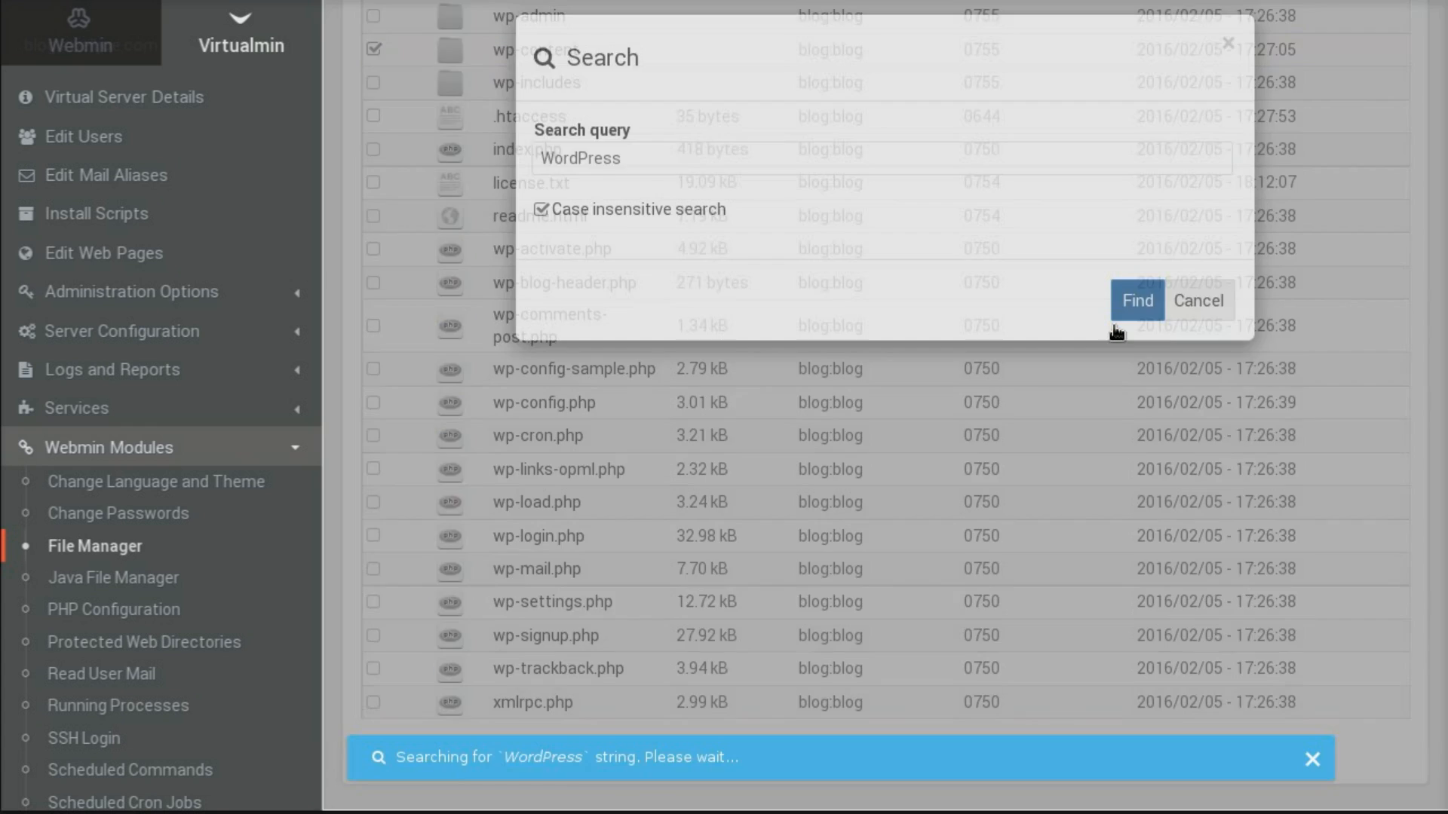
pyautogui.click(1137, 300)
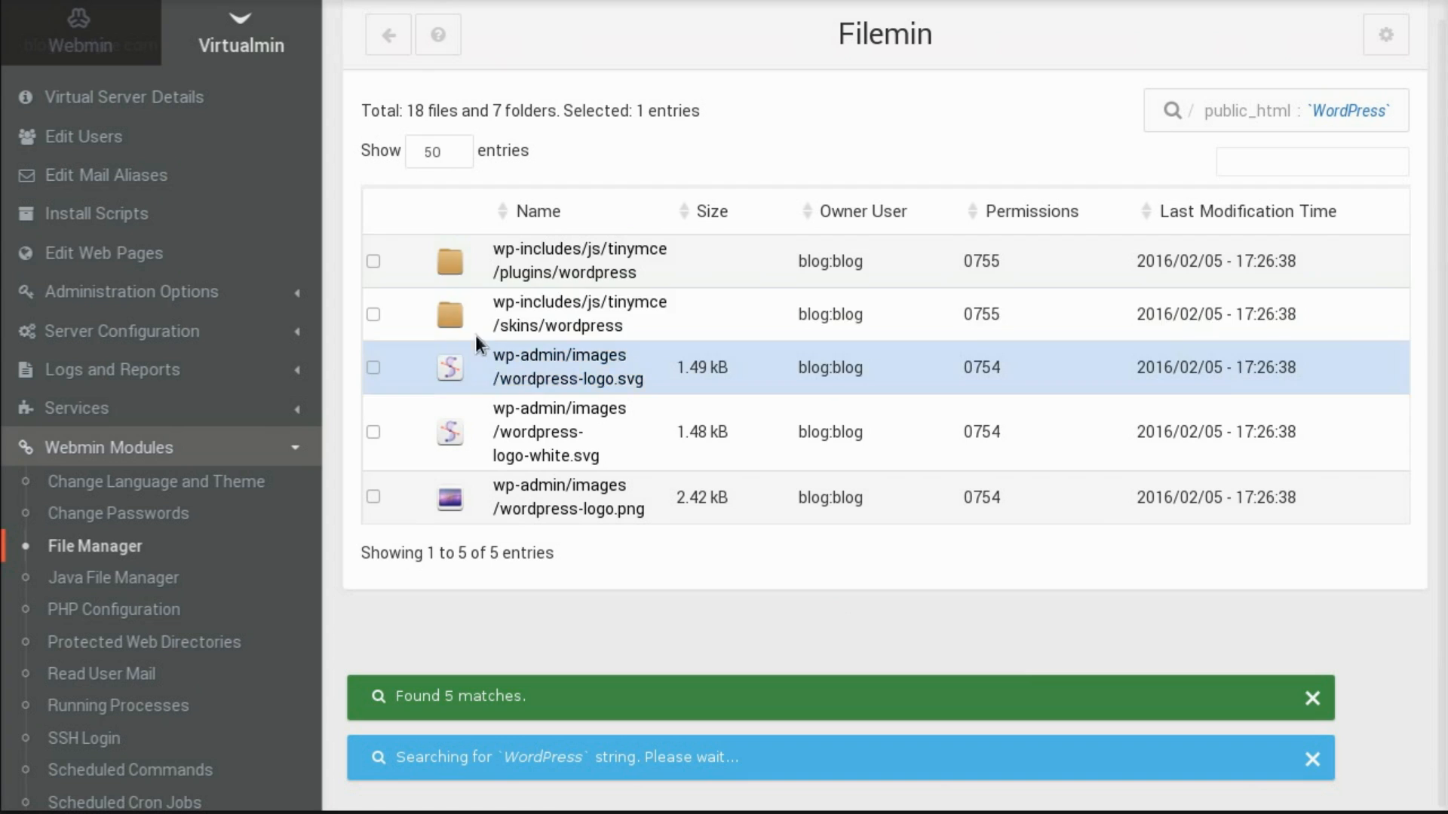
pyautogui.click(569, 496)
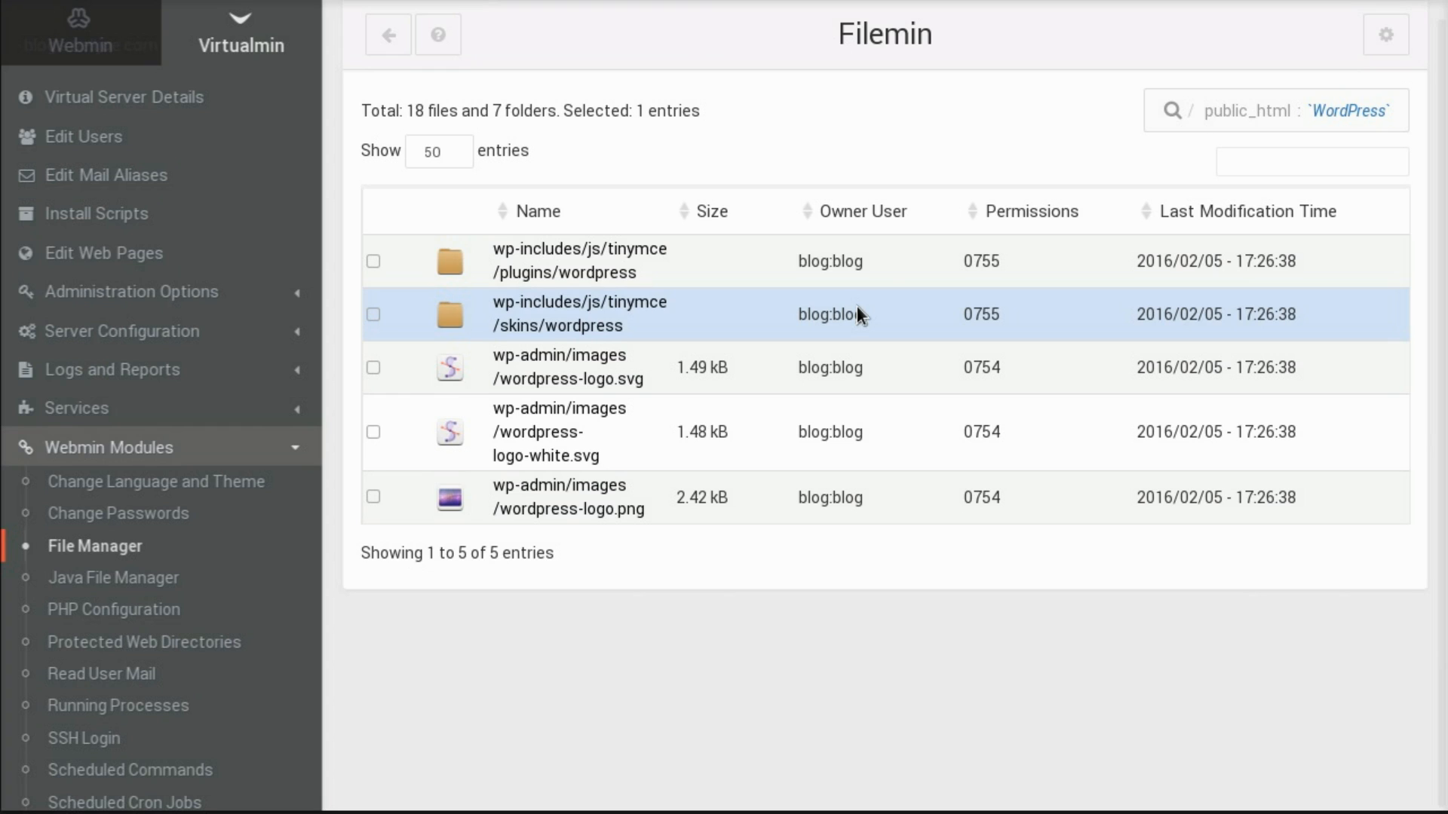
pyautogui.click(388, 35)
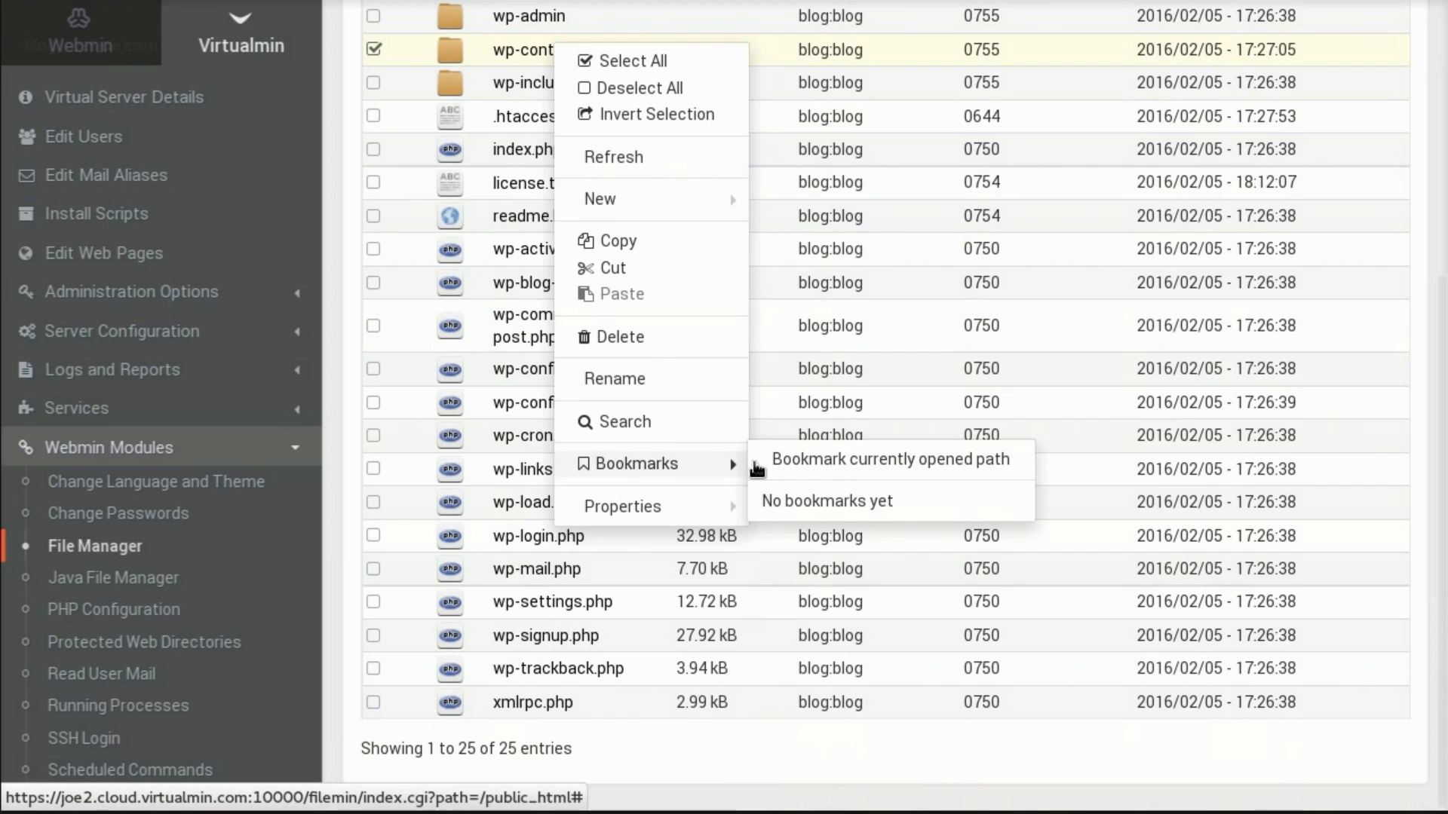
pyautogui.moveTo(879, 469)
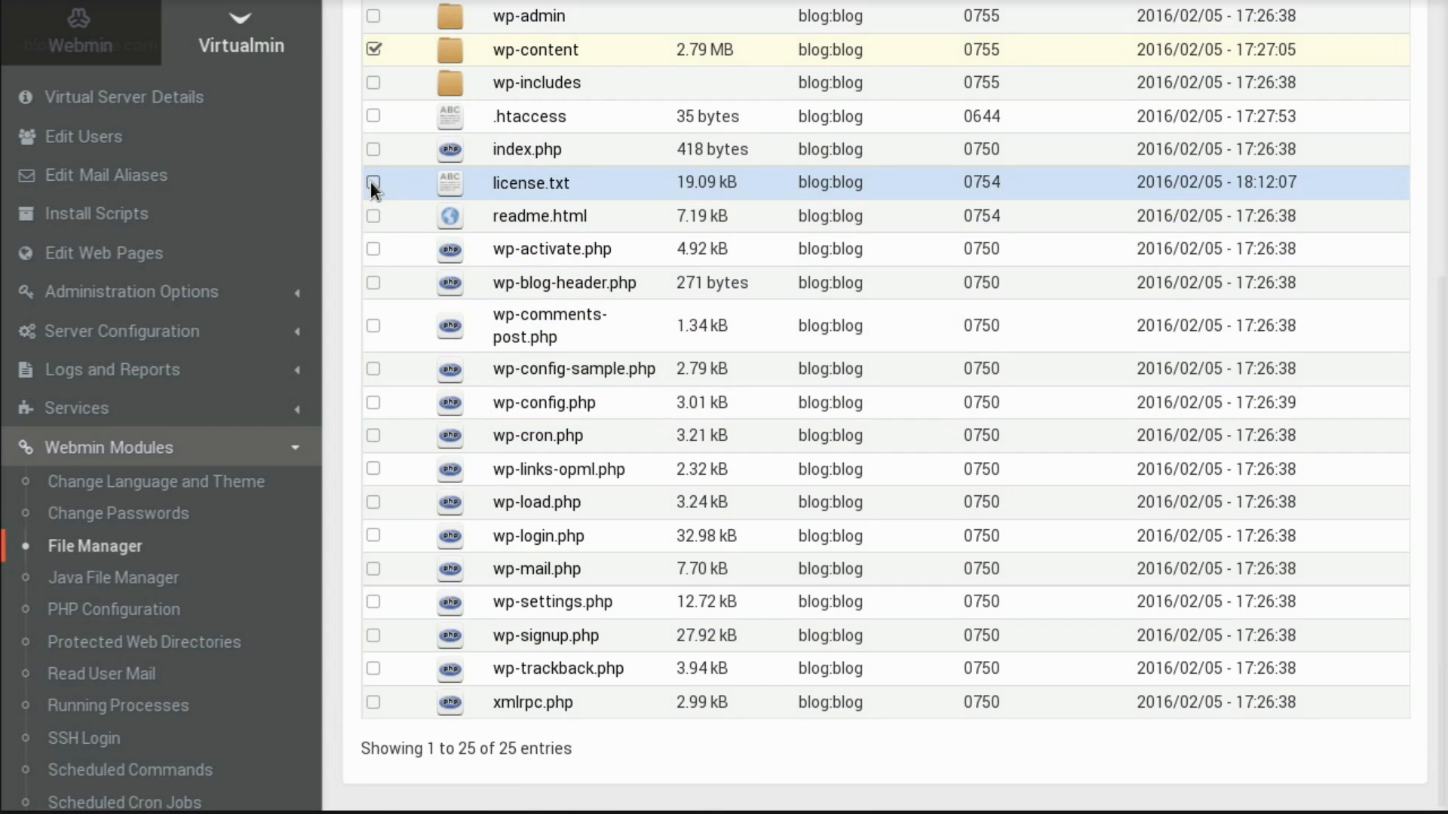
# - Add license.txt and readme.html to the selection and calculate the combined size of 2.82 MB
pyautogui.click(374, 183)
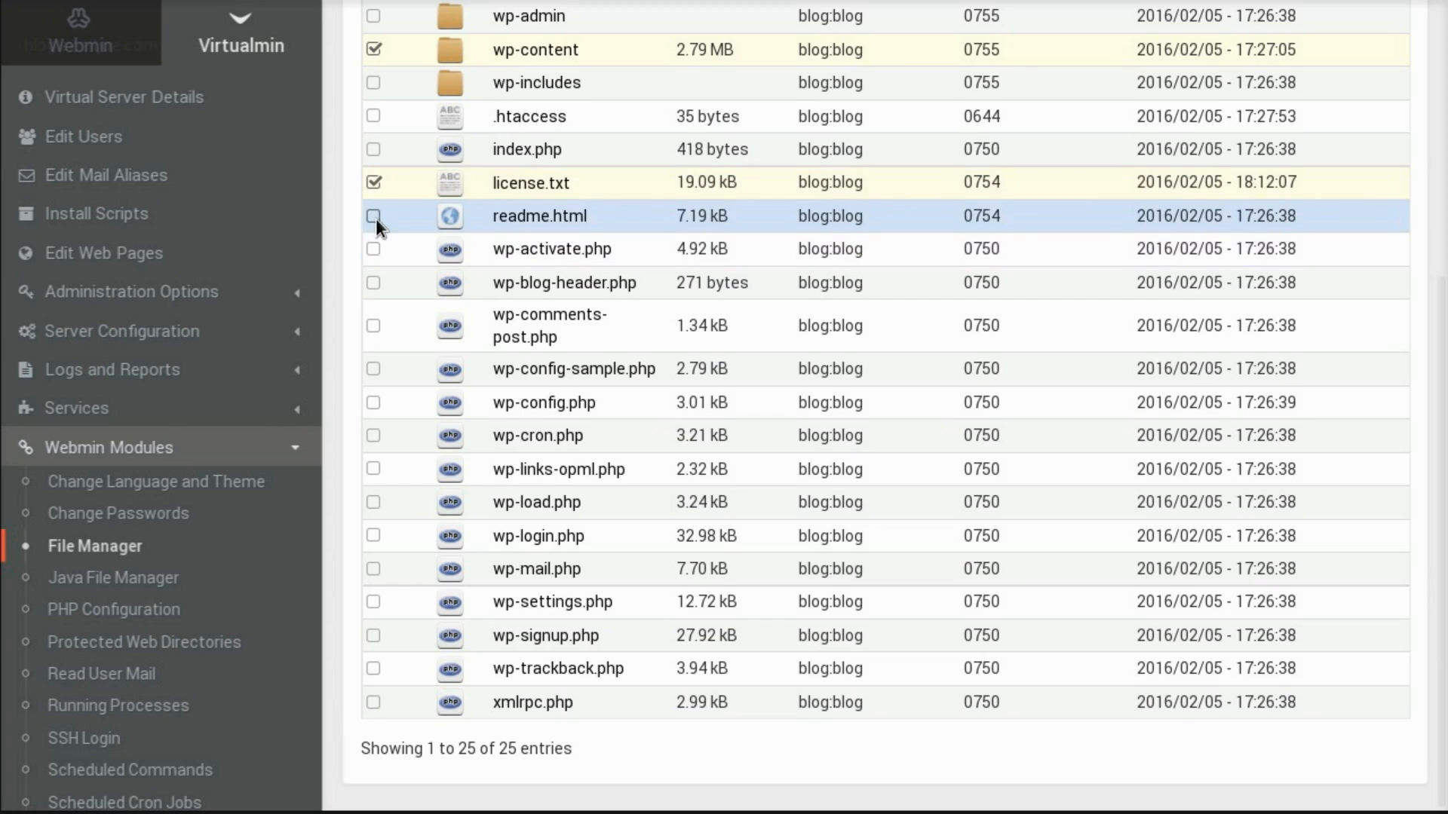
pyautogui.click(374, 215)
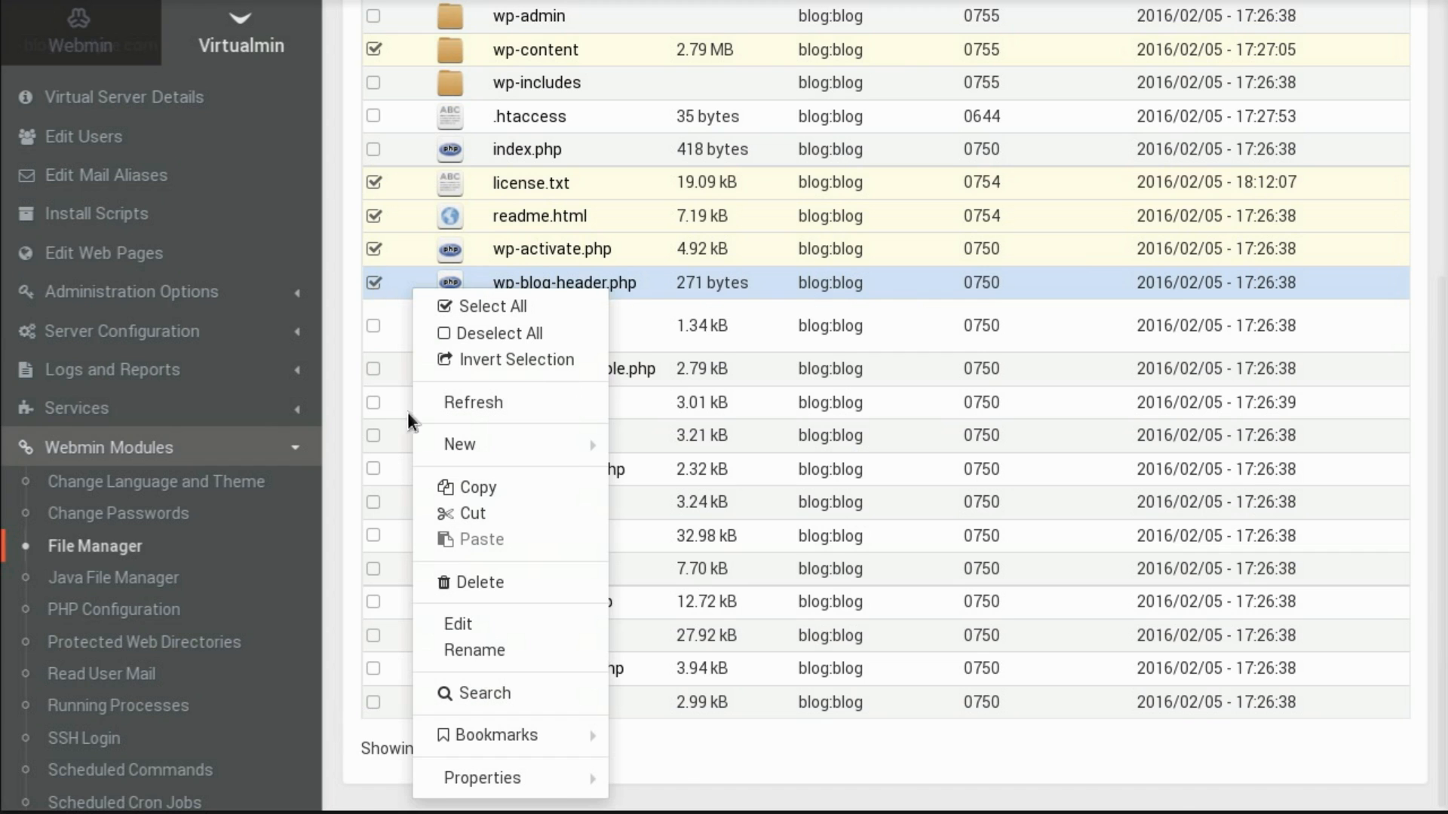
pyautogui.click(472, 401)
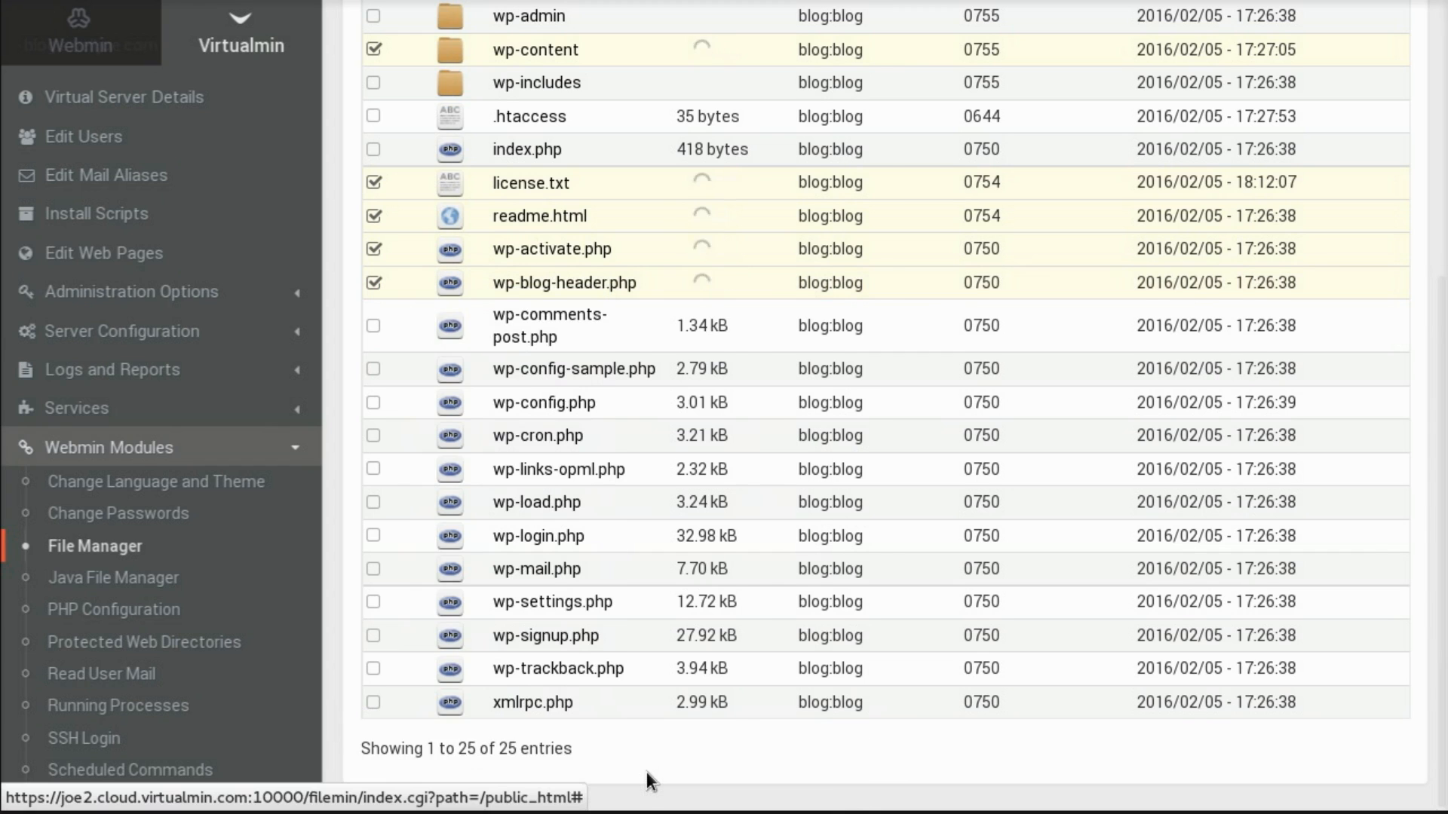
pyautogui.scroll(3)
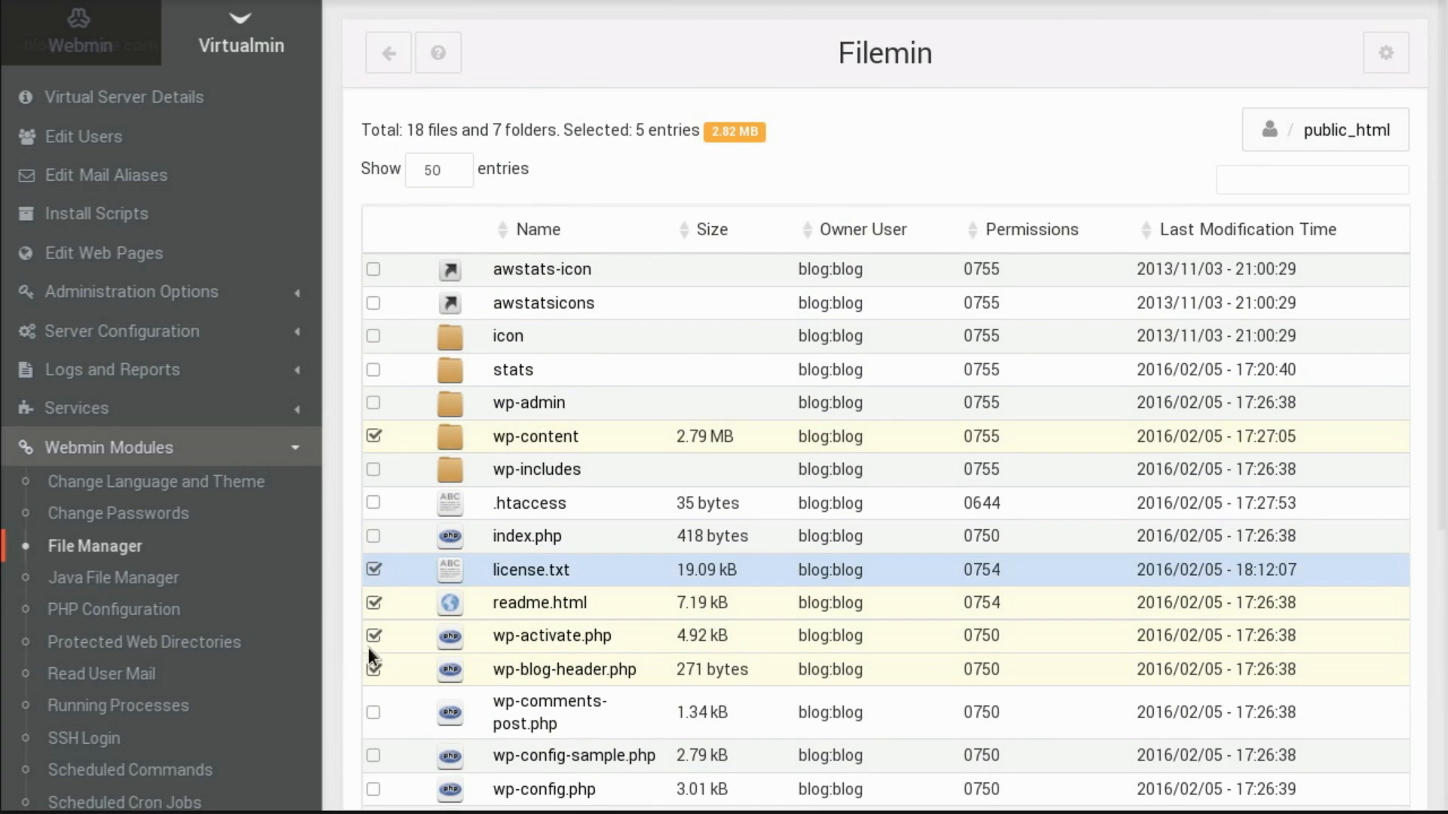
pyautogui.scroll(-3)
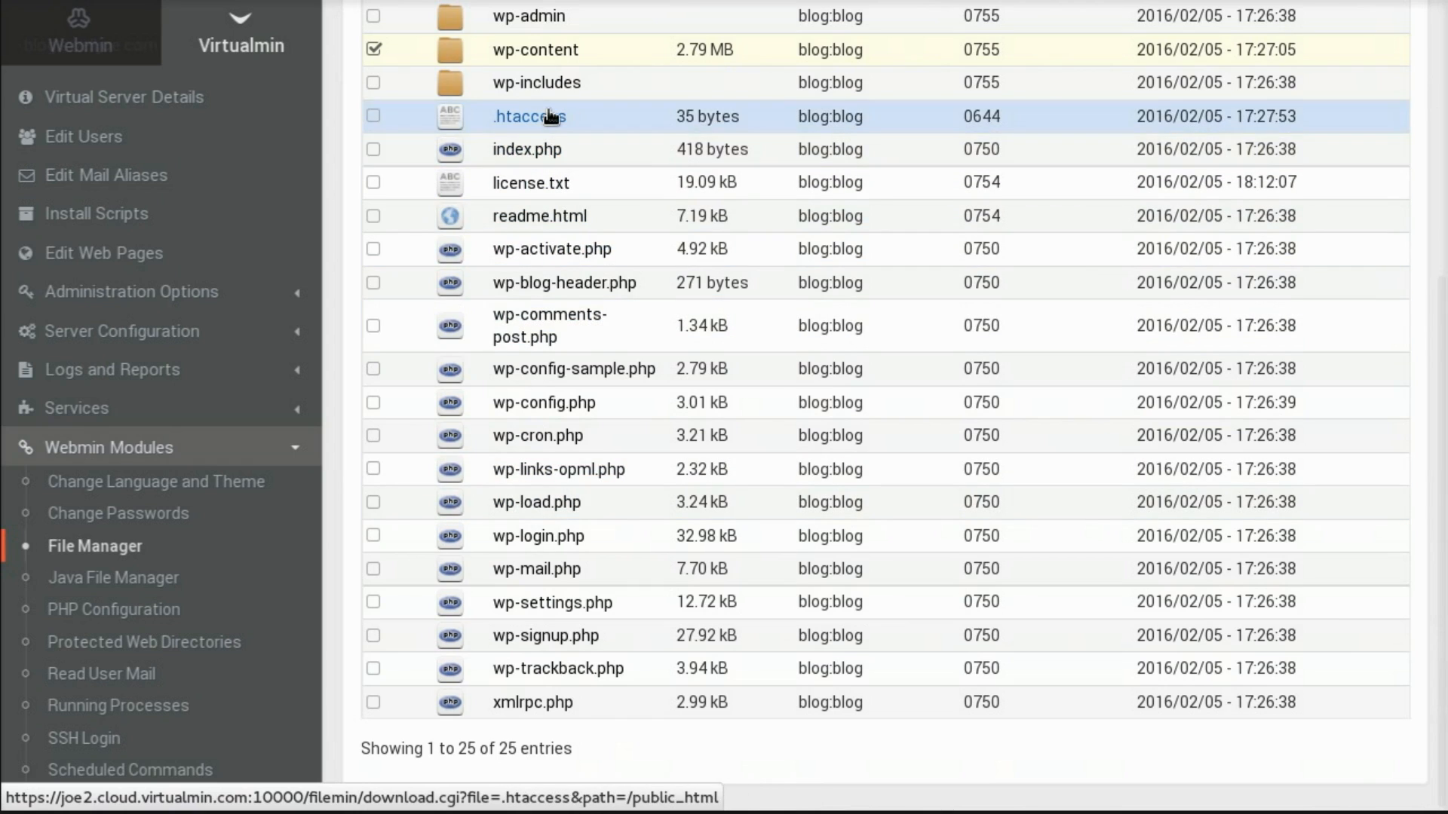
# - Review the Change Permissions dialog for .htaccess, leaving it at 0644, and dismiss the Properties submenu
pyautogui.rightClick(529, 116)
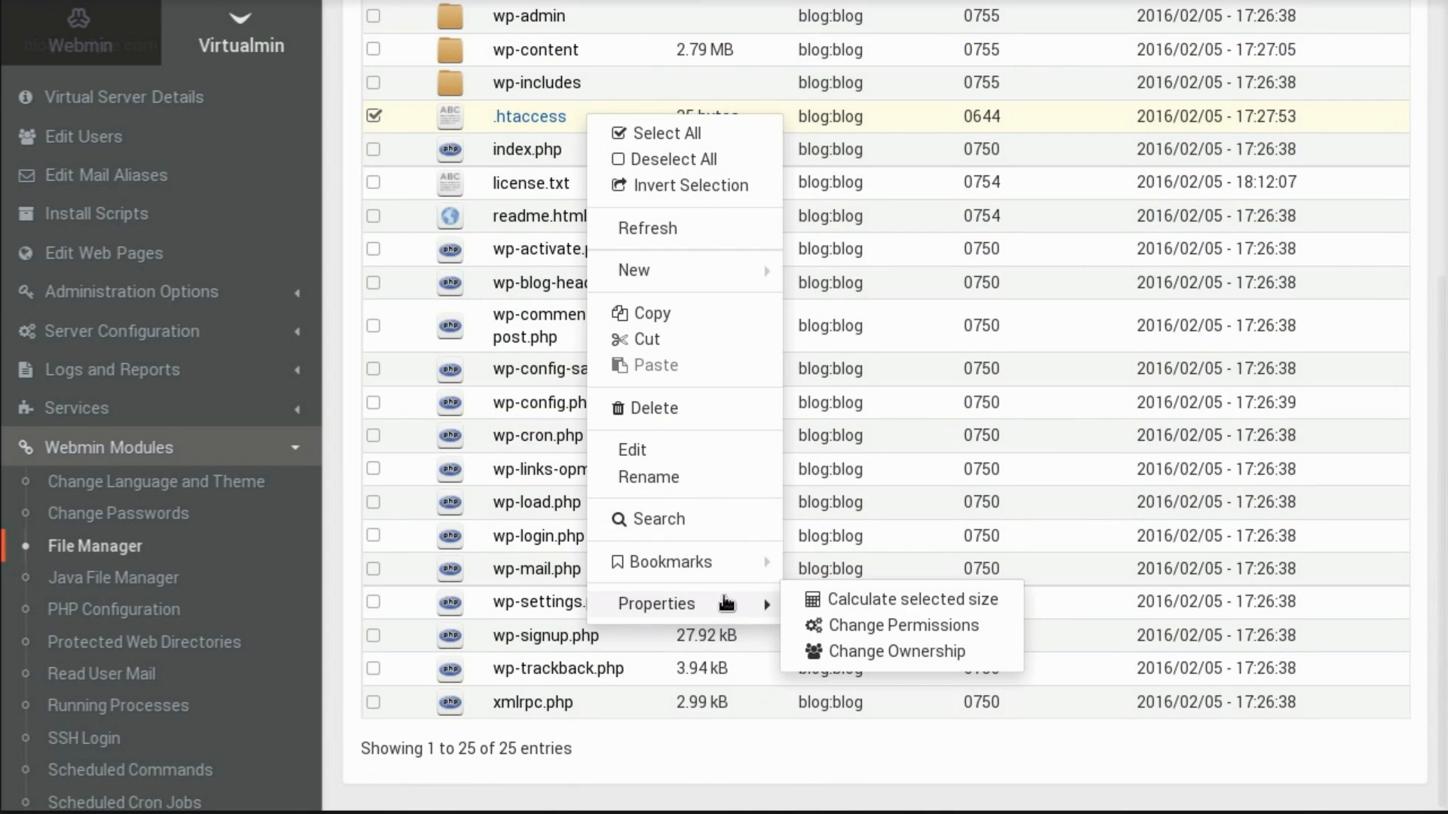
pyautogui.click(902, 626)
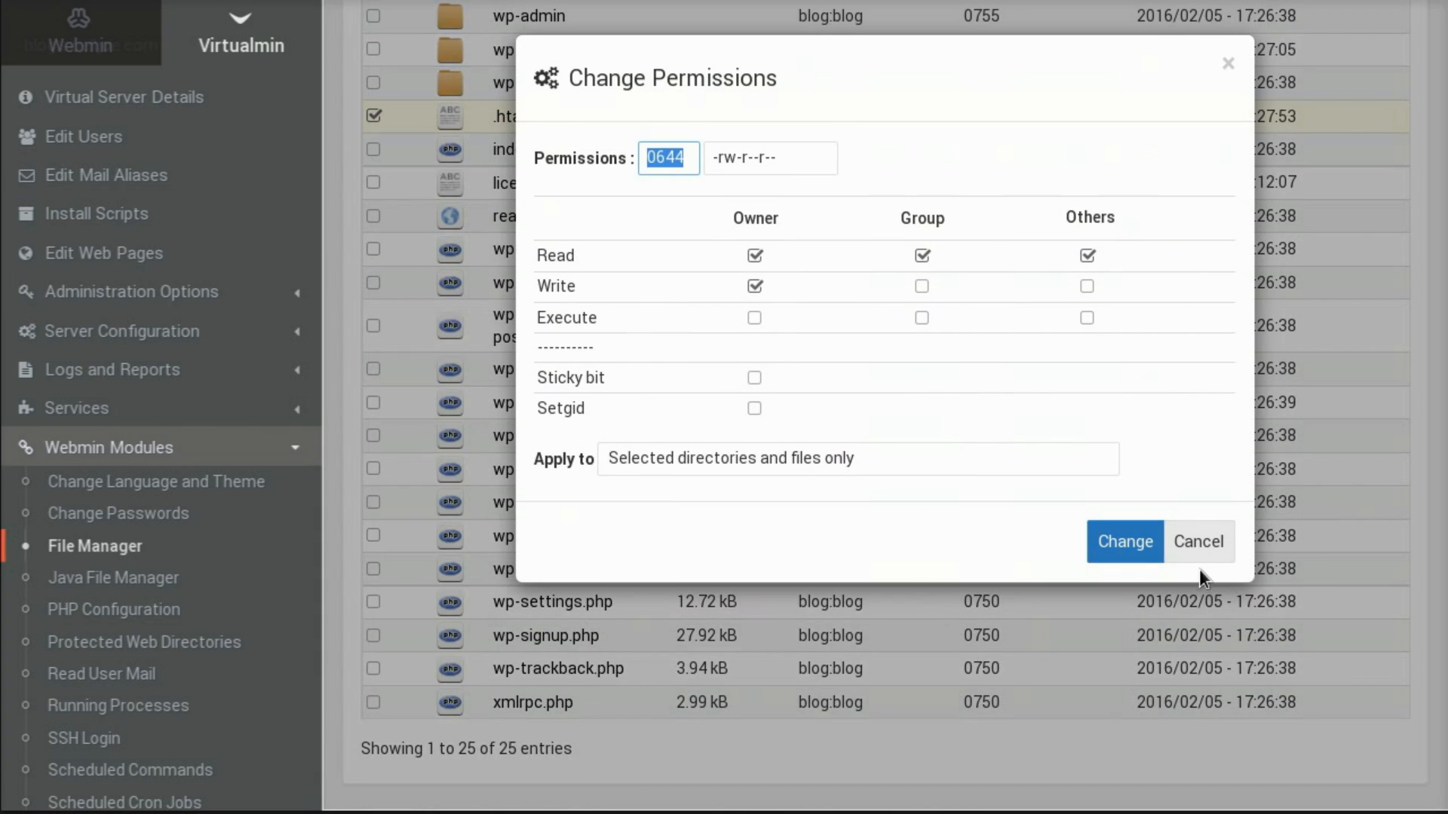
pyautogui.click(1124, 541)
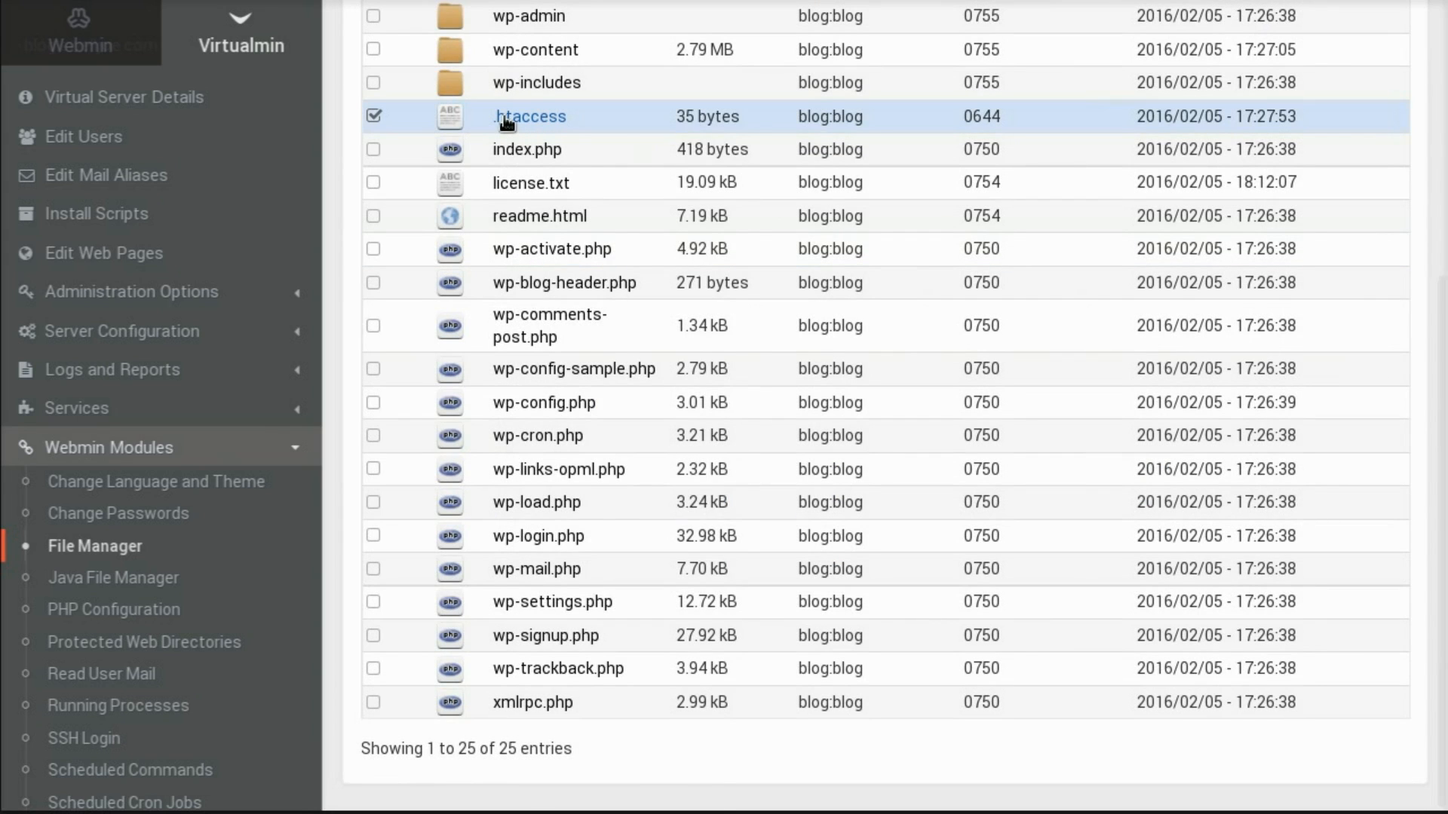
pyautogui.rightClick(530, 116)
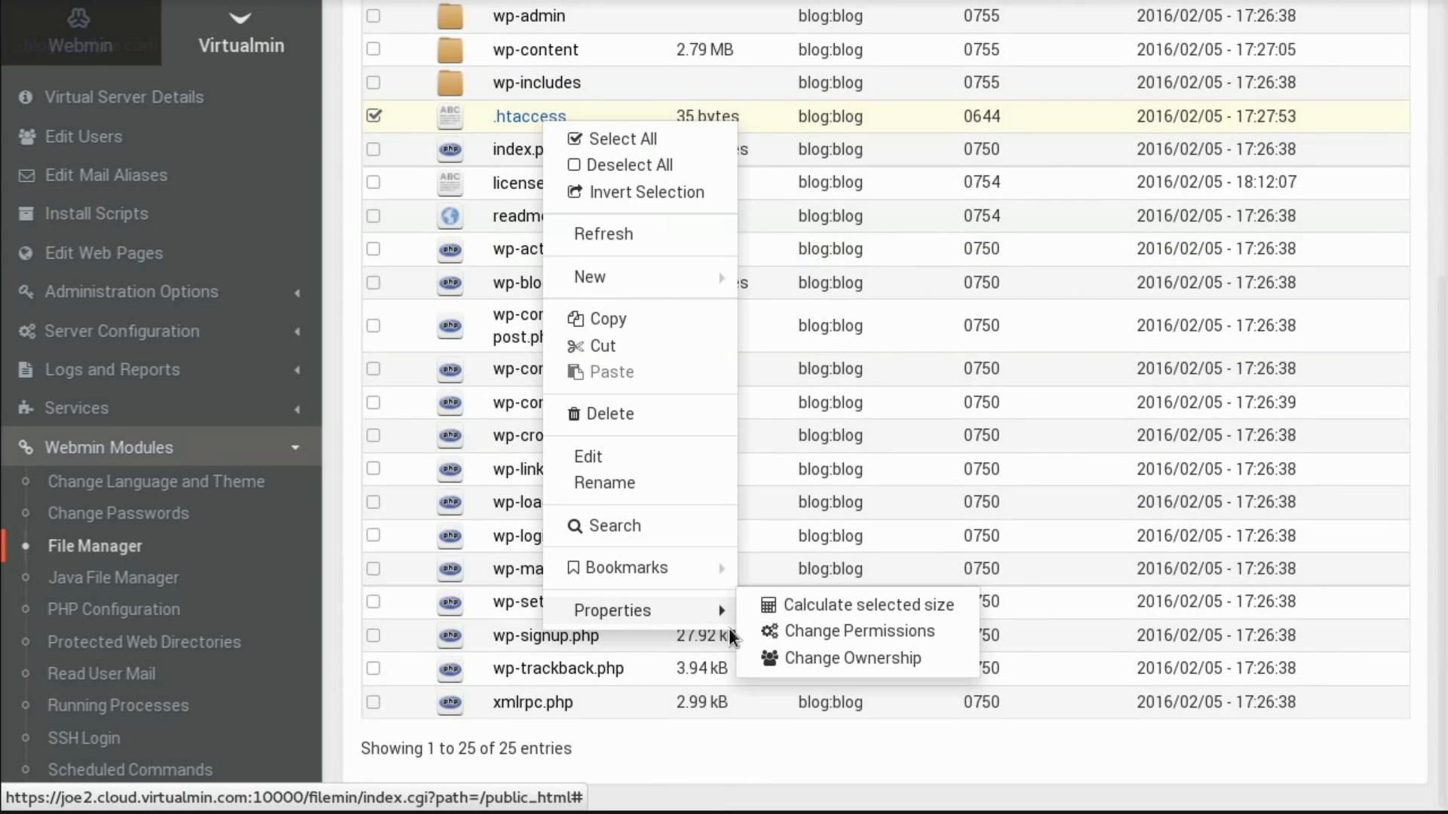
pyautogui.click(856, 658)
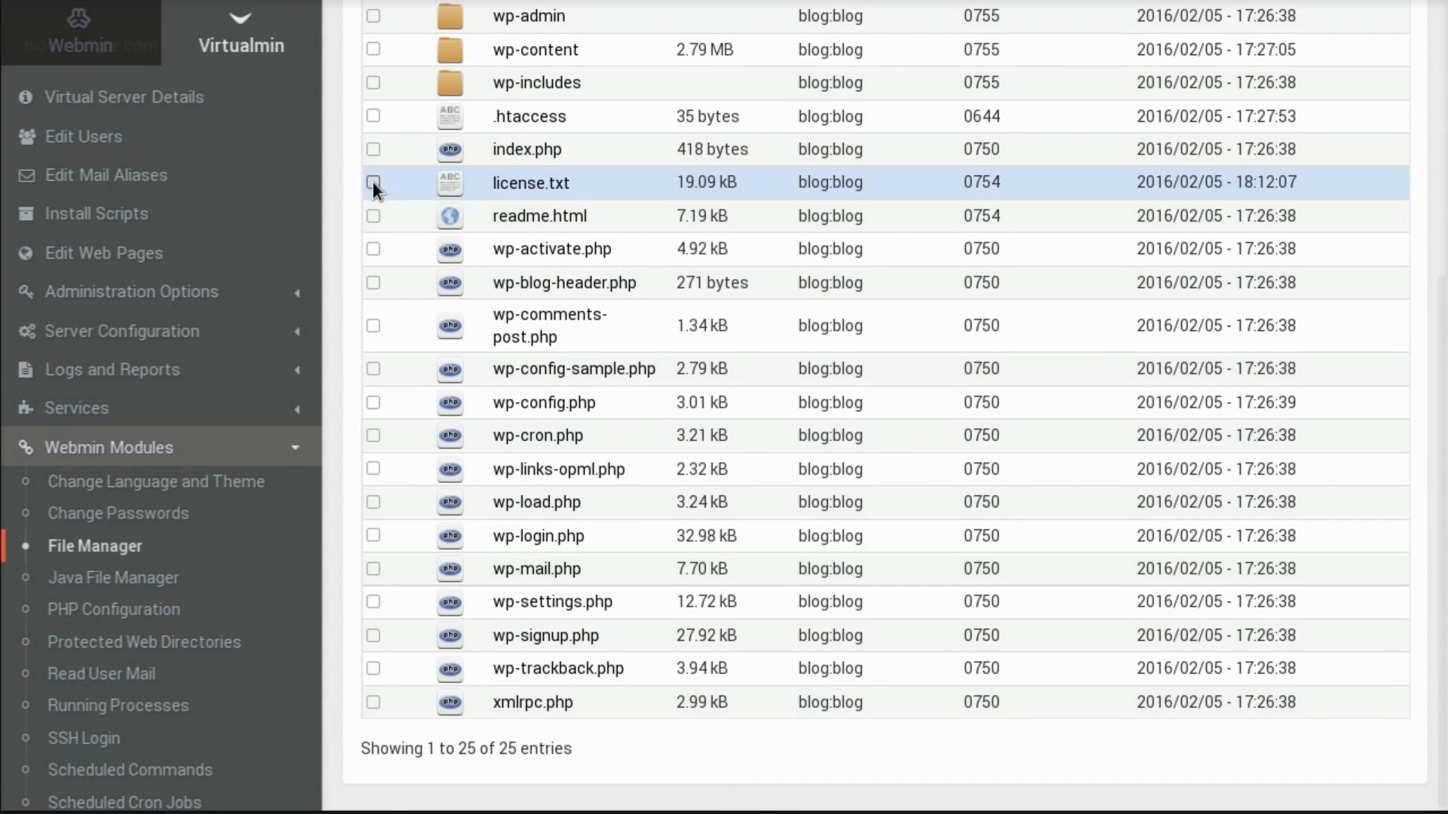
pyautogui.moveTo(531, 183)
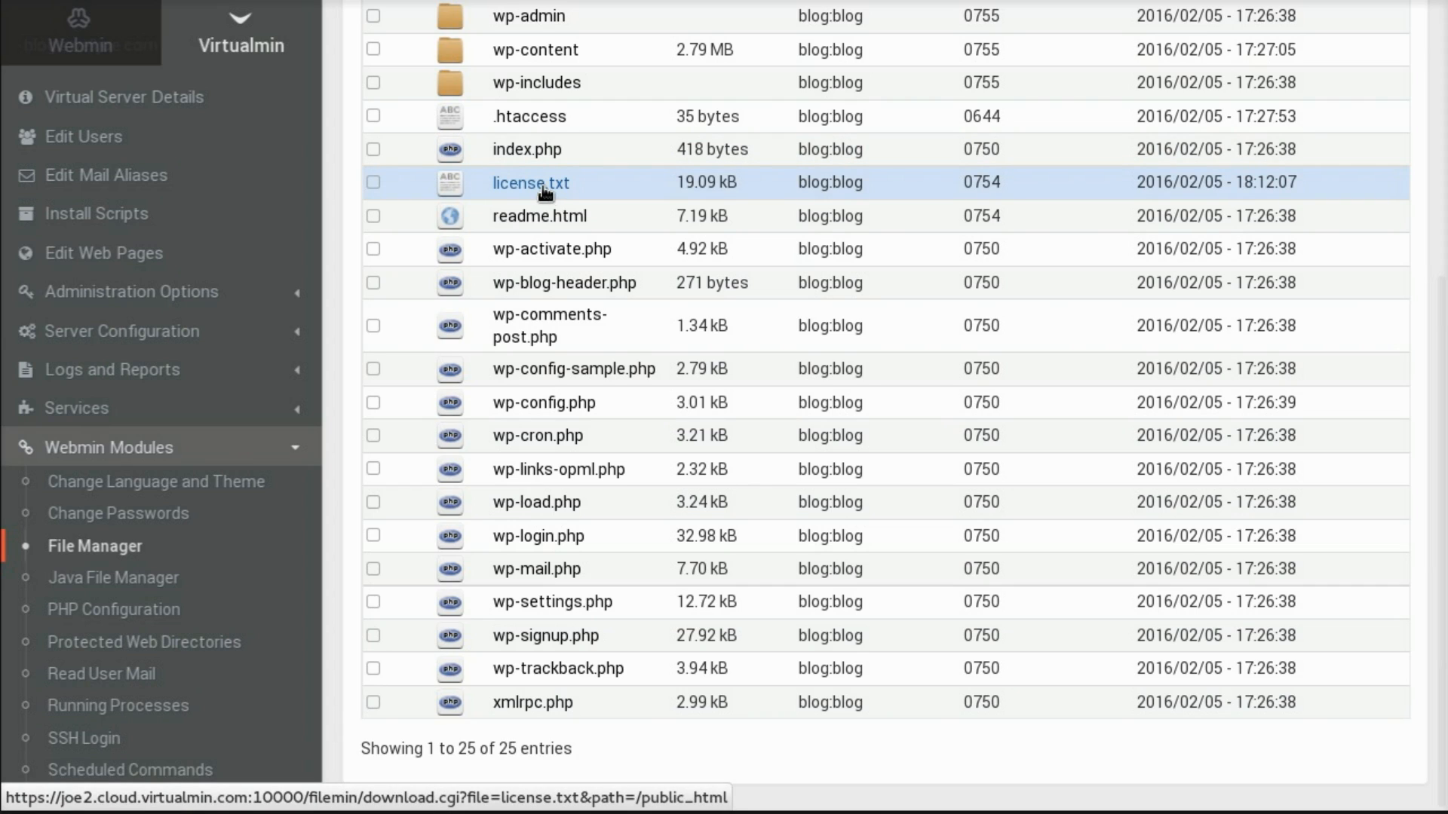
# - Edit license.txt, add a 'Doot Doot!' line and save, then remove it and save again
pyautogui.rightClick(531, 182)
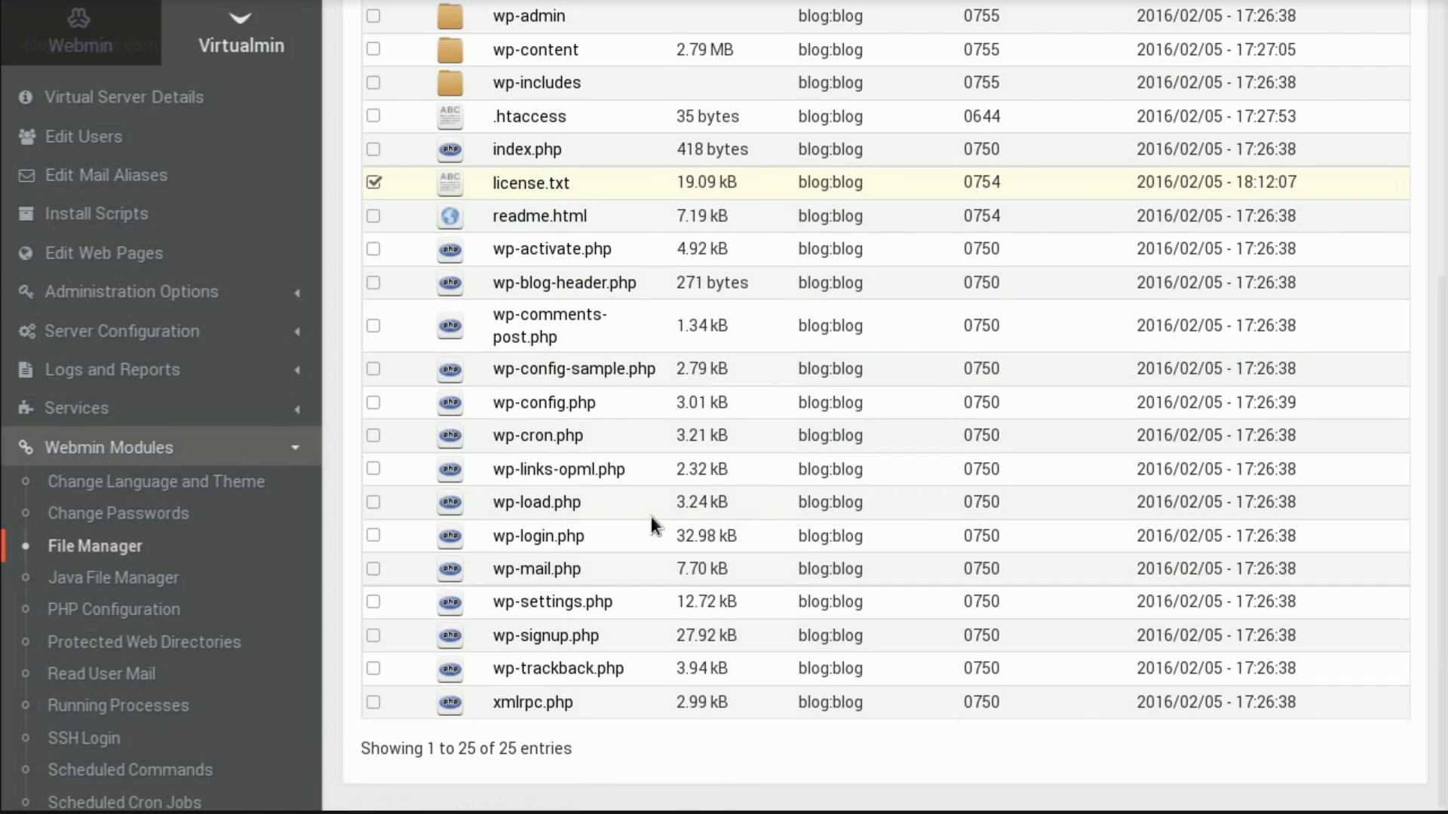
pyautogui.moveTo(651, 517)
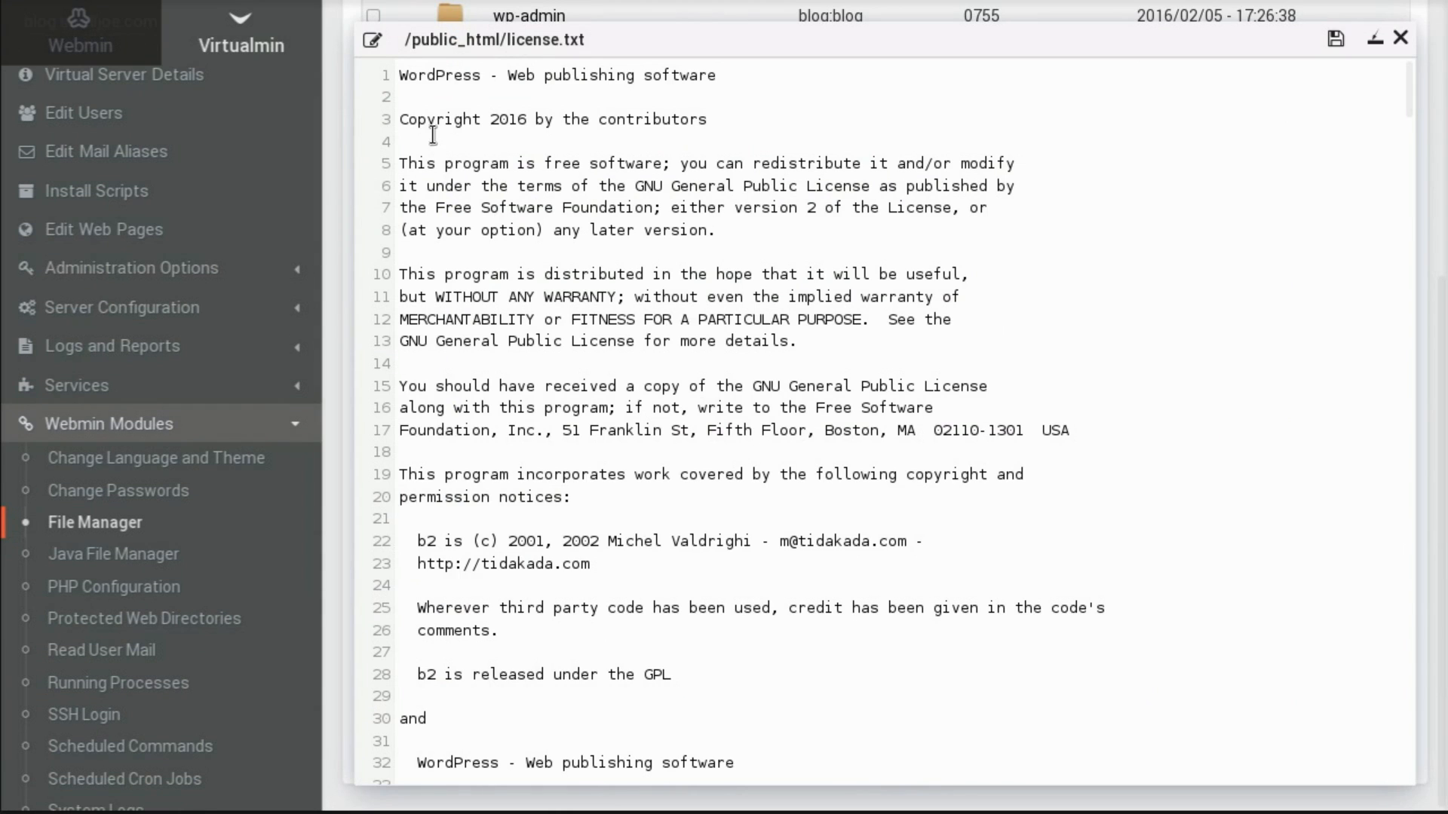
pyautogui.write('Do')
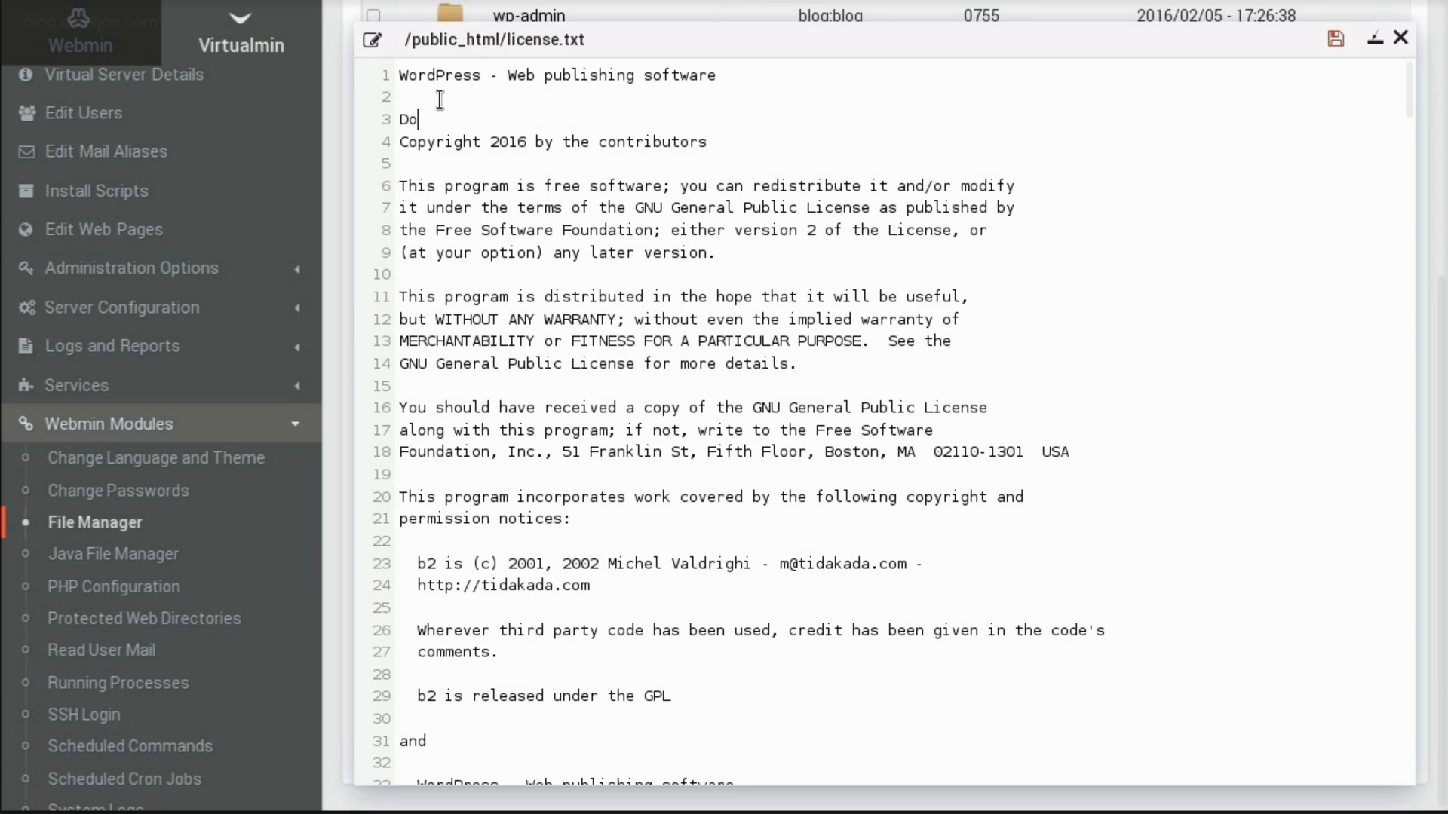
pyautogui.write('ot Doot!')
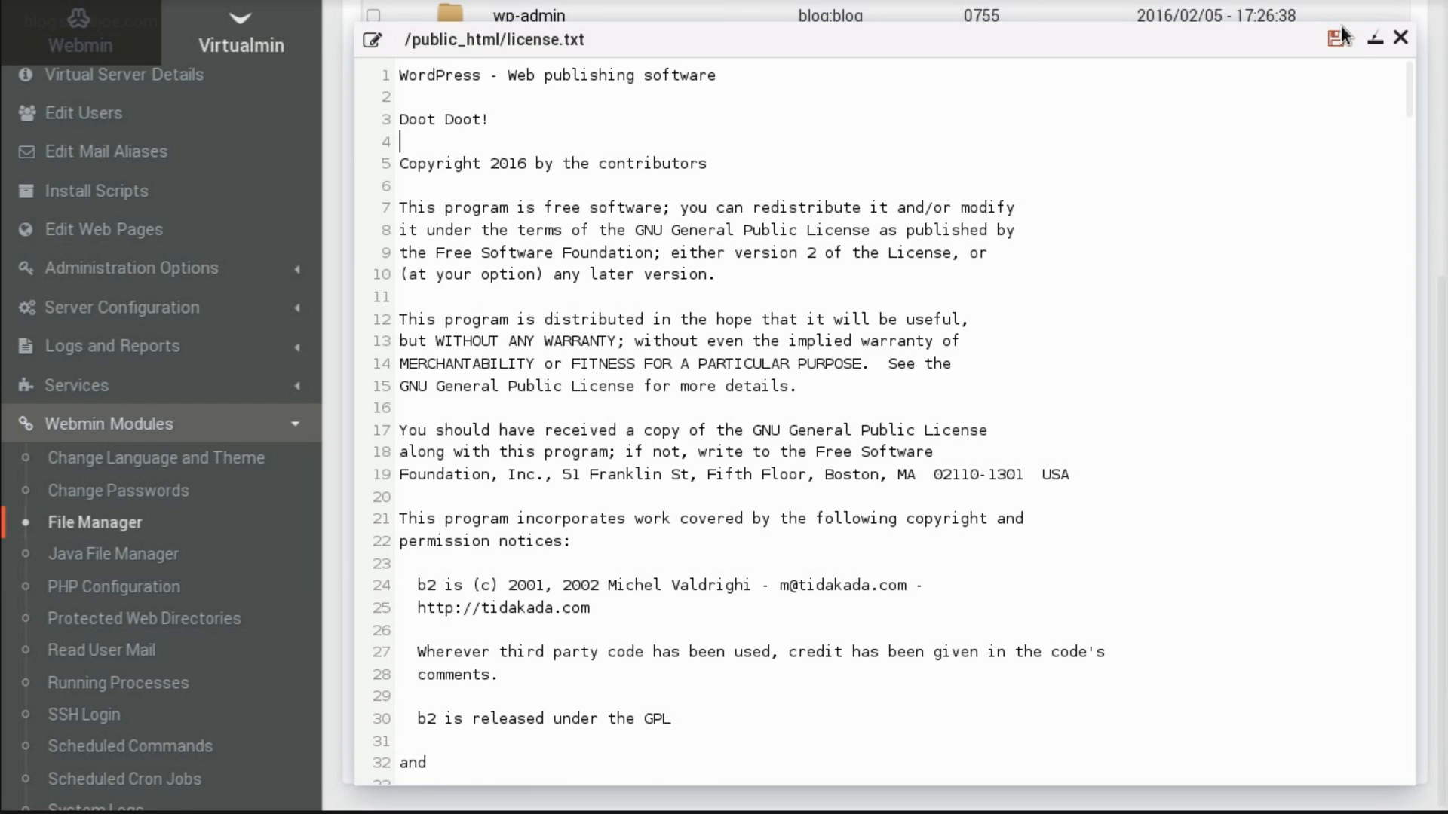
pyautogui.moveTo(1334, 43)
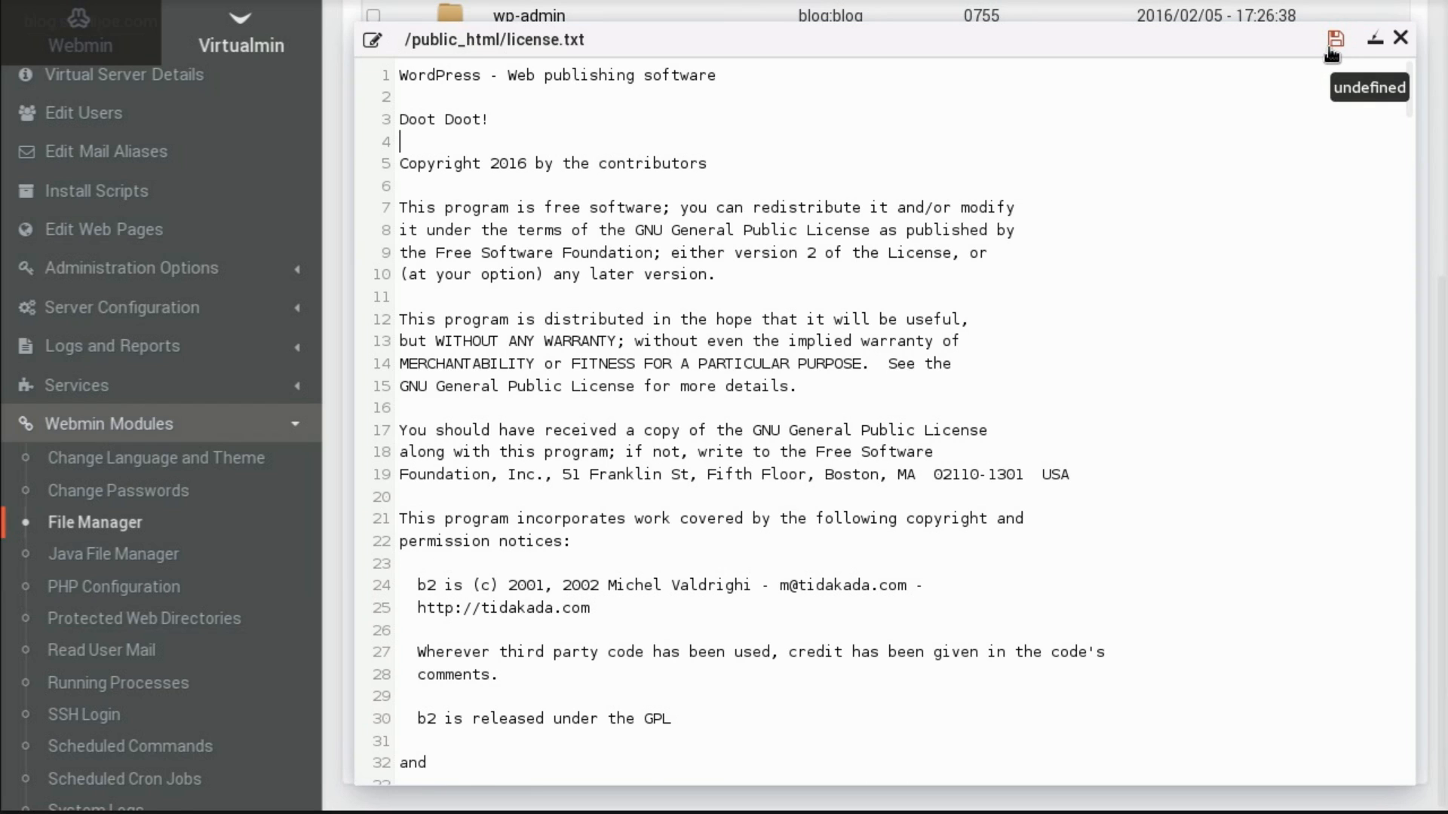
pyautogui.click(1333, 39)
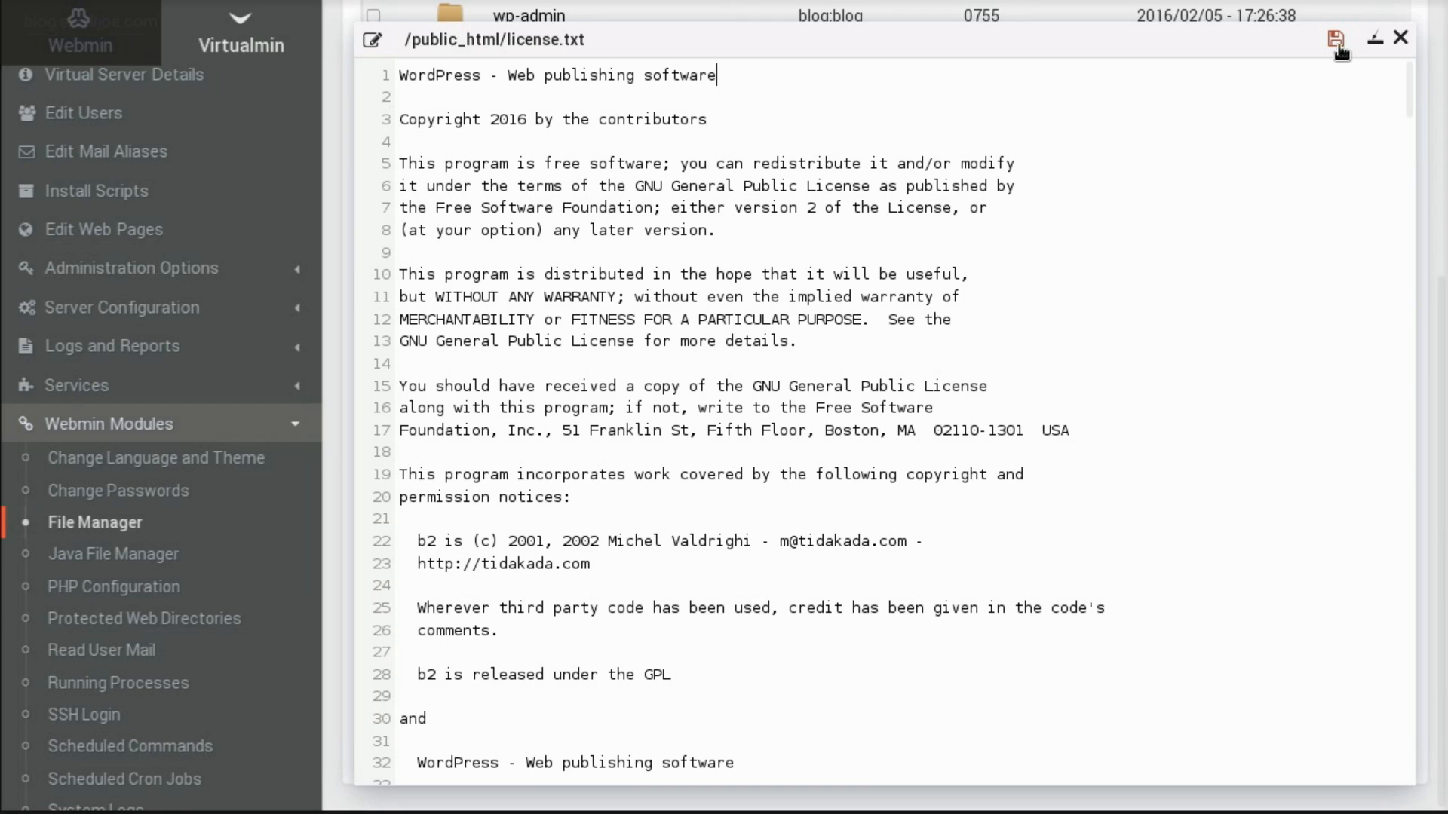
pyautogui.click(1337, 39)
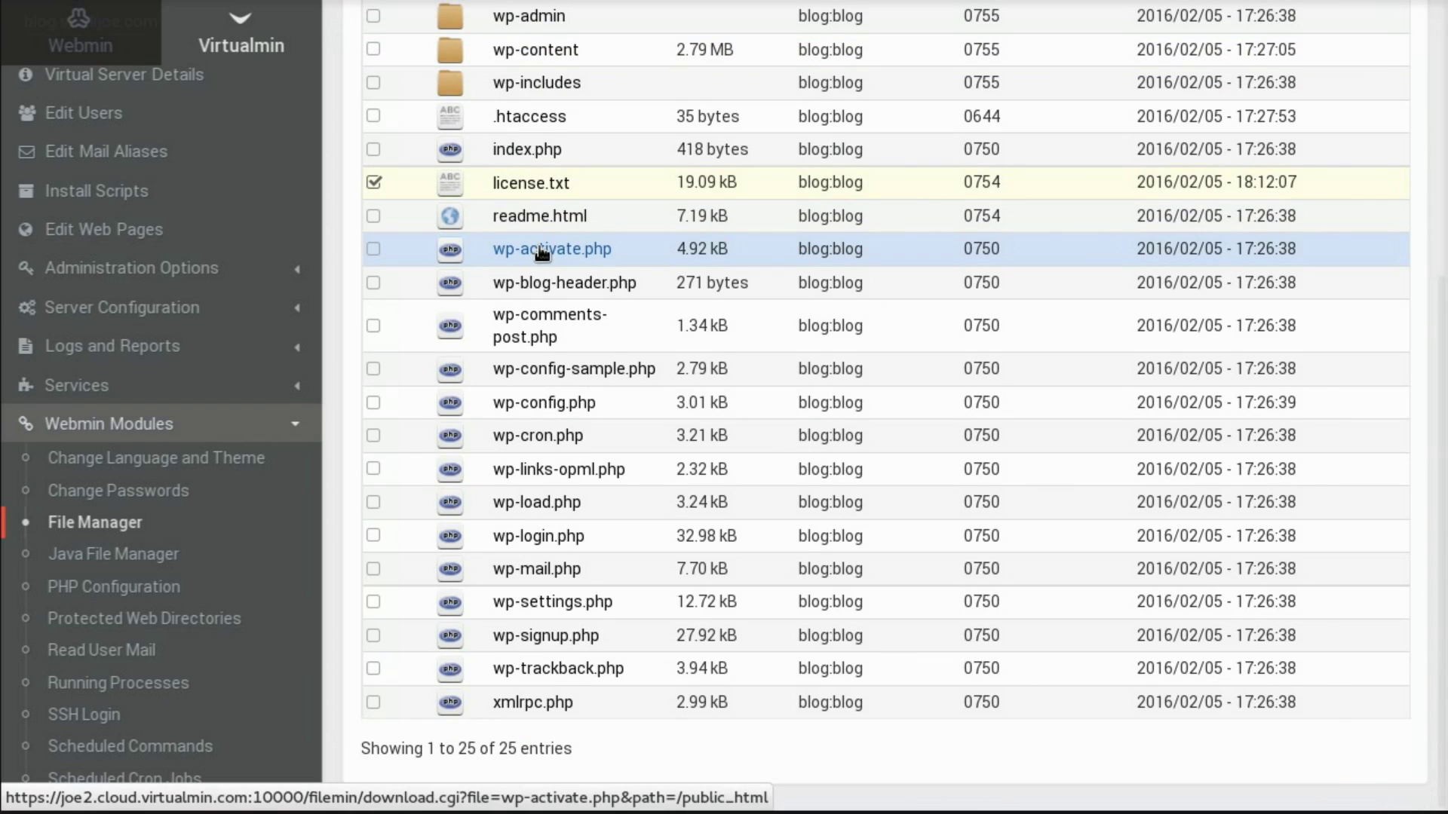
# - Edit wp-activate.php, scroll through its code, and minimize the editor without closing it
pyautogui.rightClick(552, 249)
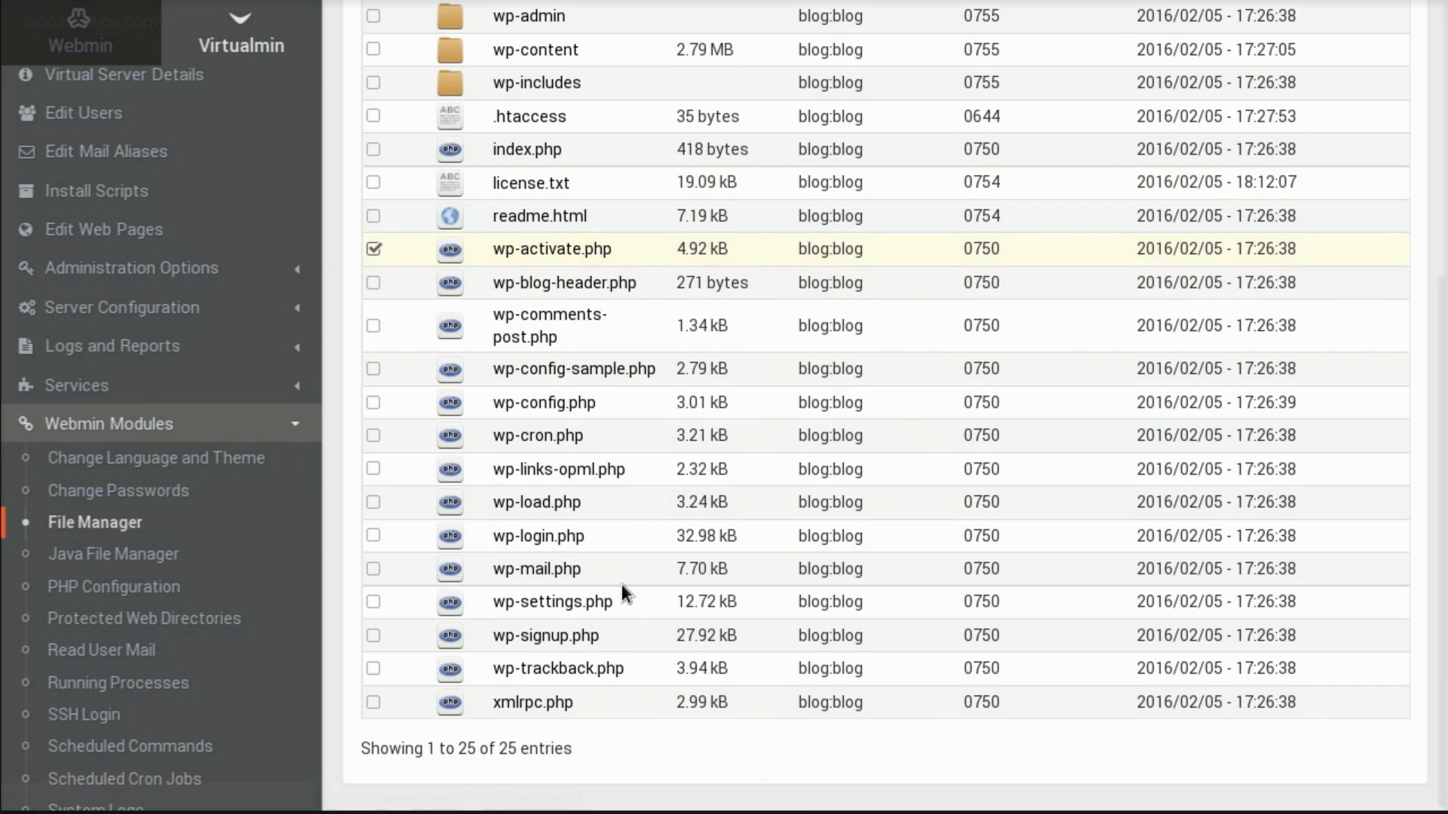
pyautogui.moveTo(620, 585)
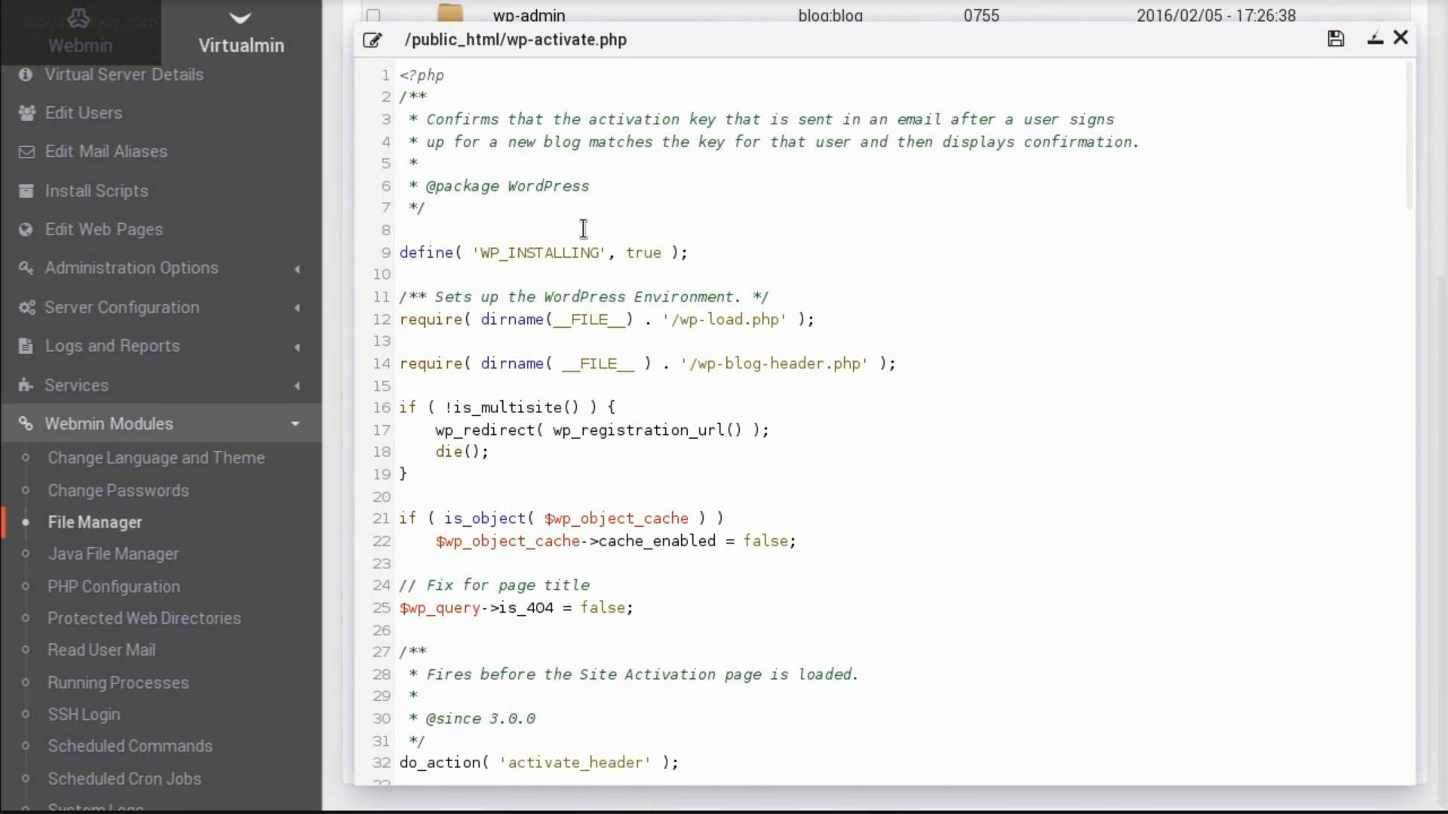
pyautogui.scroll(3)
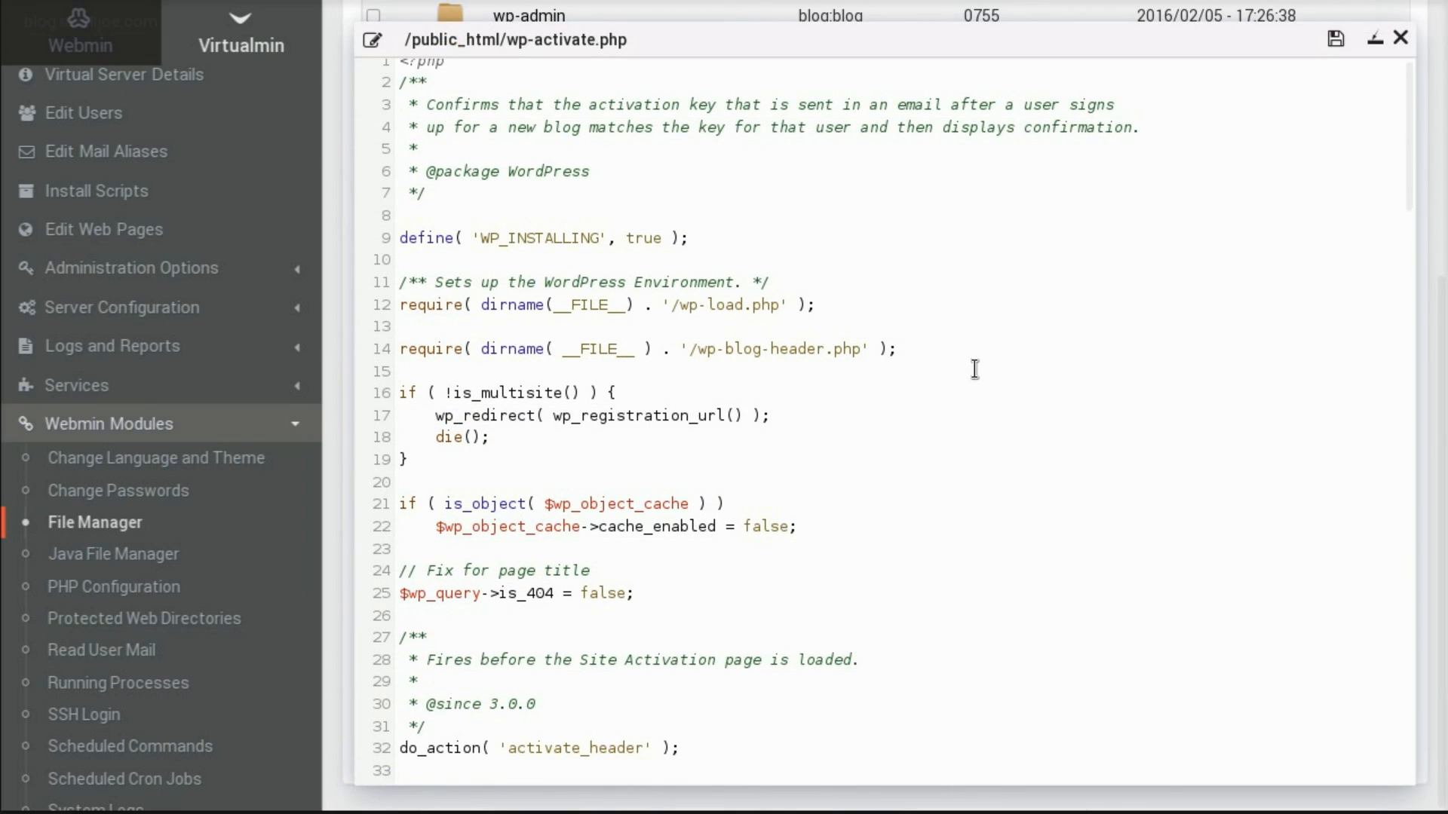
pyautogui.scroll(-3)
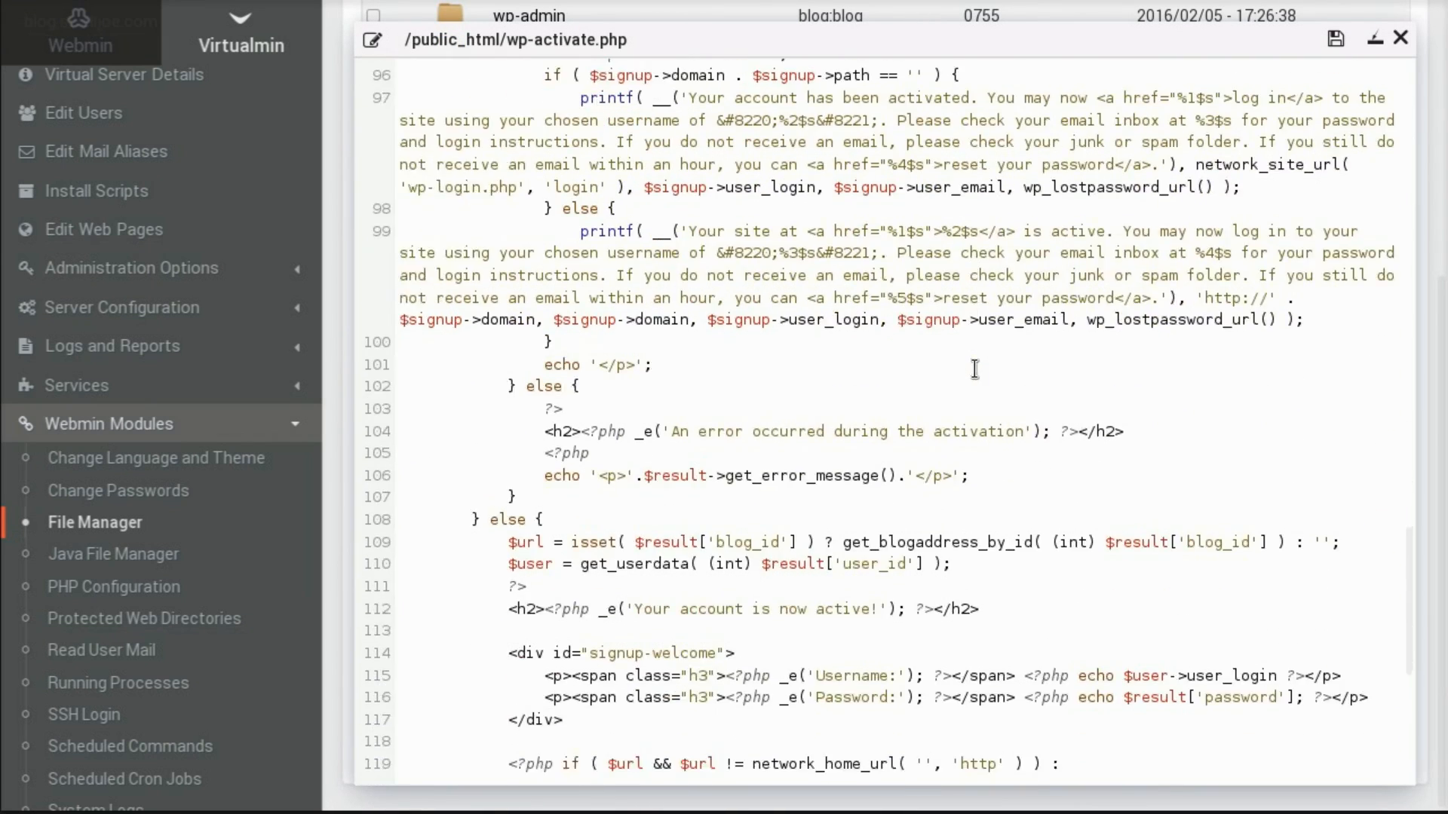
pyautogui.scroll(3)
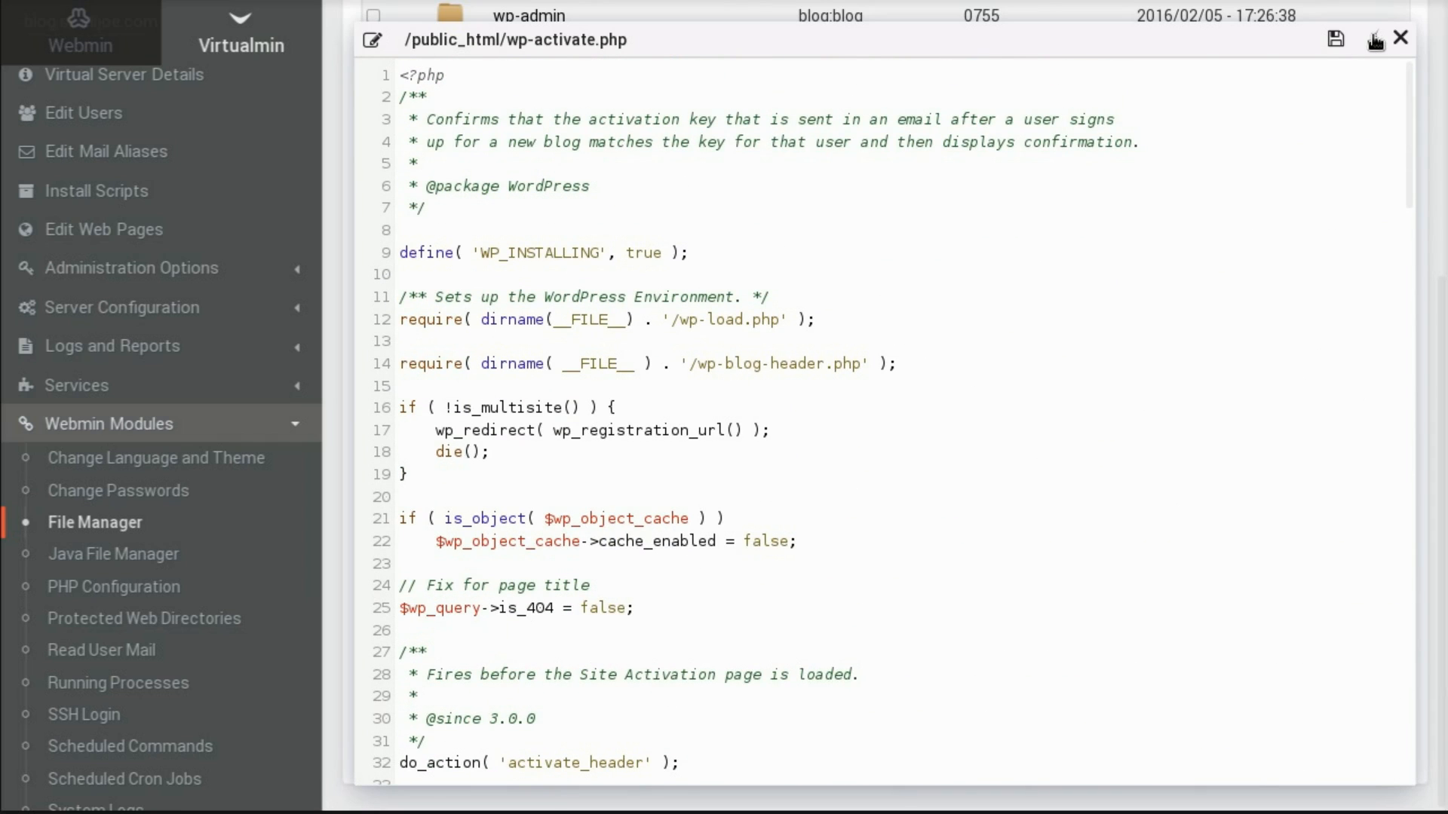
pyautogui.click(1400, 39)
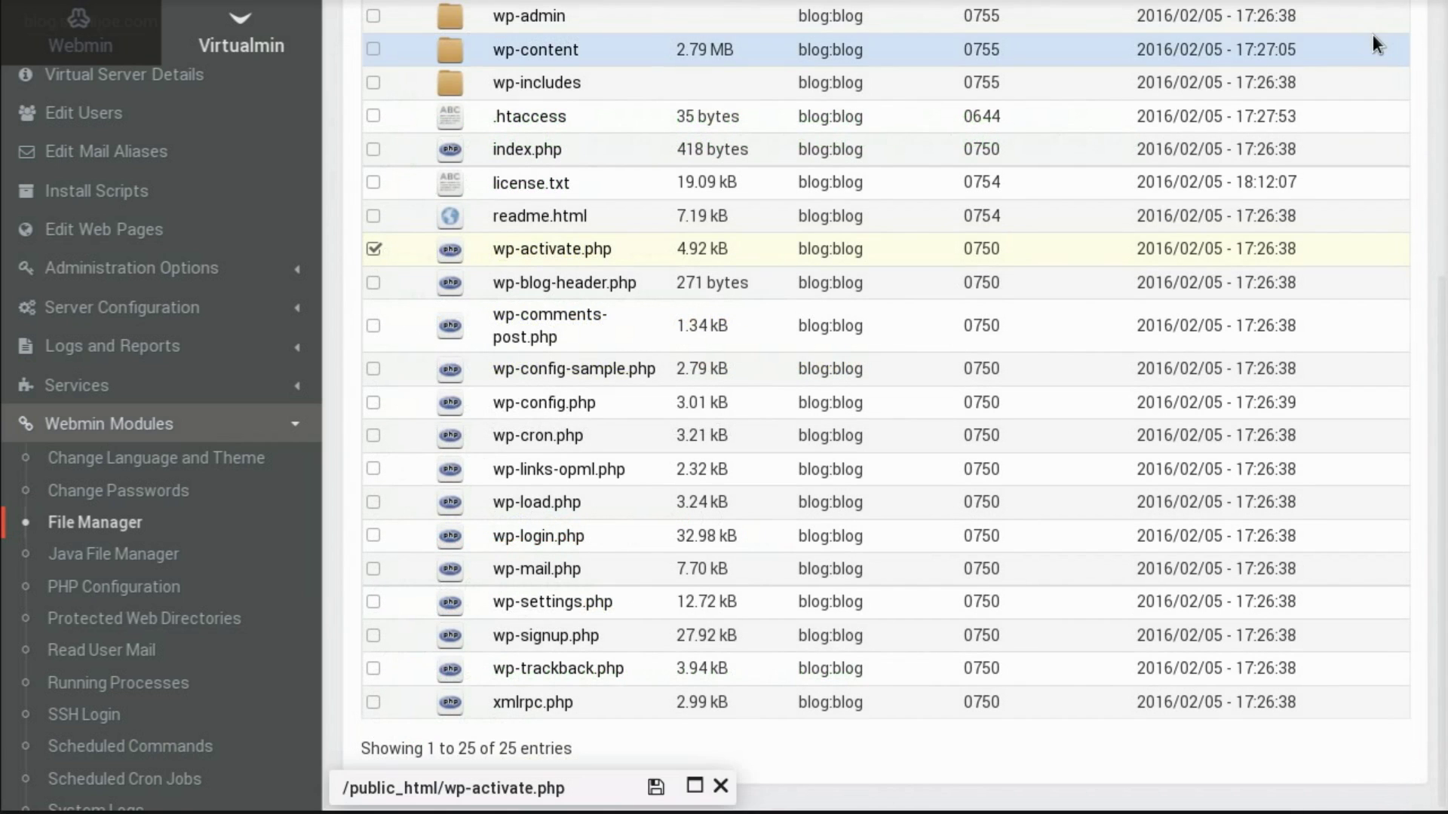
# - Copy the WP_INSTALLING define line from wp-activate.php into wp-blog-header.php, then close the editors
pyautogui.rightClick(563, 282)
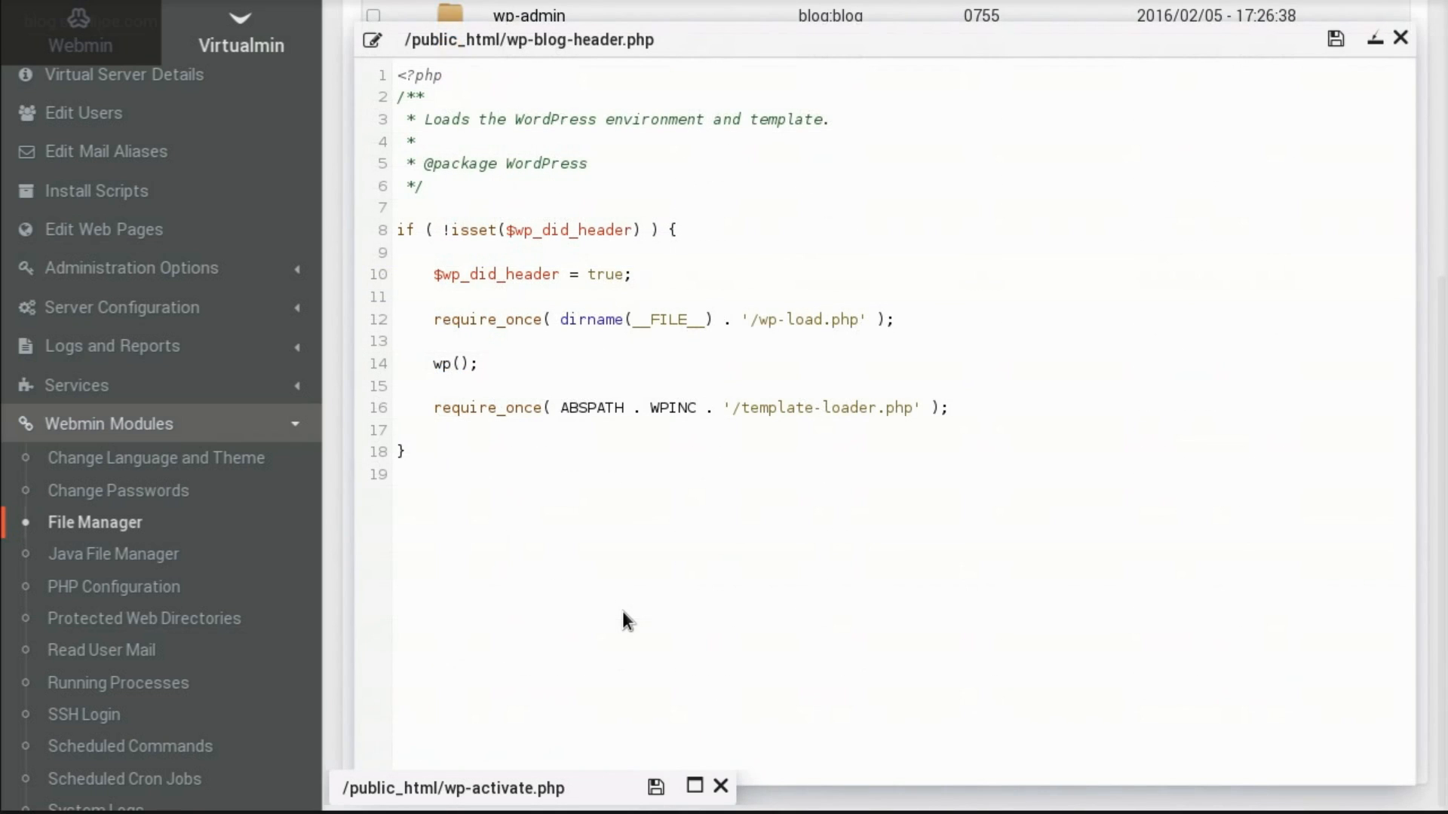
pyautogui.moveTo(693, 787)
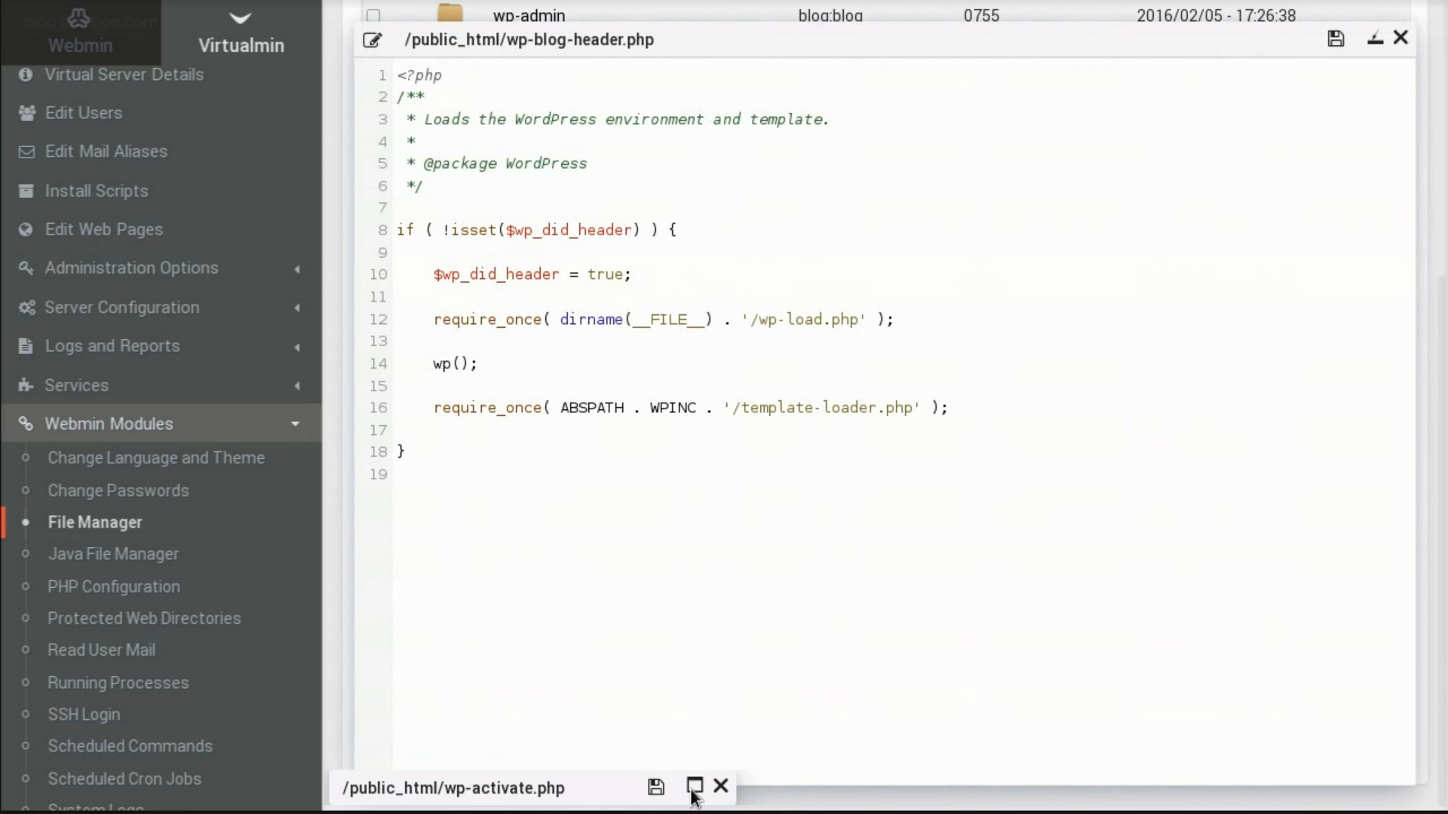
pyautogui.click(694, 787)
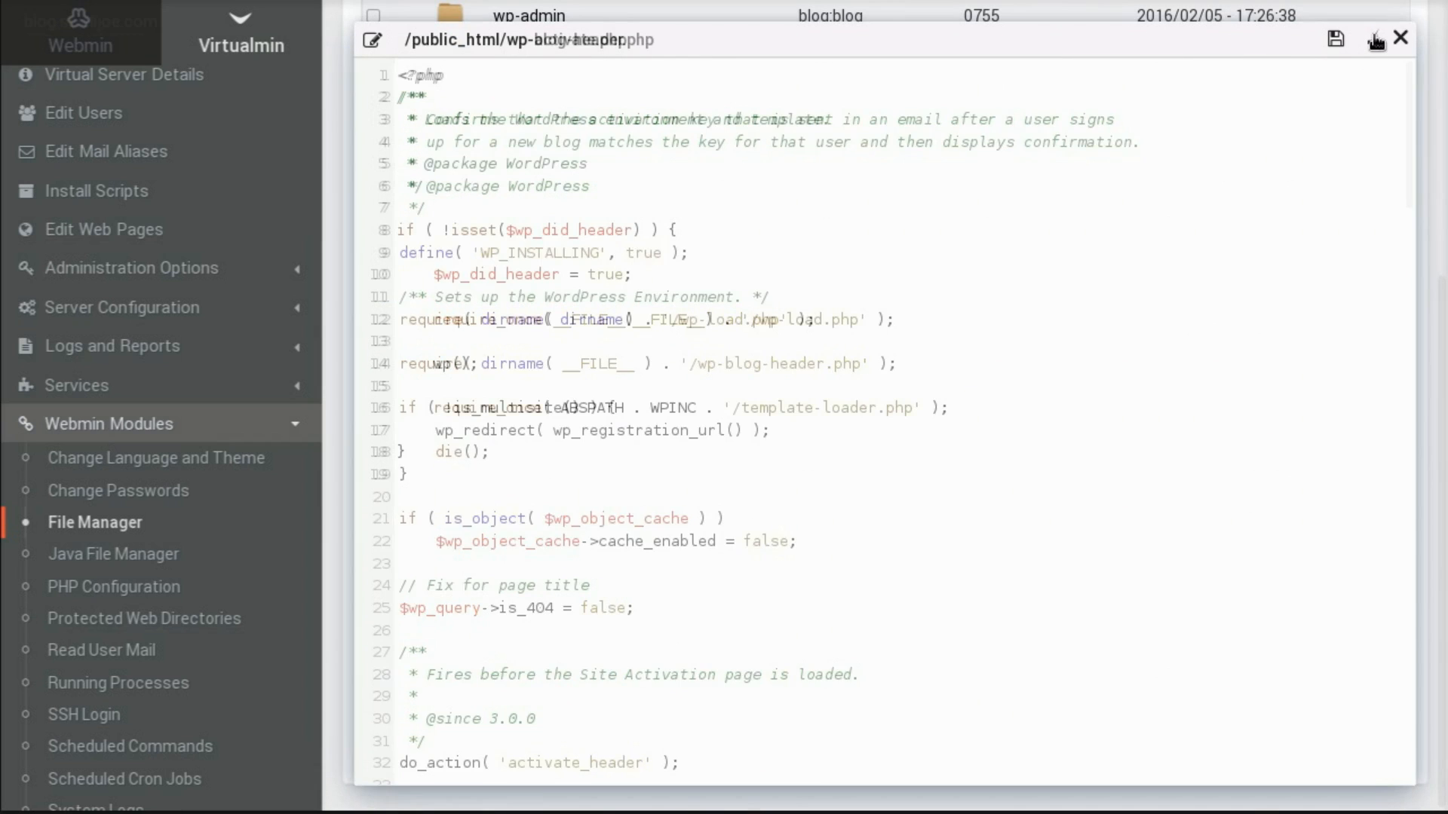
pyautogui.click(1399, 39)
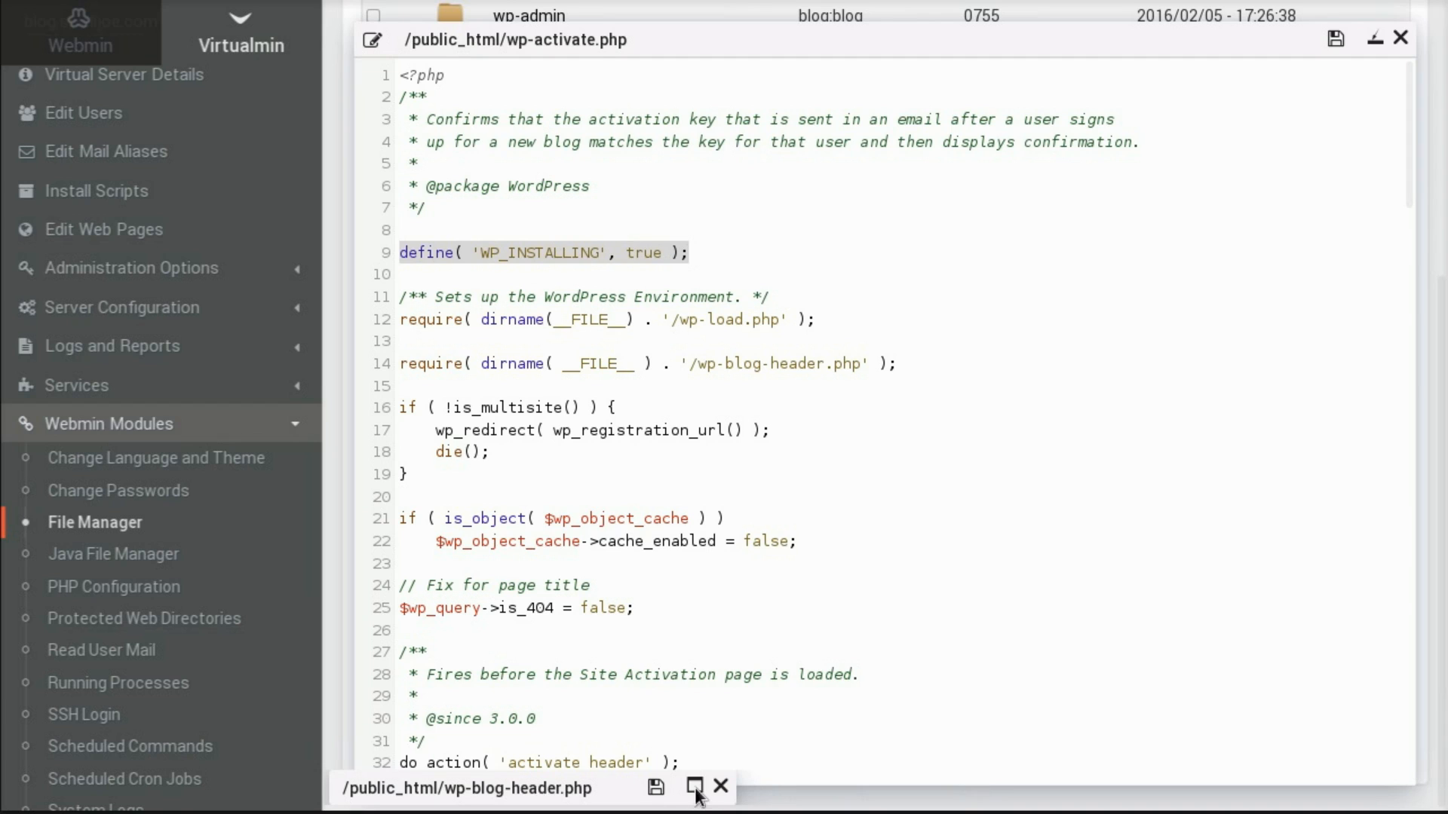
pyautogui.click(695, 787)
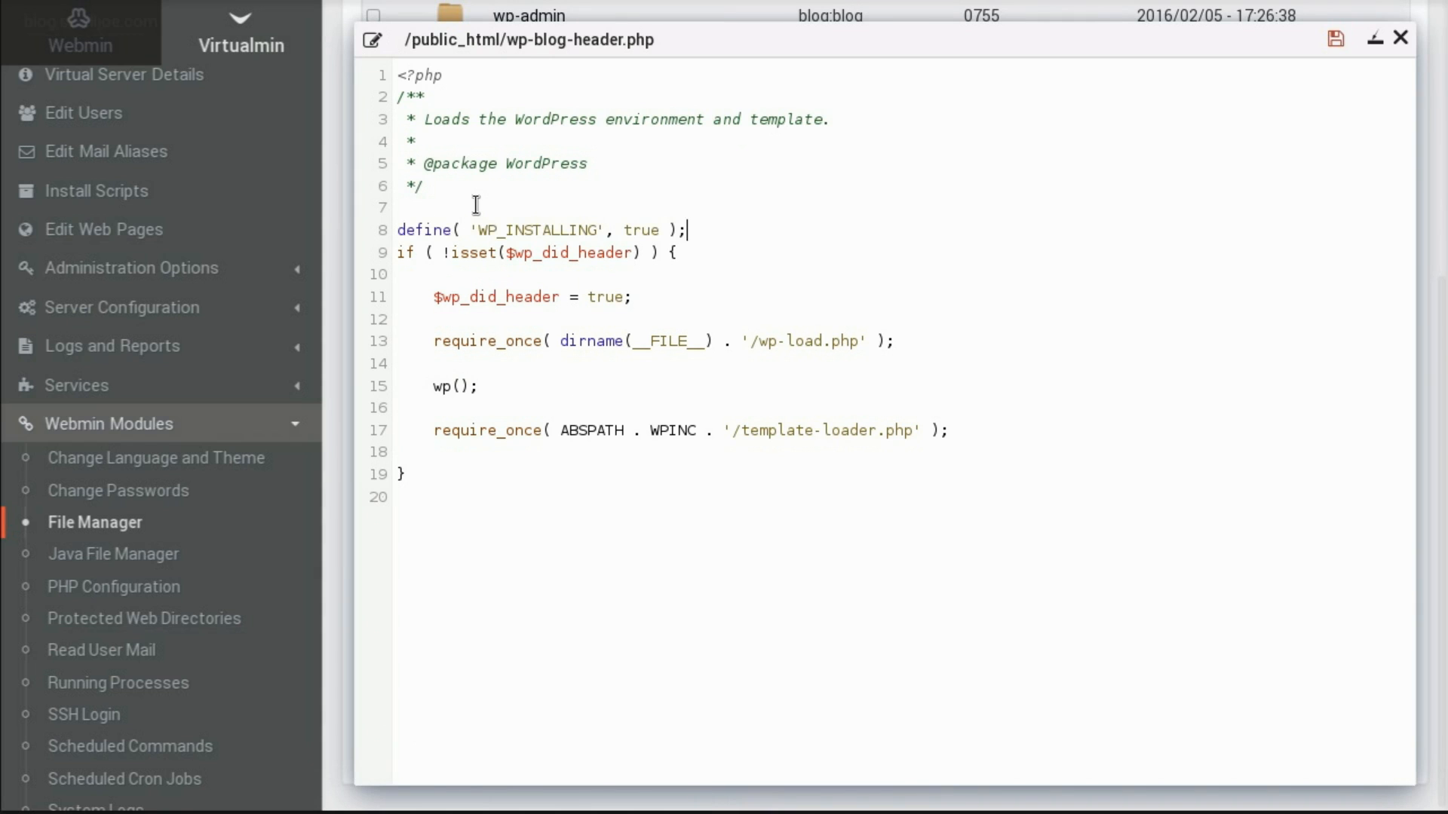
pyautogui.press('enter')
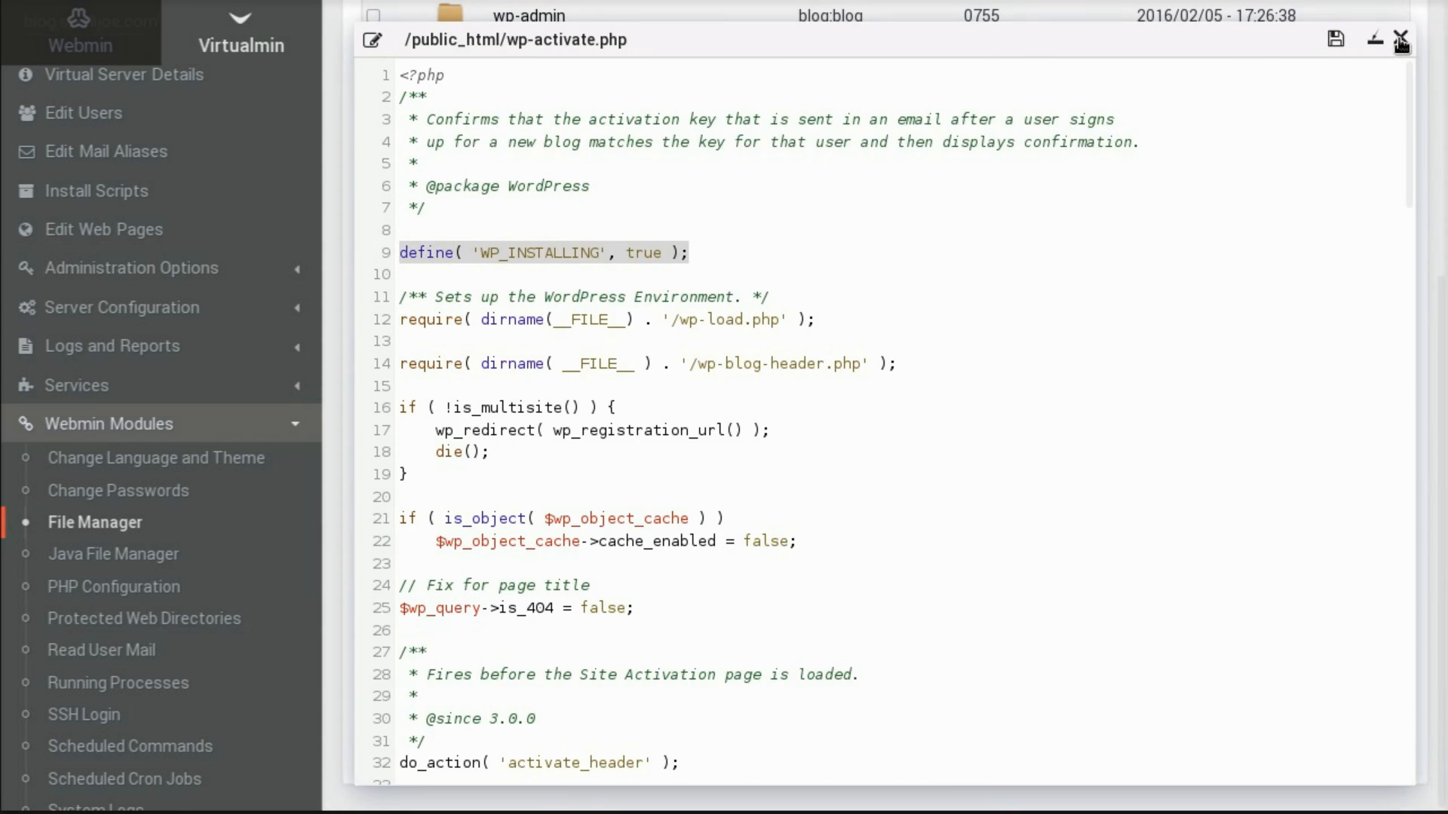
pyautogui.click(1401, 39)
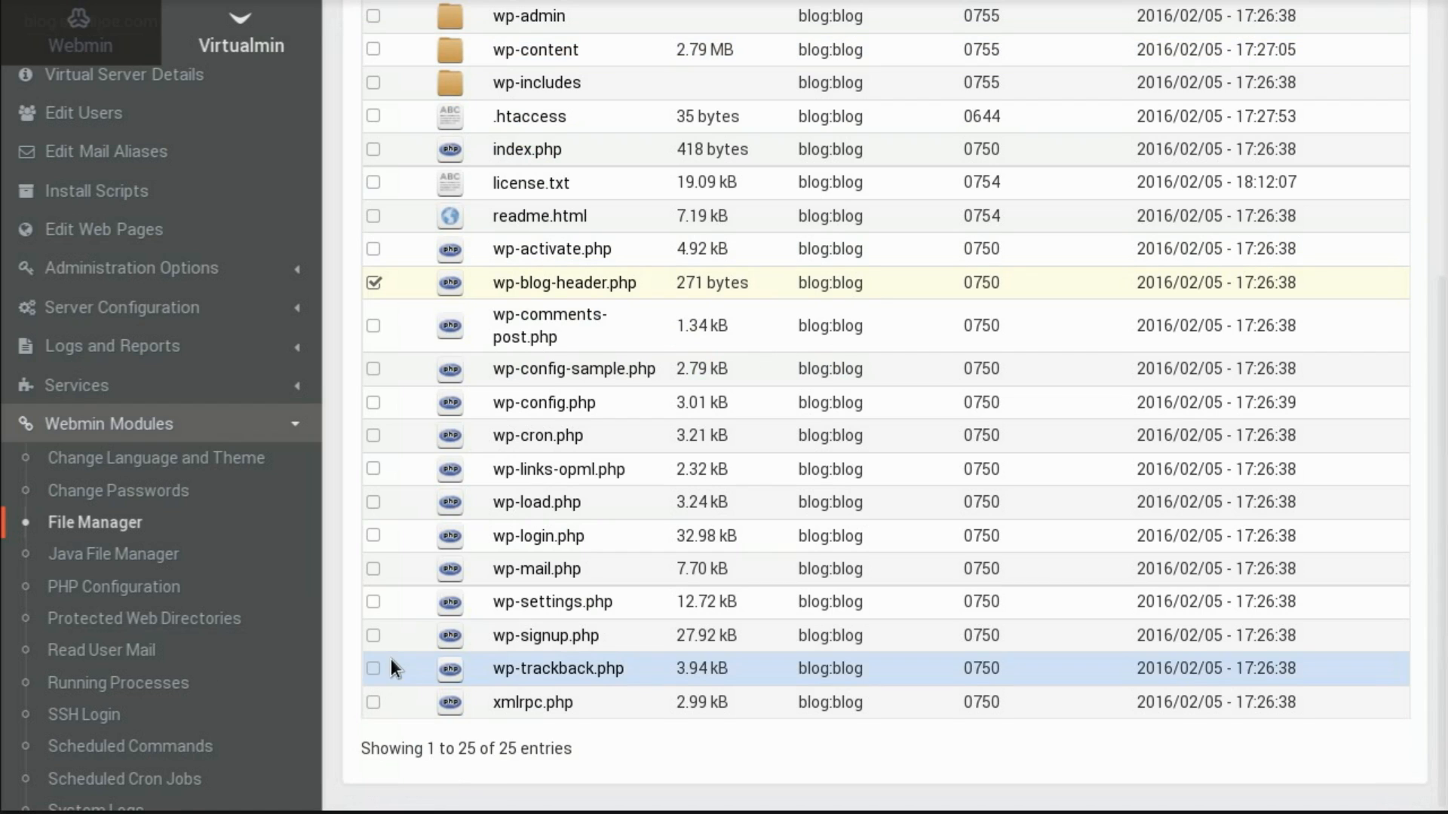
pyautogui.moveTo(539, 216)
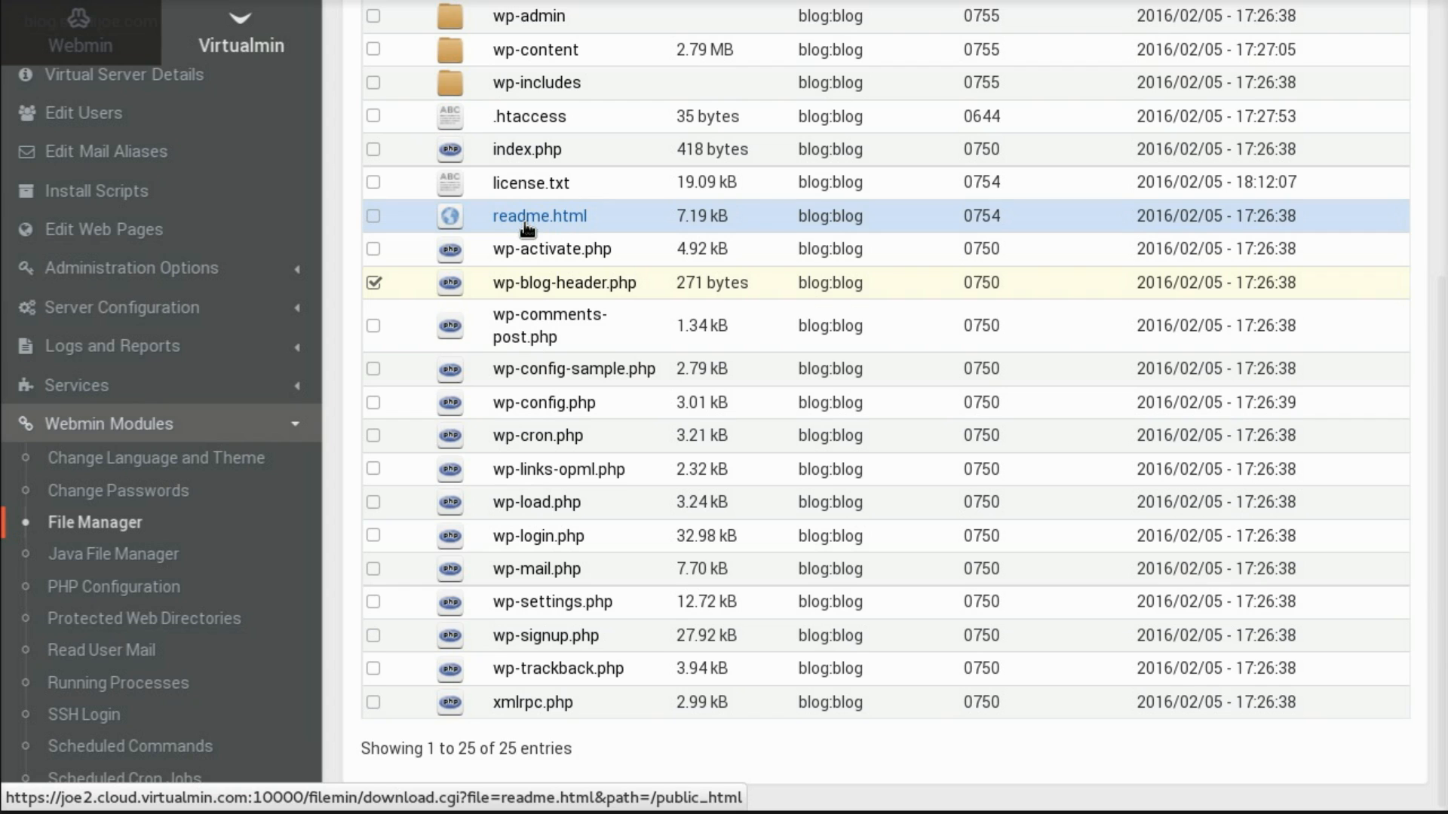
pyautogui.moveTo(600, 404)
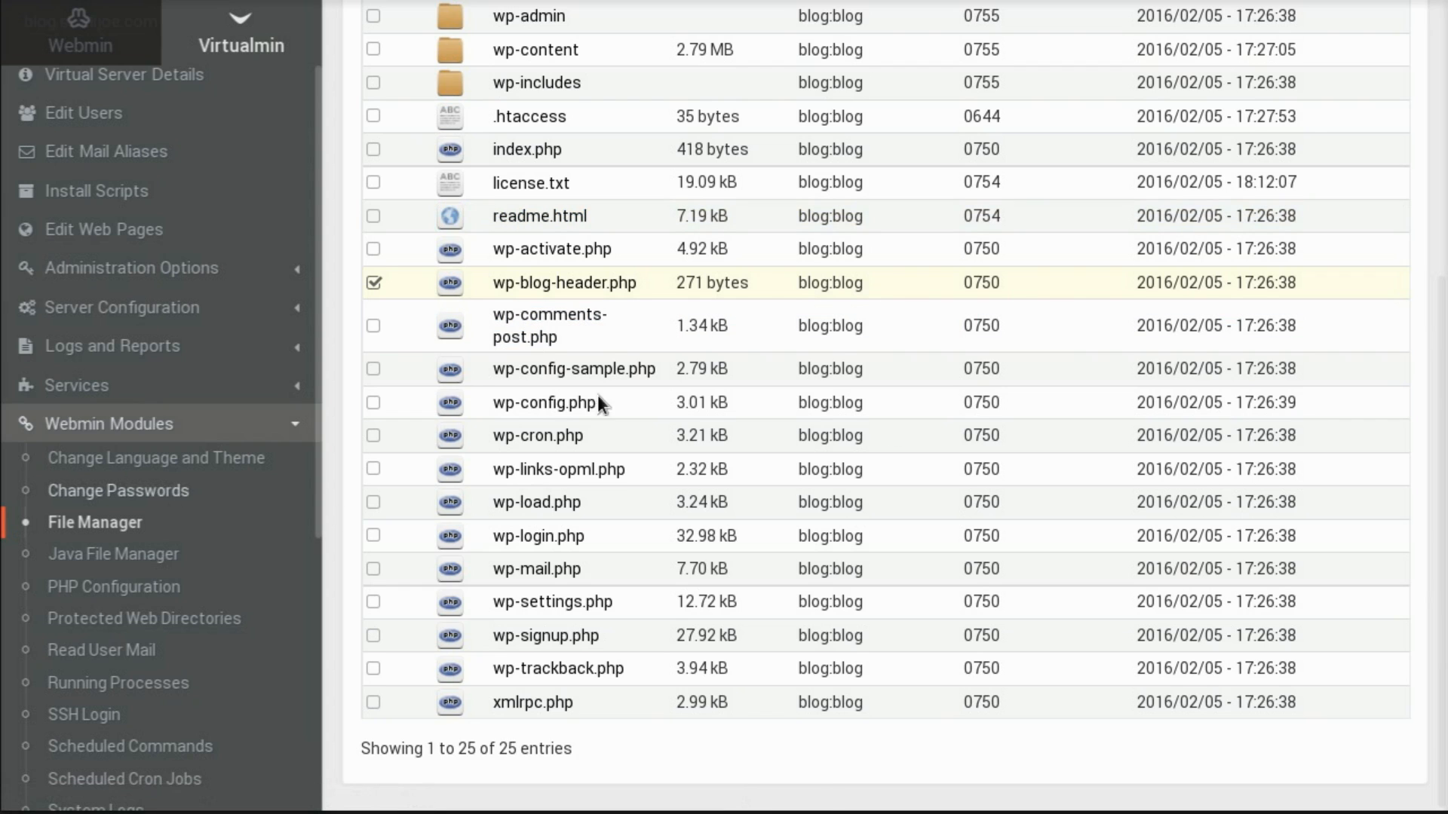
pyautogui.scroll(3)
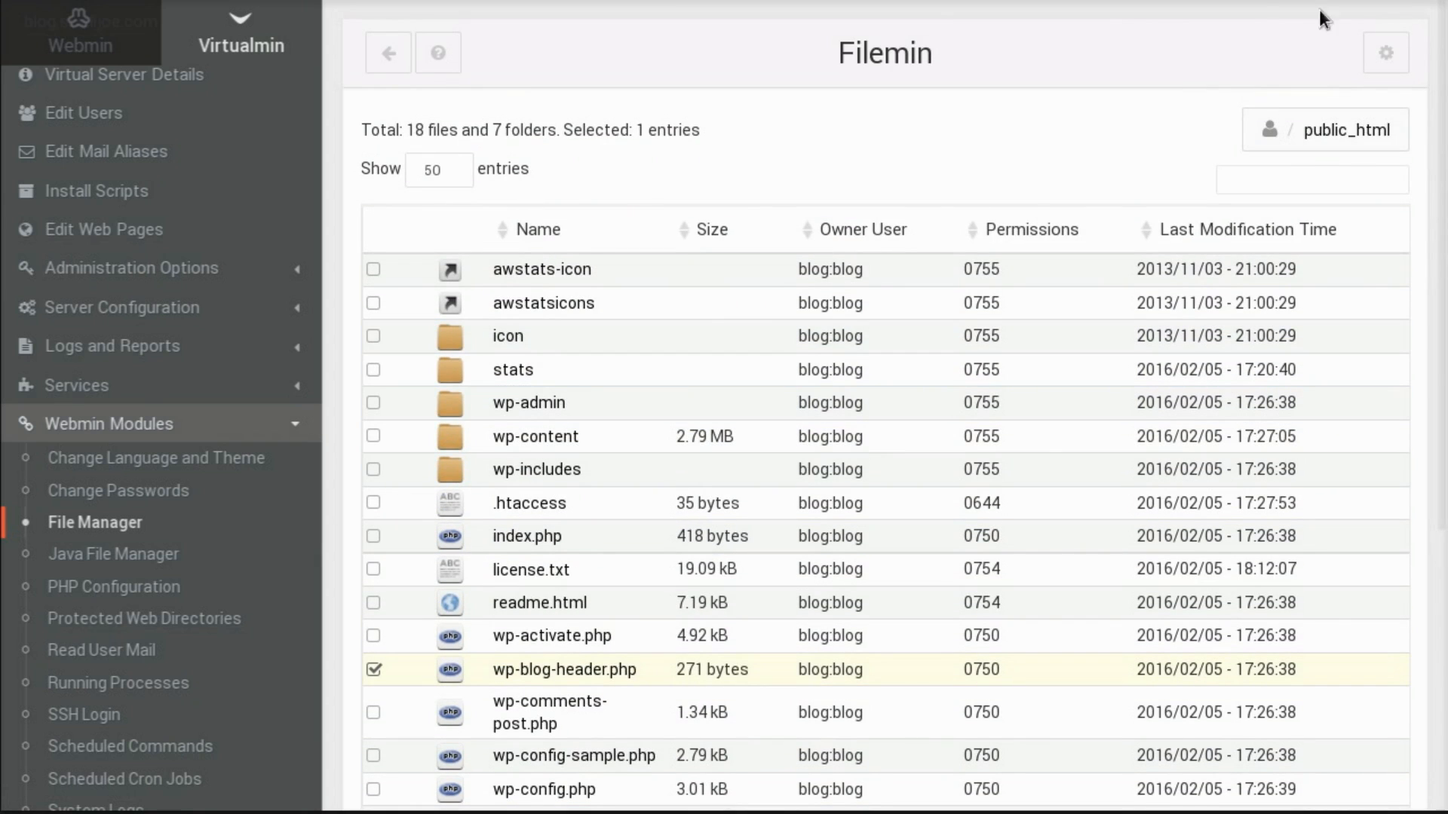
pyautogui.moveTo(780, 161)
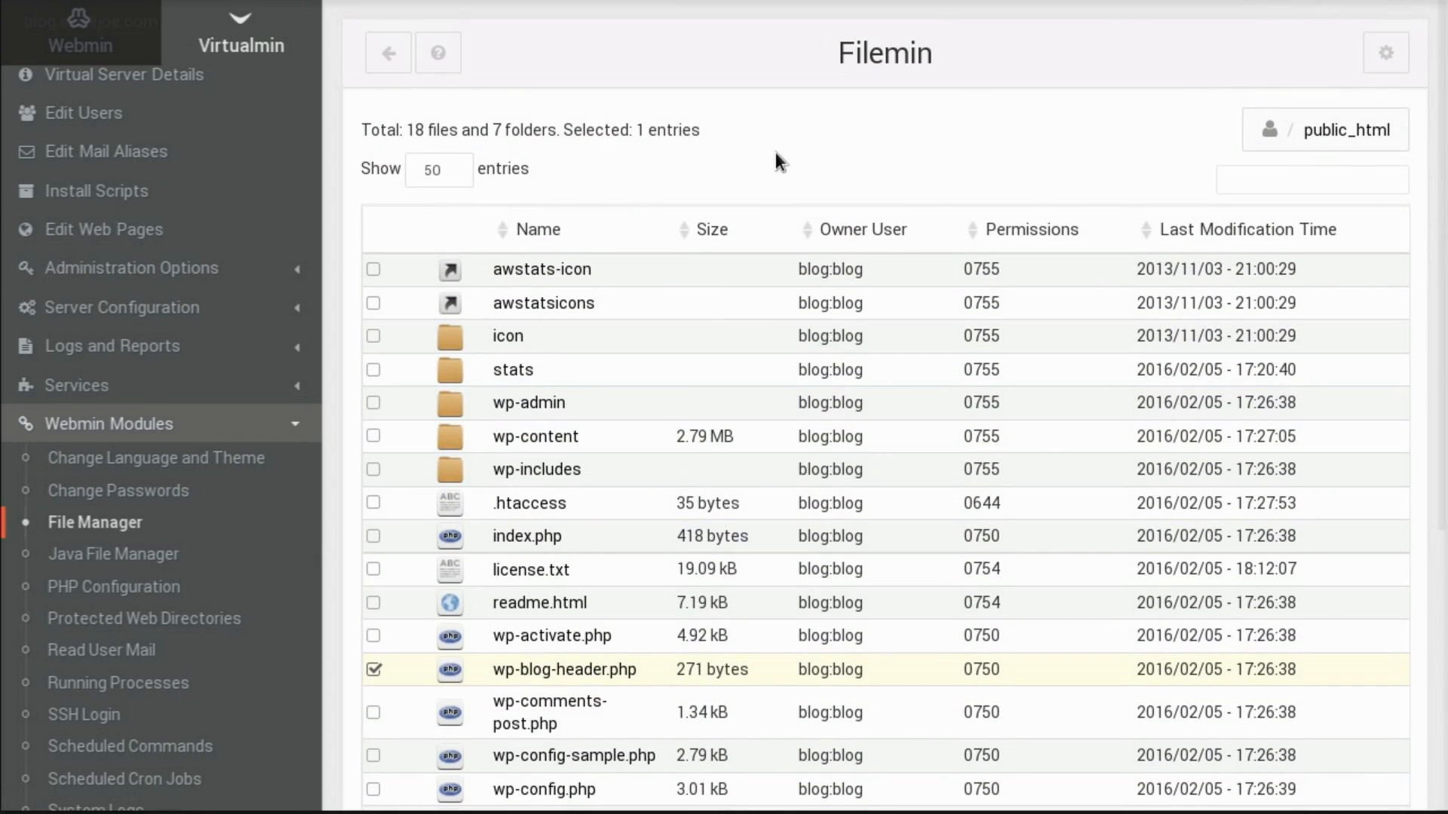